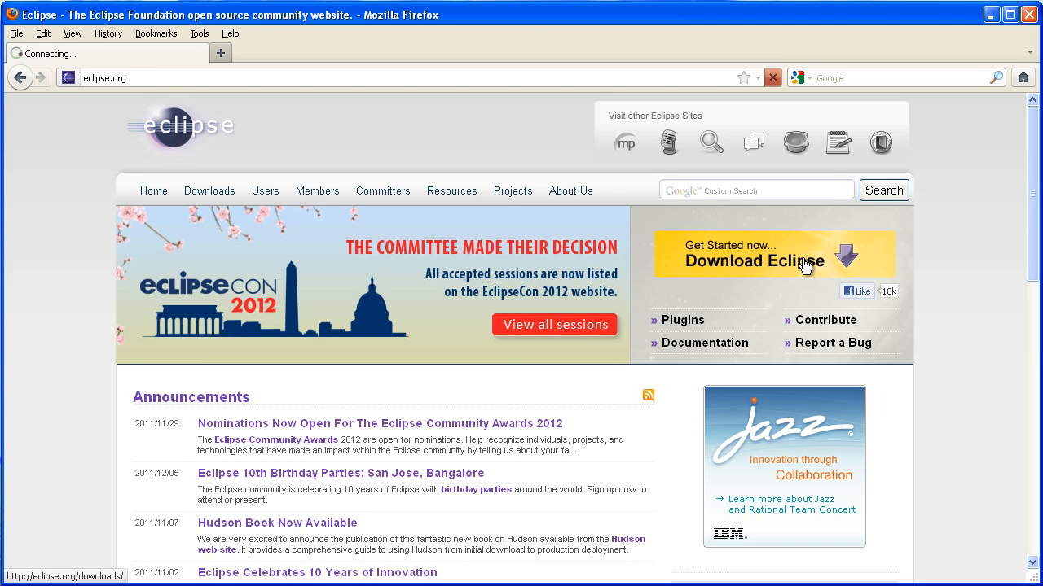
- Open eclipse.org's Downloads page and scroll through the Indigo 3.7.1 Windows package list
left_click(743, 262)
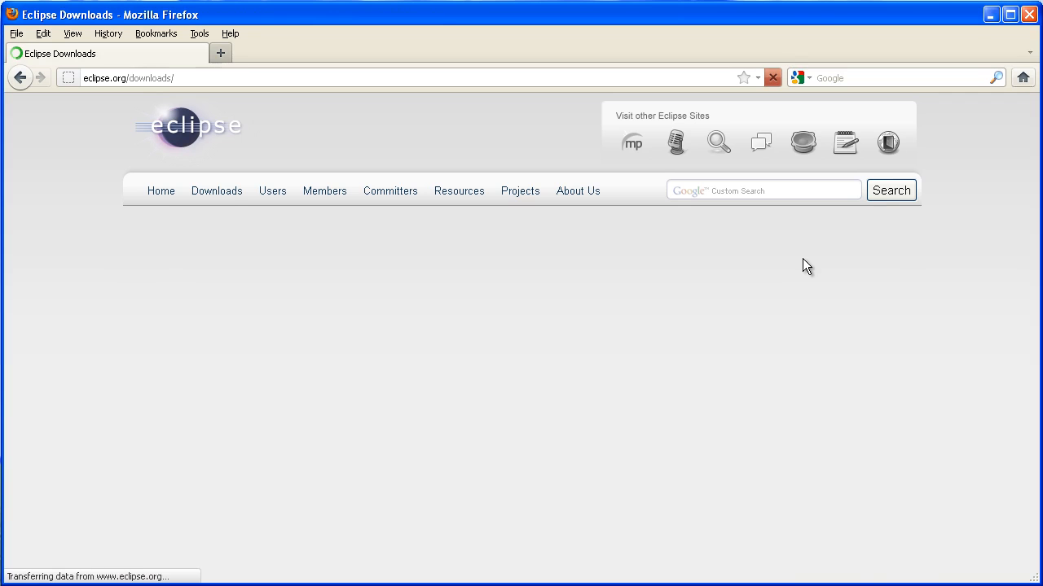
mouse_move(217, 190)
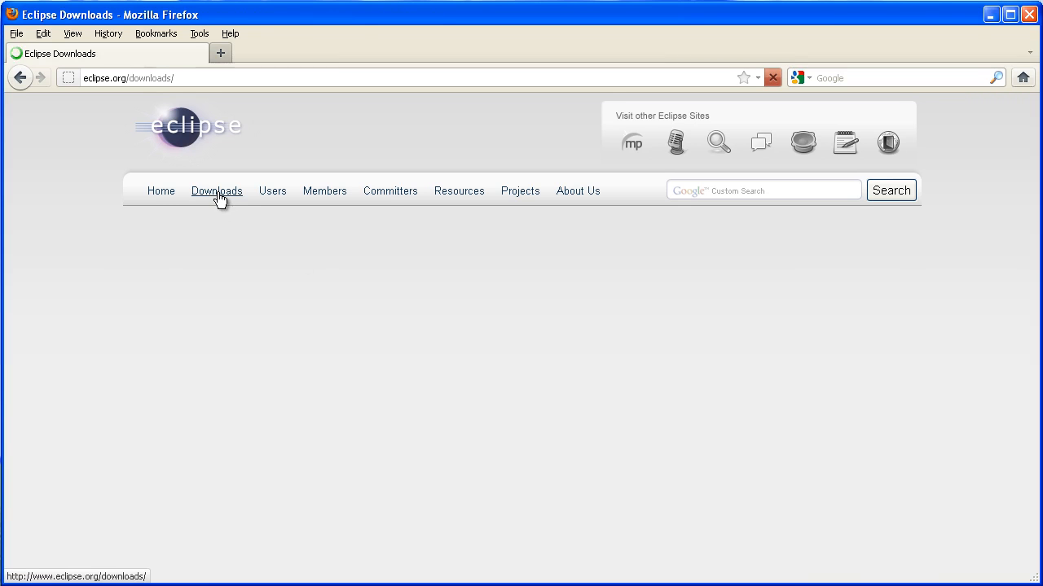
left_click(216, 191)
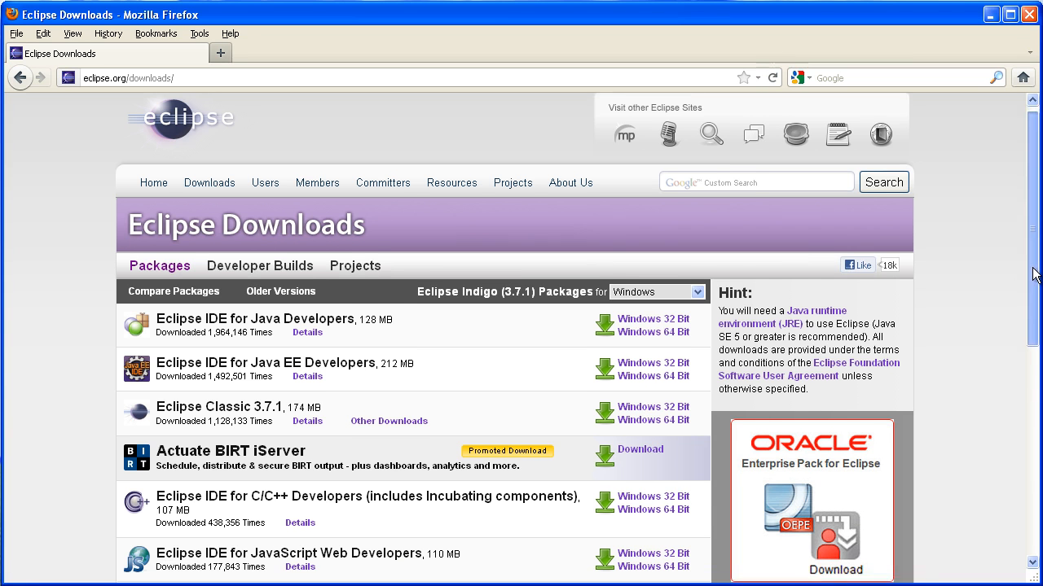
scroll("down", 3)
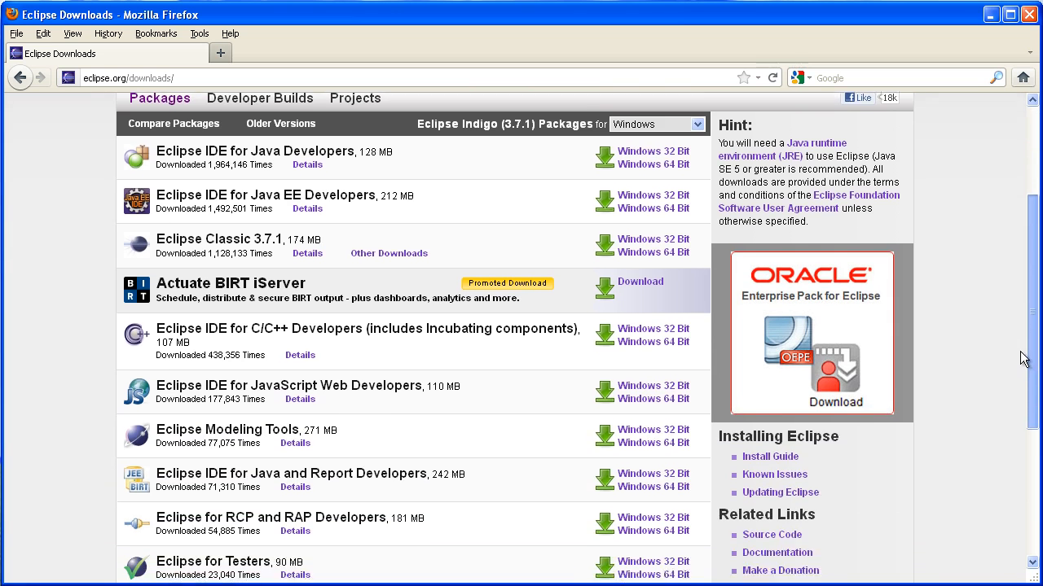
scroll("down", 3)
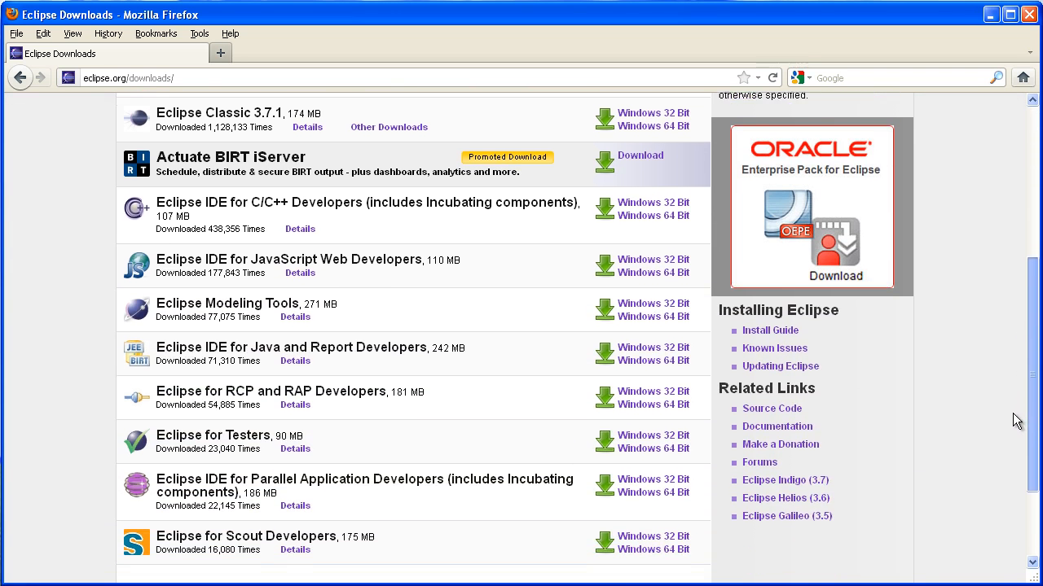
scroll("down", 3)
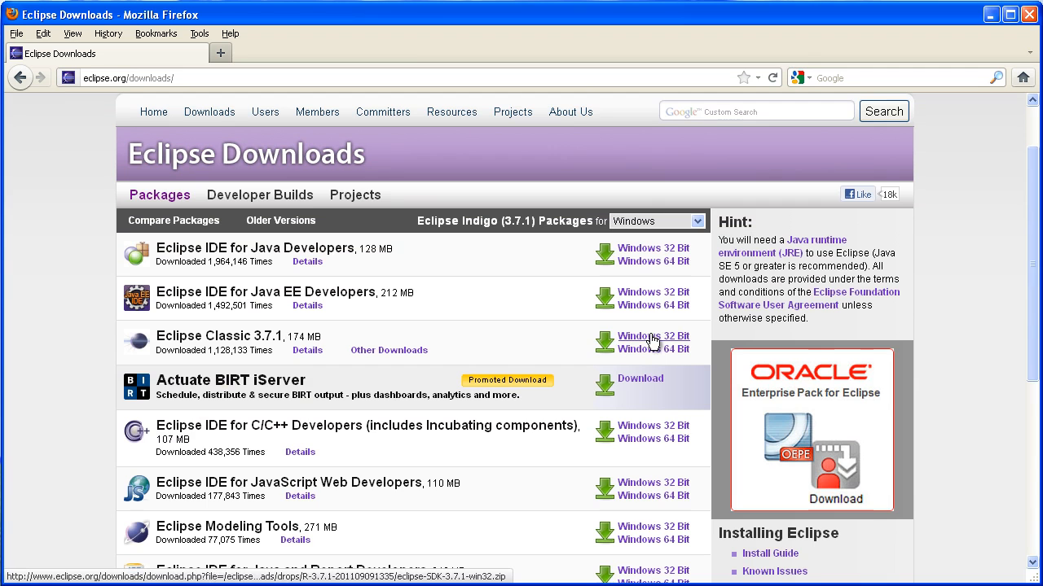
- Download the Eclipse Classic 3.7.1 SDK zip for Windows 32 Bit from a mirror
left_click(653, 336)
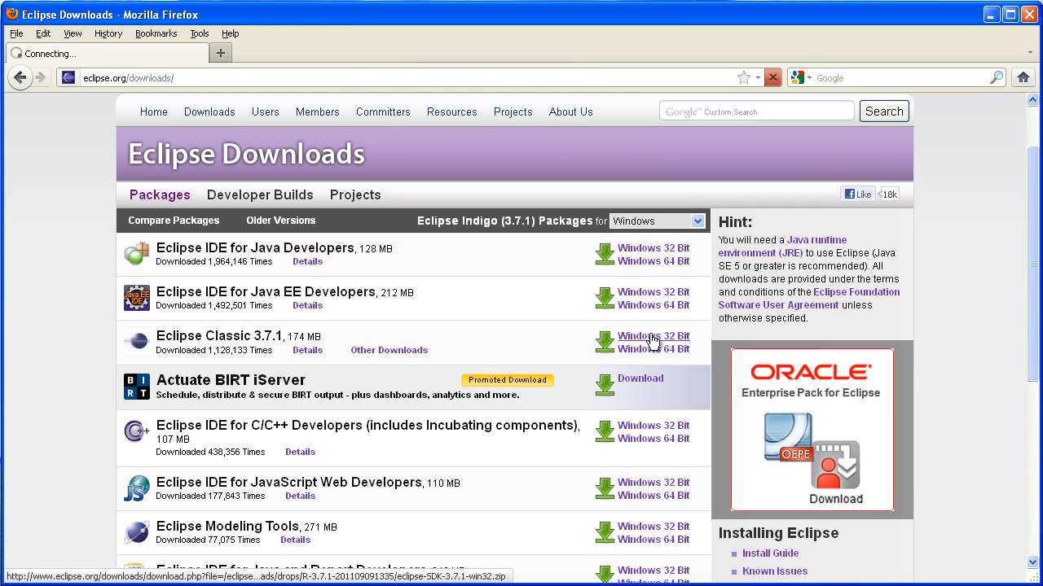
left_click(653, 336)
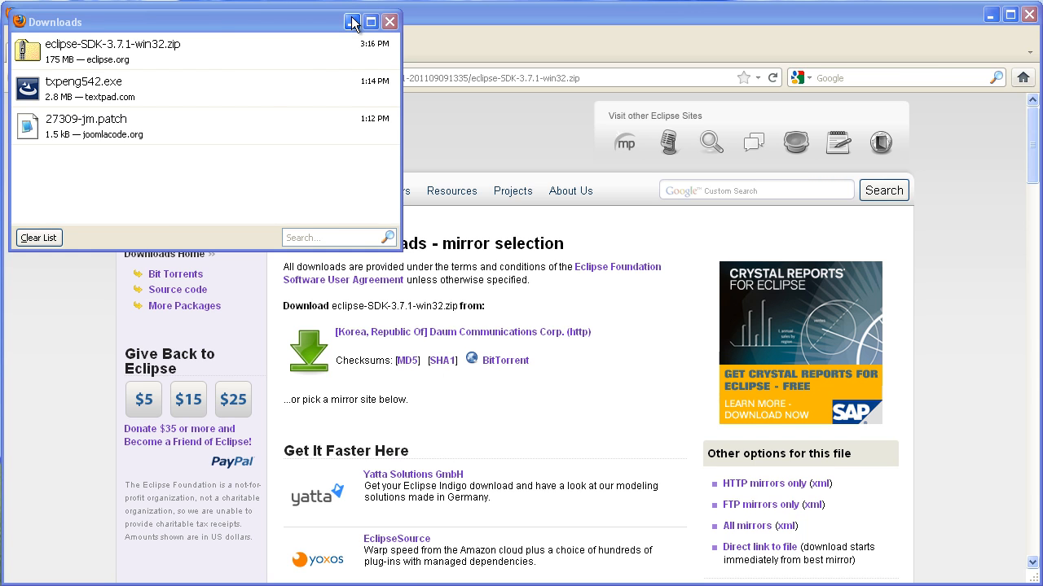
mouse_move(350, 22)
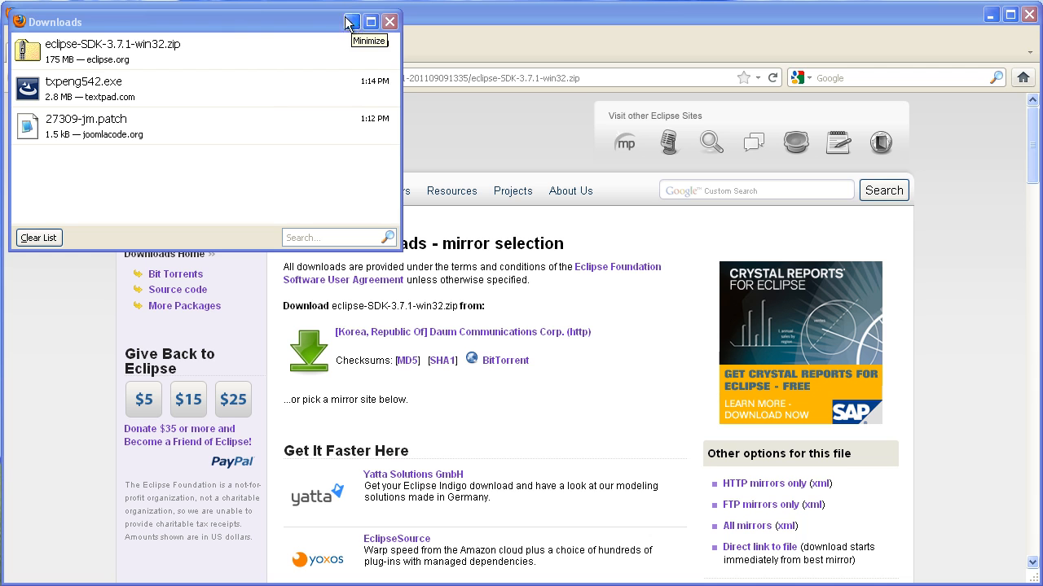
- Extract the Eclipse SDK zip into c:\eclipse and show the extracted files
right_click(112, 50)
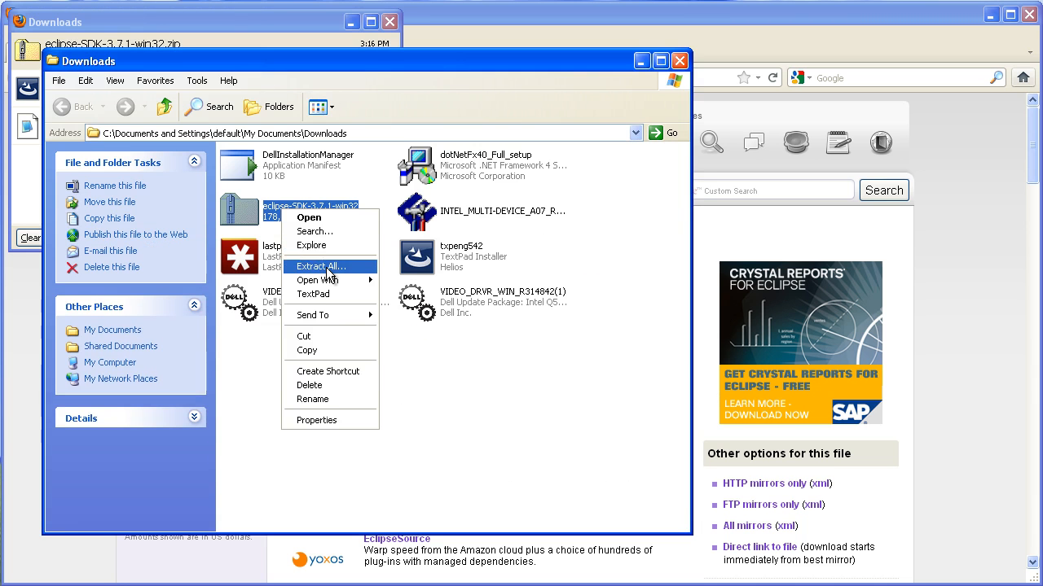
left_click(320, 266)
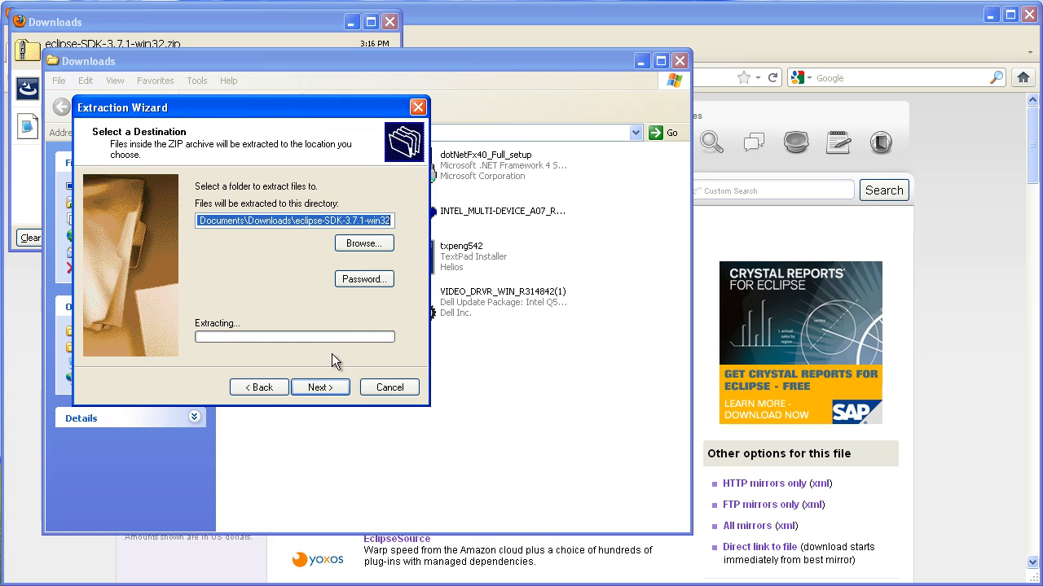
type("c:\\")
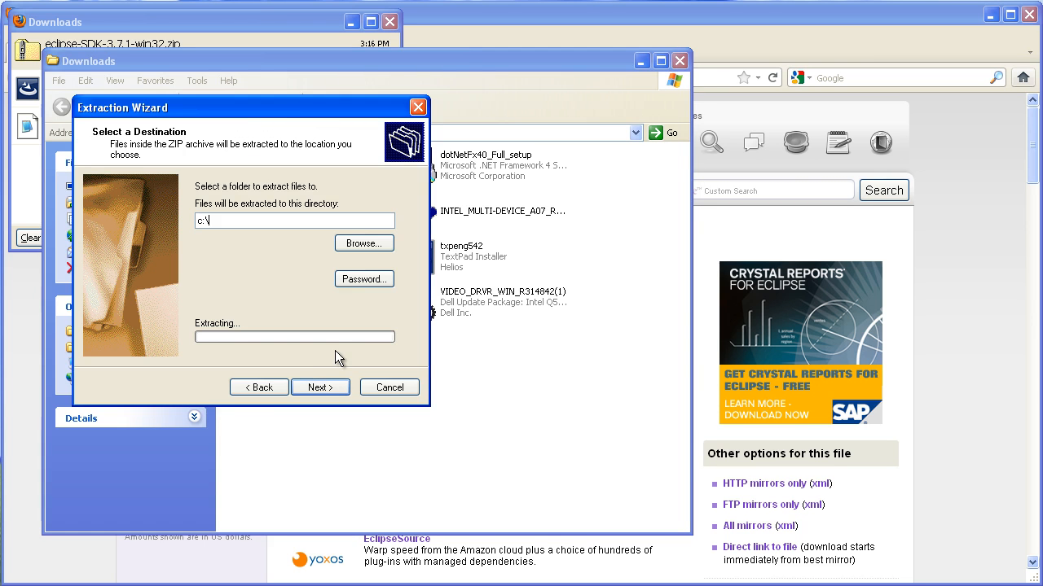
type("eclipse")
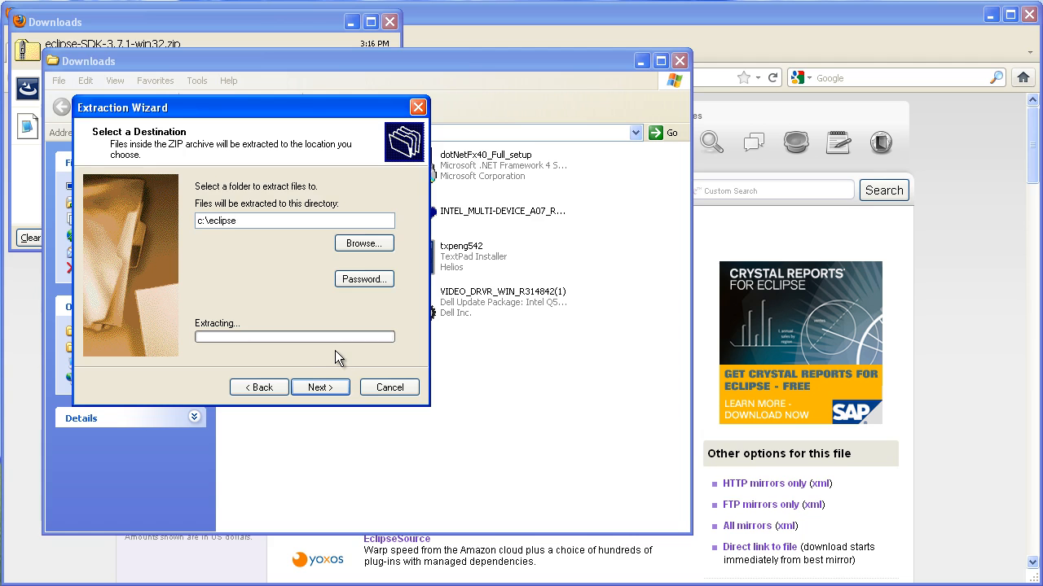
left_click(320, 386)
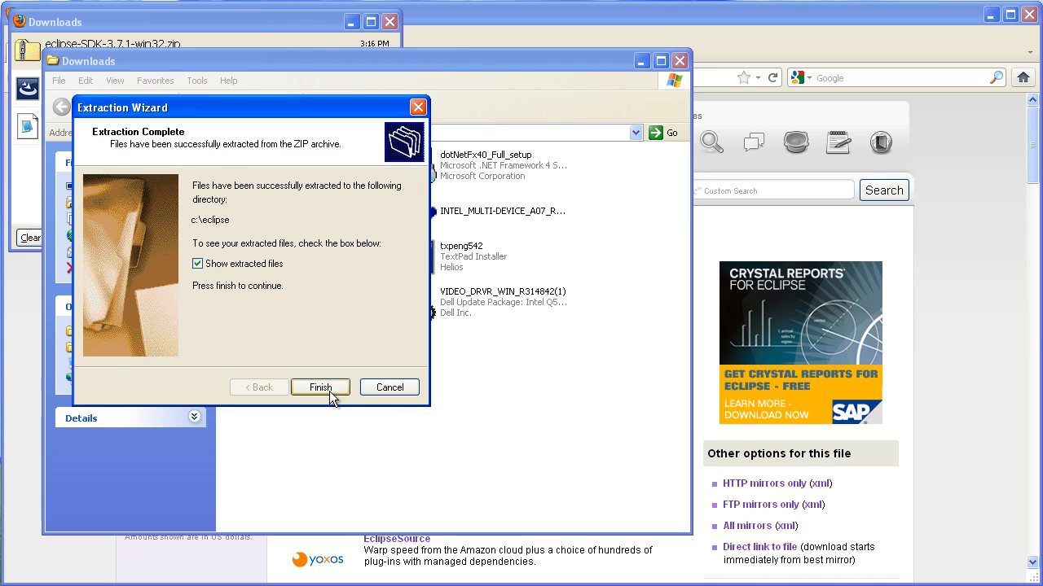
left_click(319, 387)
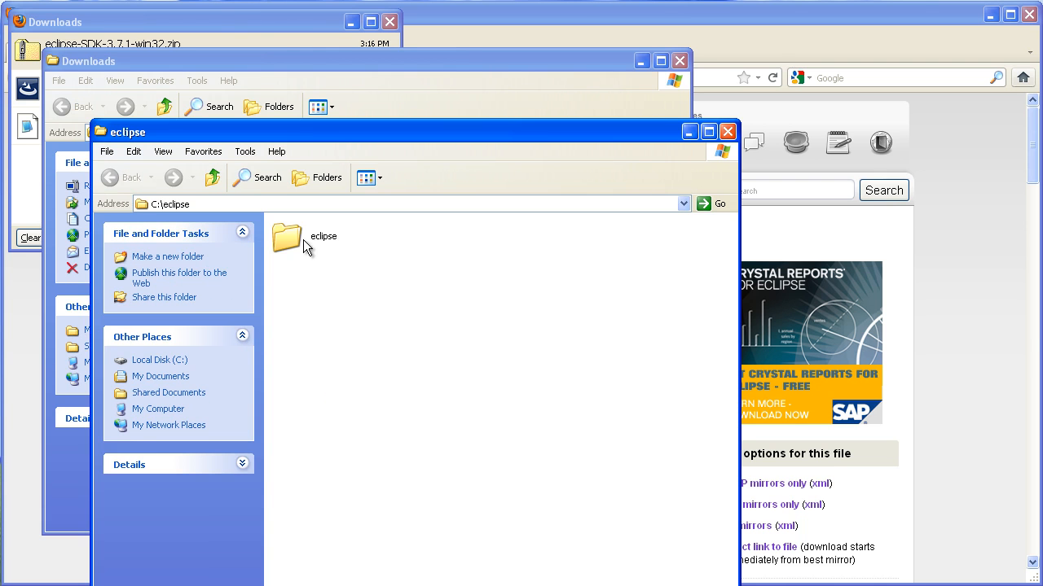
- Open the extracted eclipse folder and run eclipse.exe past the security warning
double_click(286, 238)
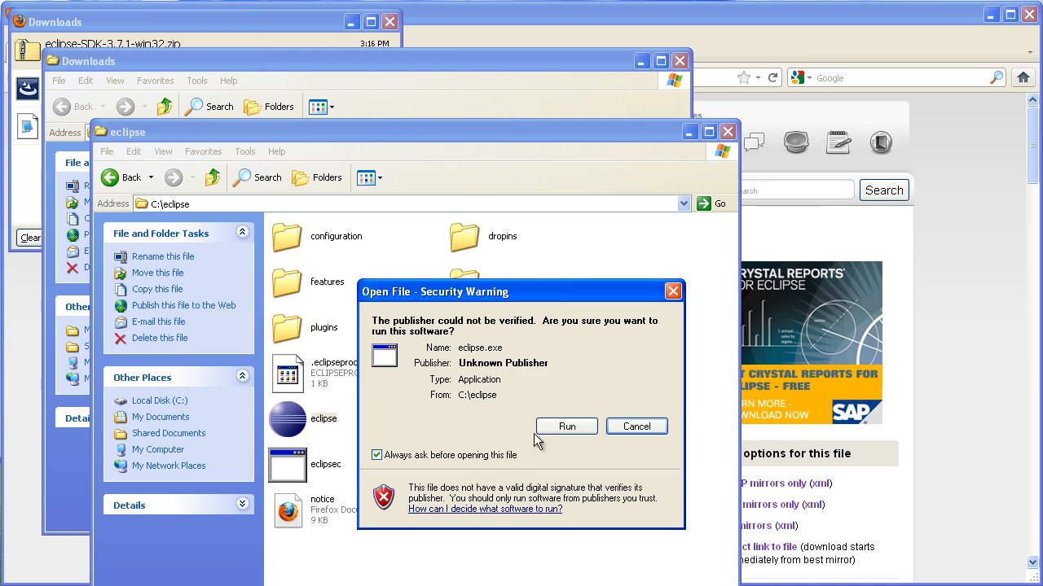
left_click(565, 426)
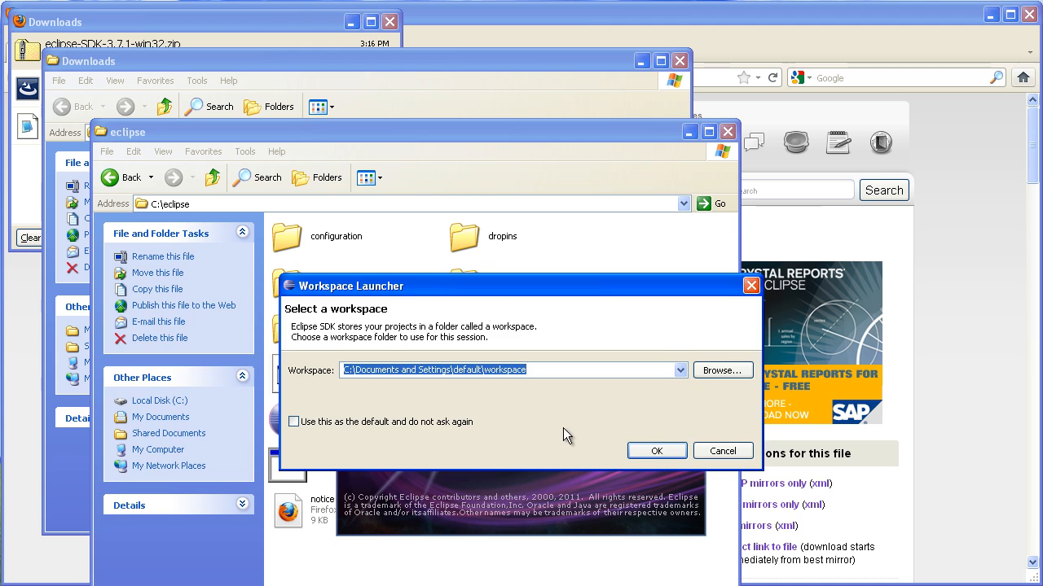
- Create workspace folder joomla_development under C:\xampp\htdocs and launch Eclipse with it
left_click(721, 370)
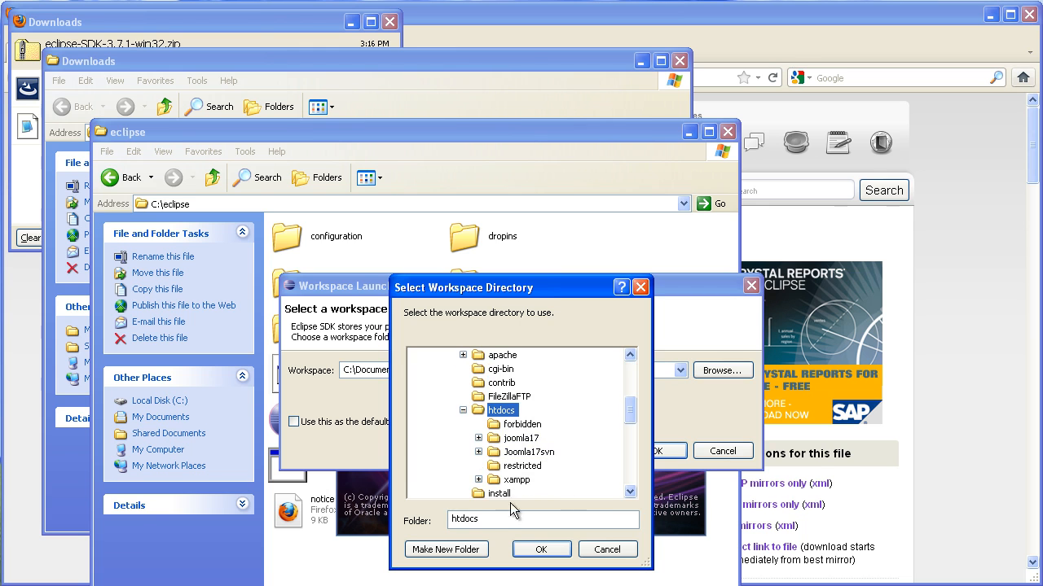
left_click(445, 549)
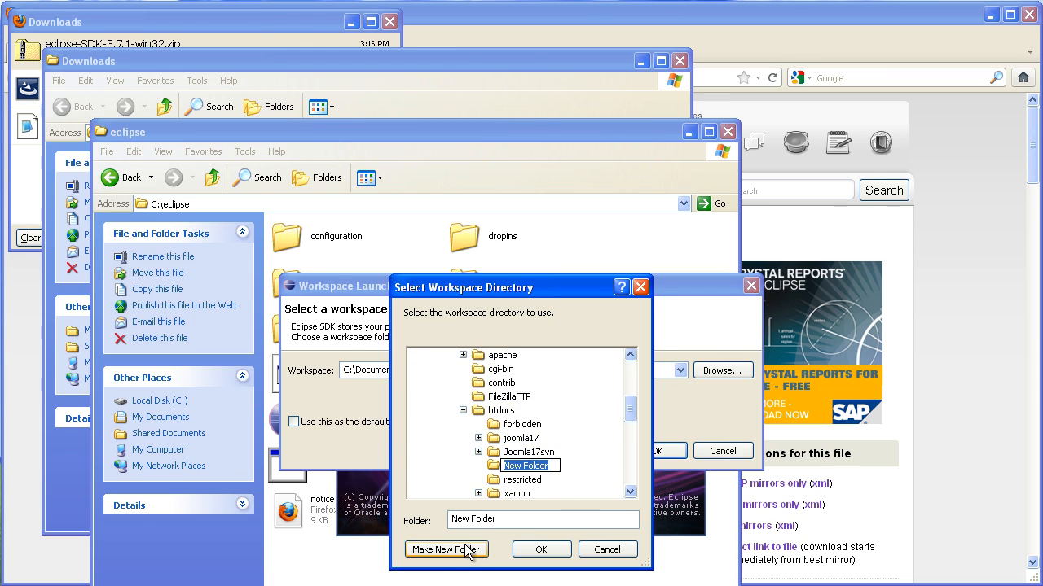
type("joomla_development")
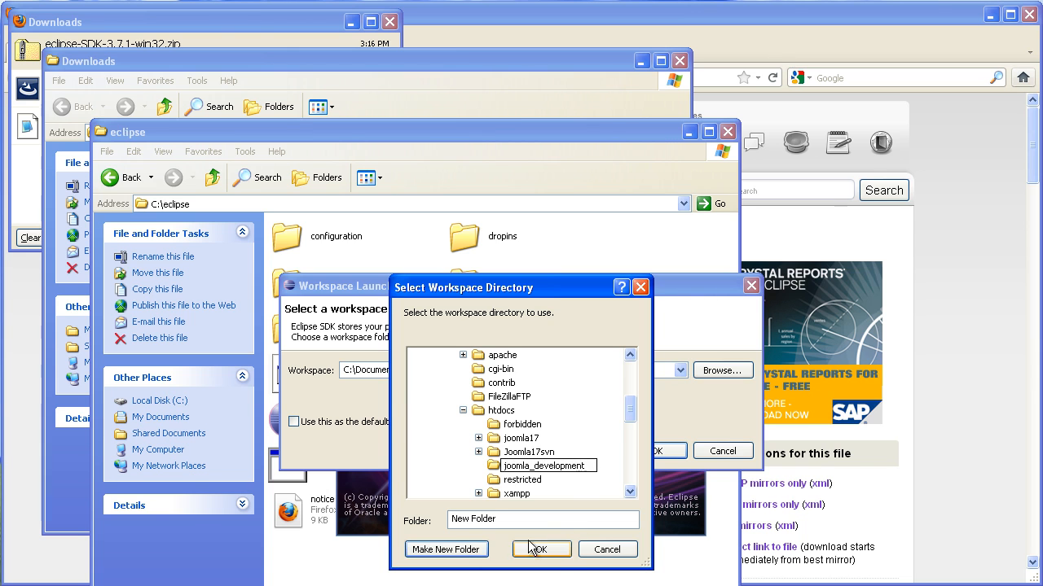
left_click(542, 465)
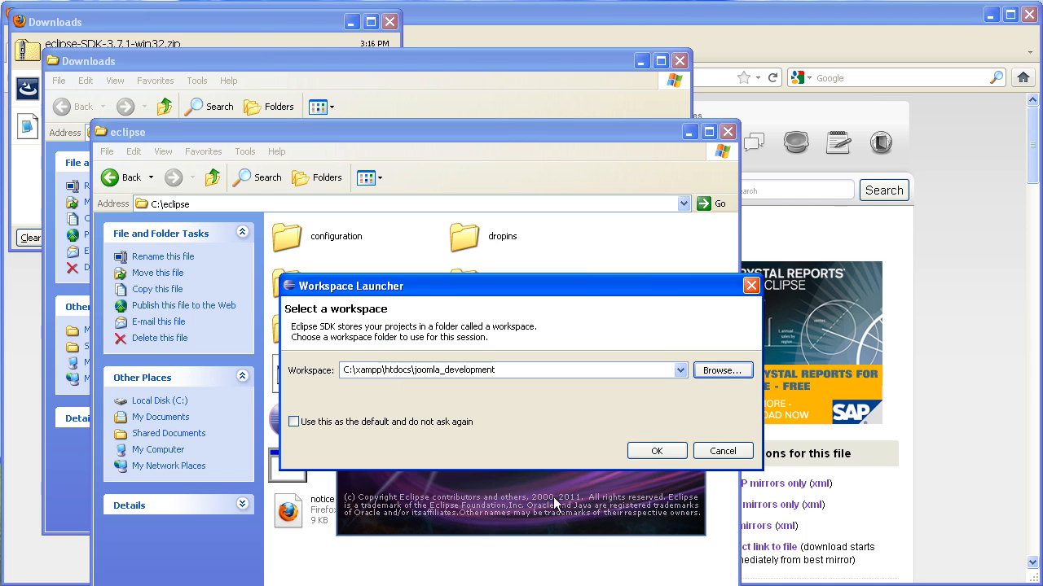
mouse_move(448, 431)
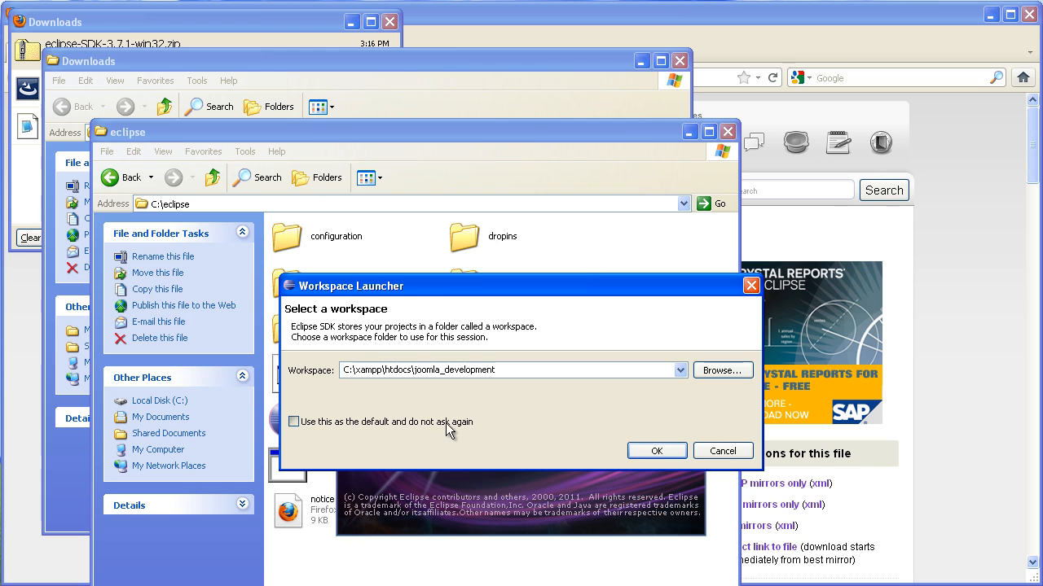
left_click(656, 451)
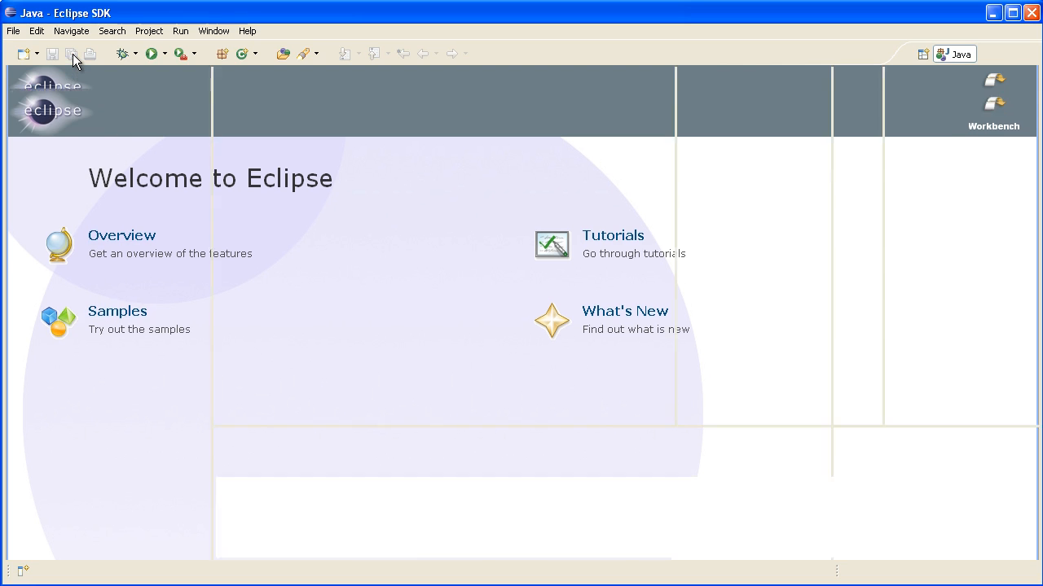
- Set the Workspace preferences to UTF-8 text file encoding and Unix line delimiters
left_click(993, 102)
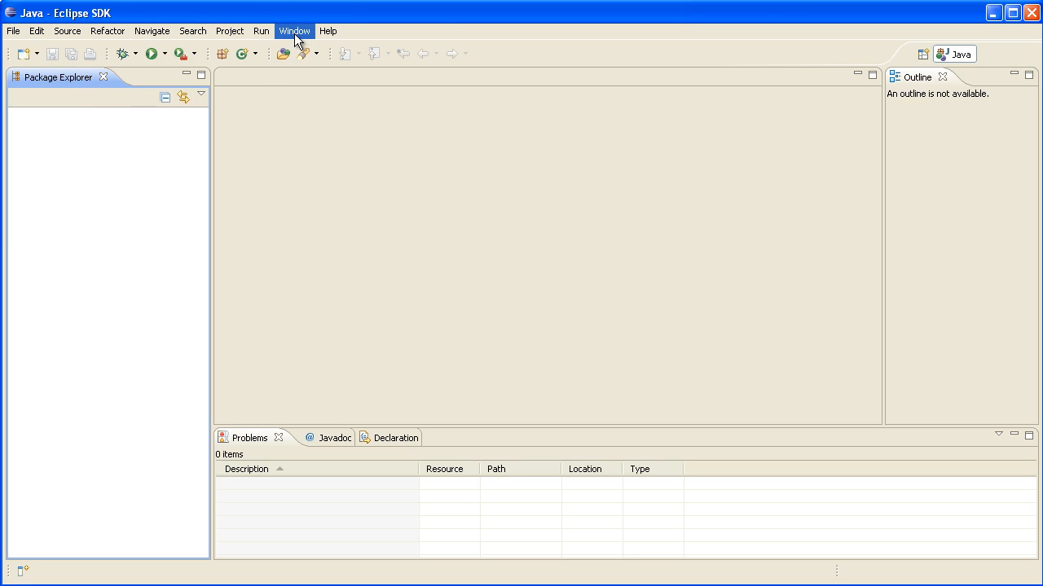
left_click(294, 31)
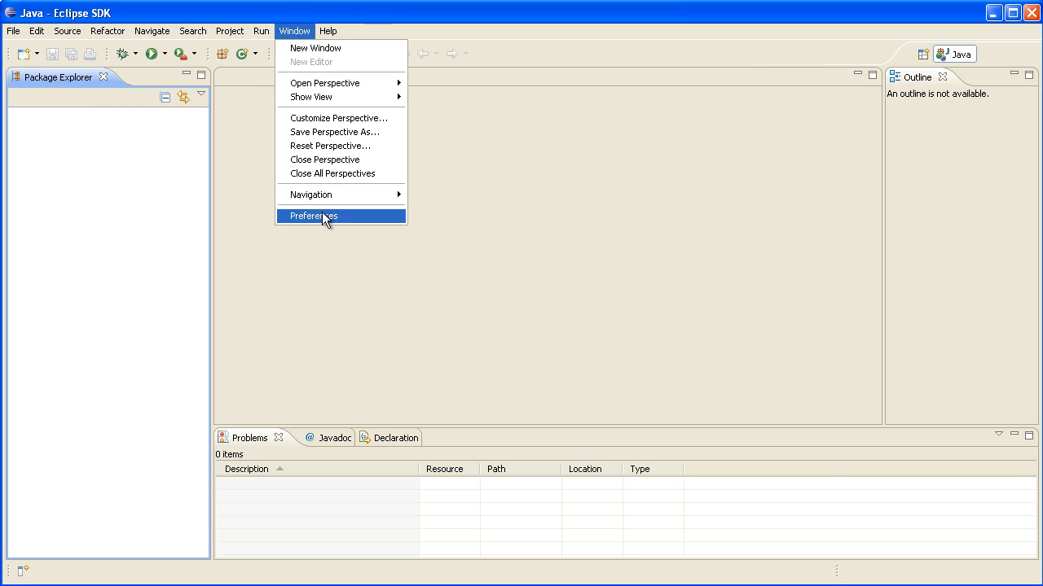
left_click(312, 216)
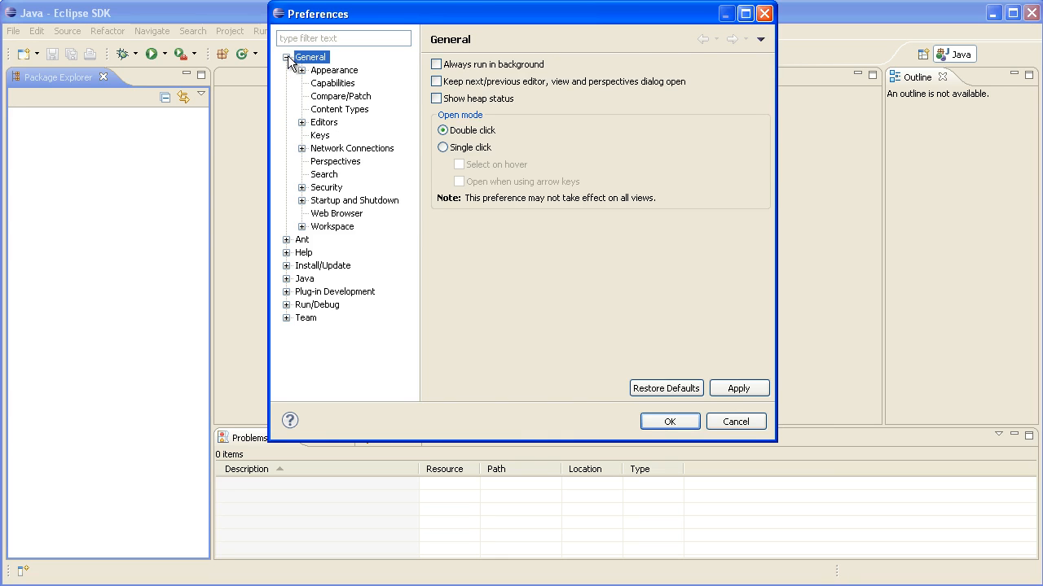
left_click(332, 225)
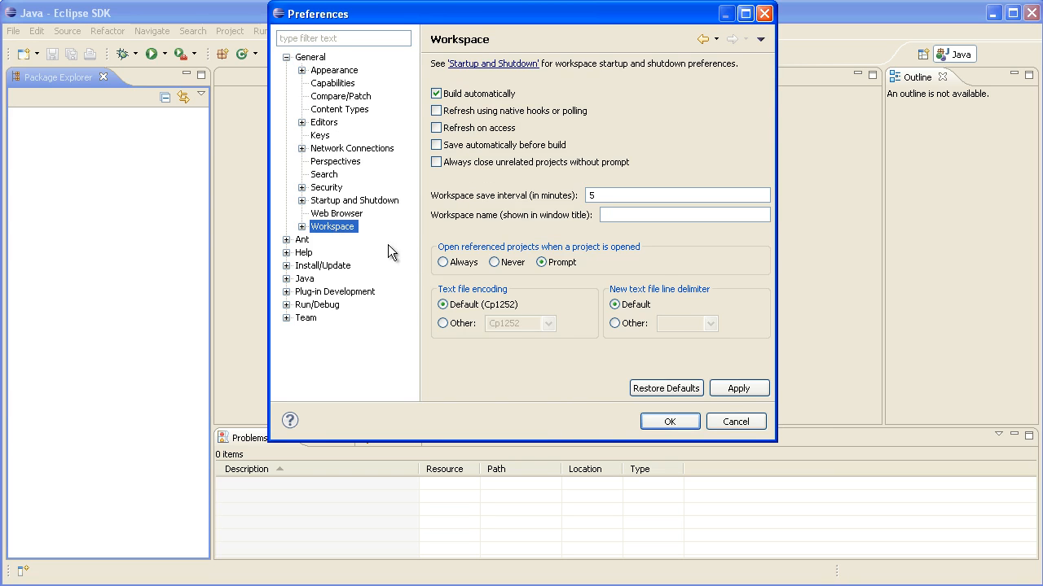
left_click(443, 324)
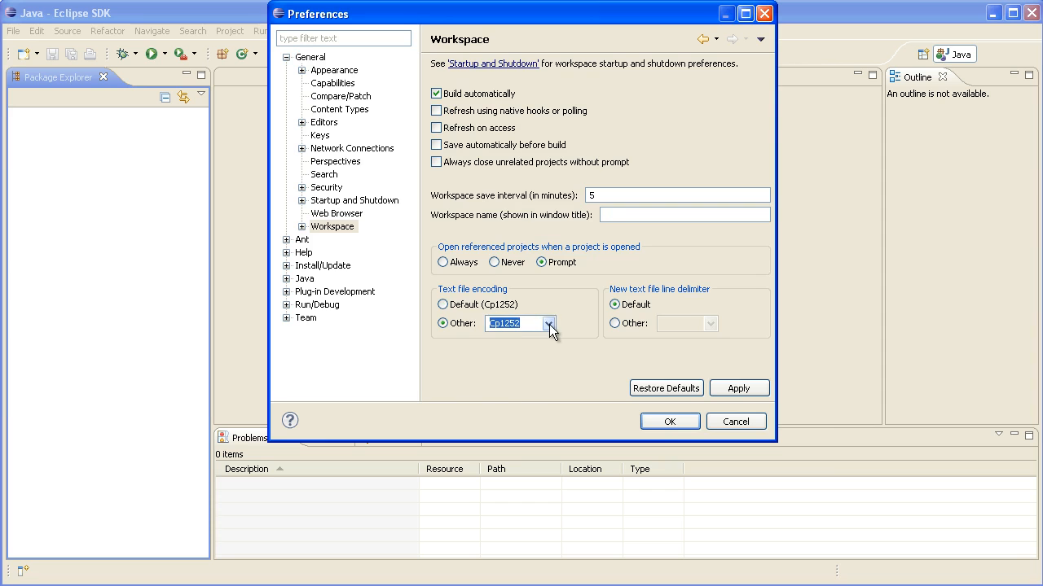
left_click(547, 324)
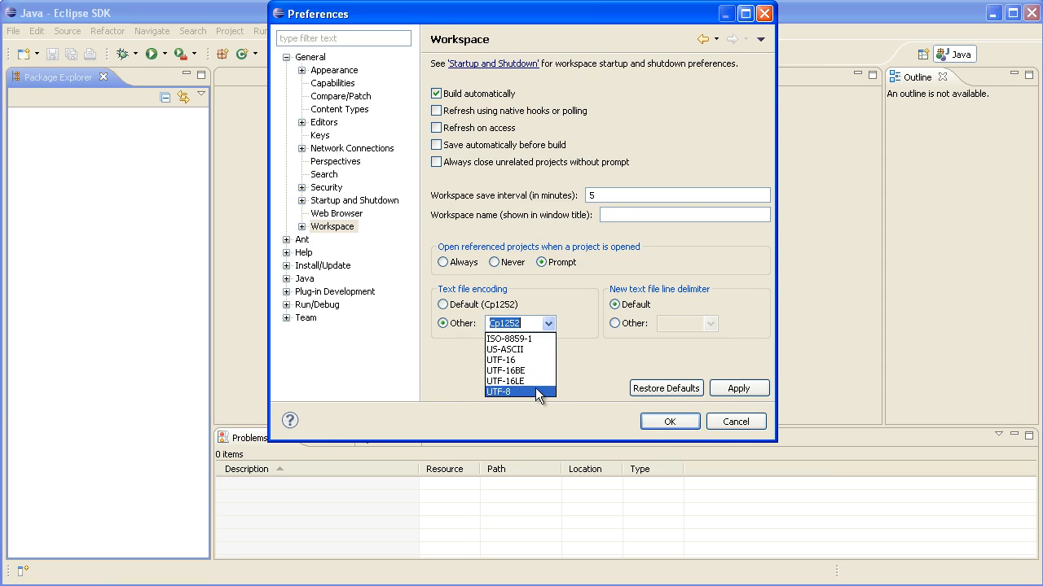
left_click(498, 392)
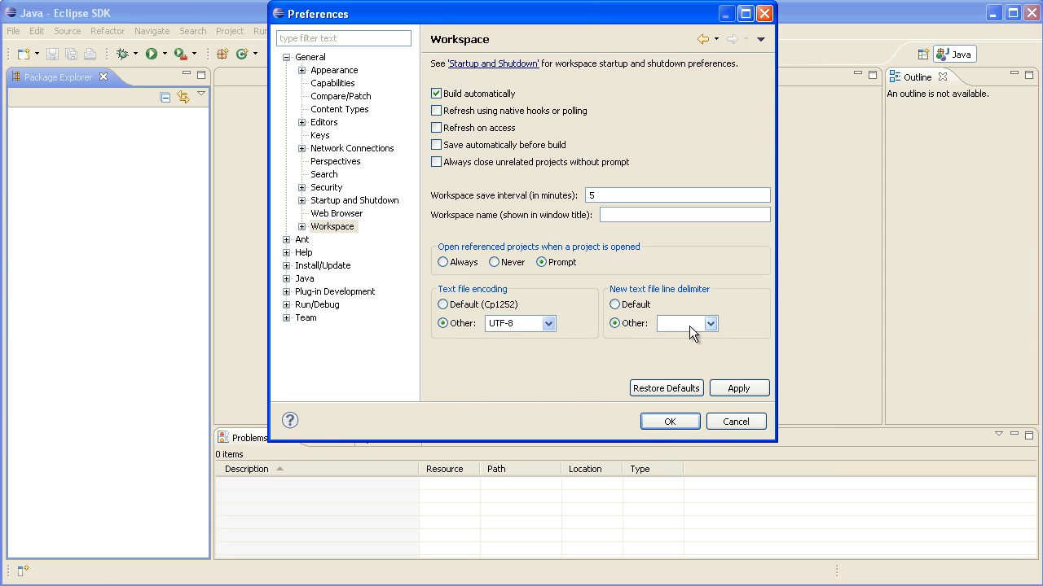
left_click(709, 323)
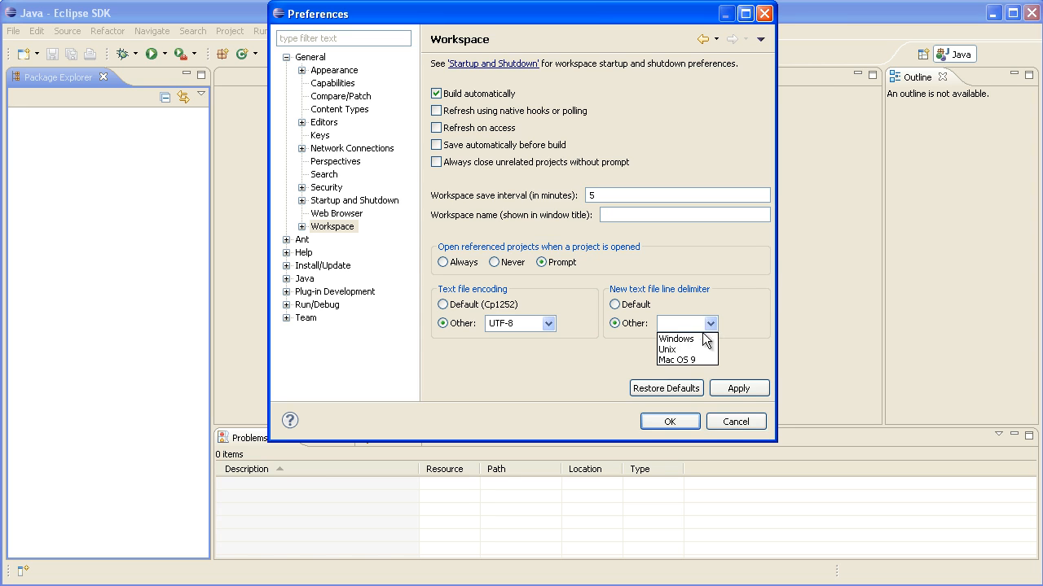
left_click(666, 349)
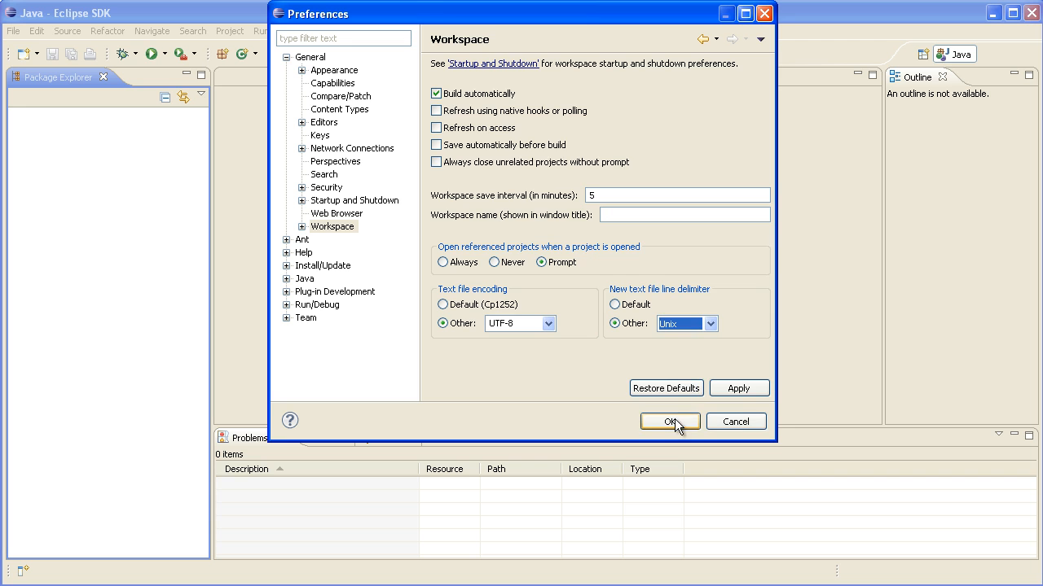
left_click(670, 421)
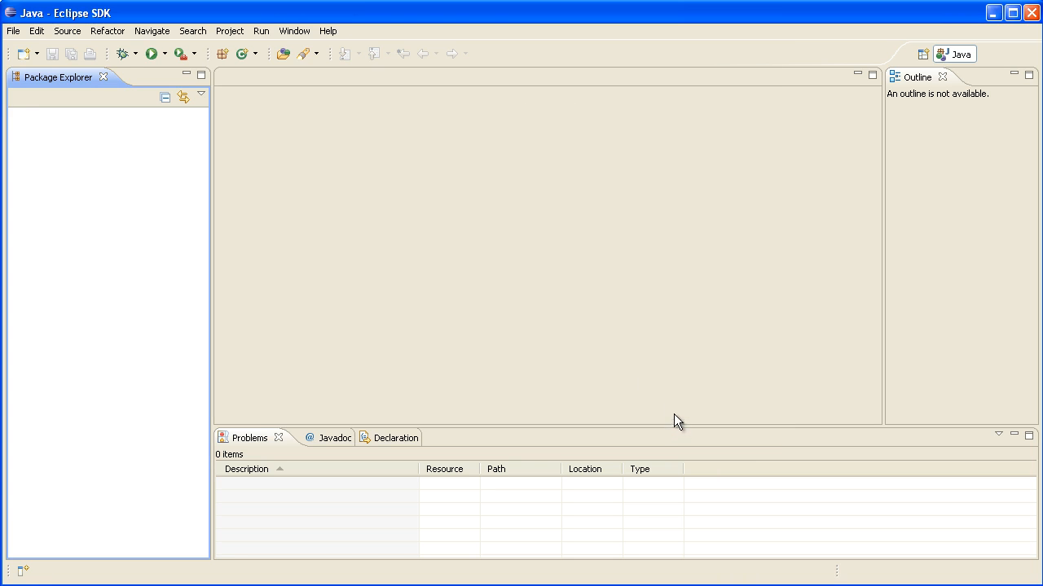
mouse_move(328, 31)
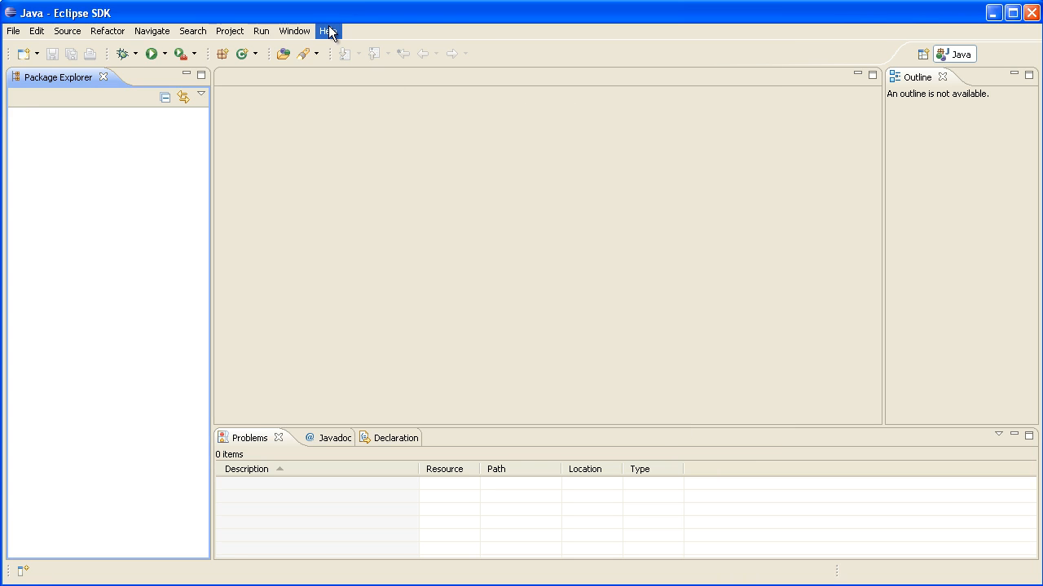
- Select PHP Development Tools (PDT) SDK Feature from the Indigo site's Programming Languages
left_click(328, 30)
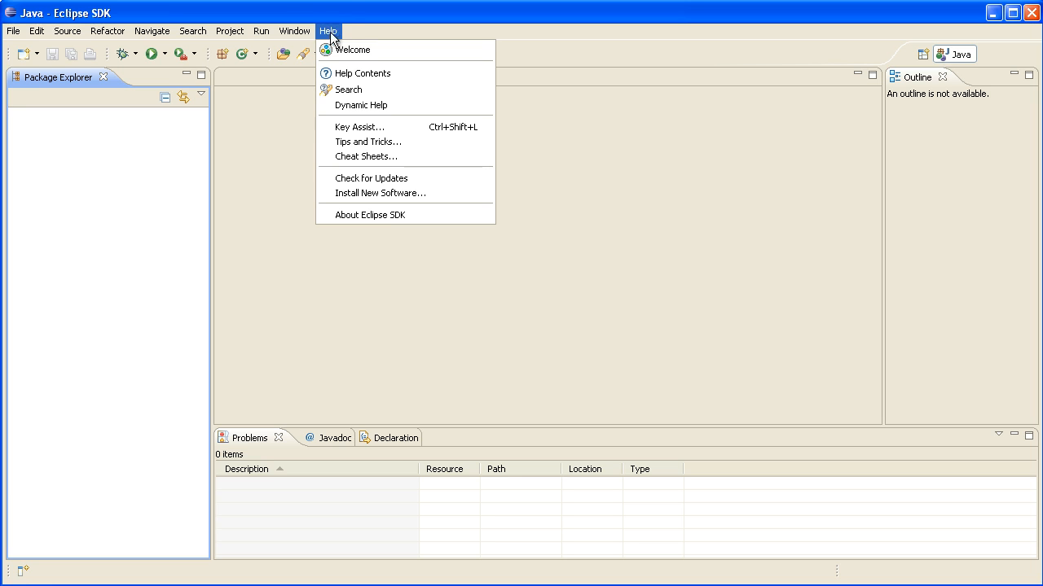
mouse_move(377, 193)
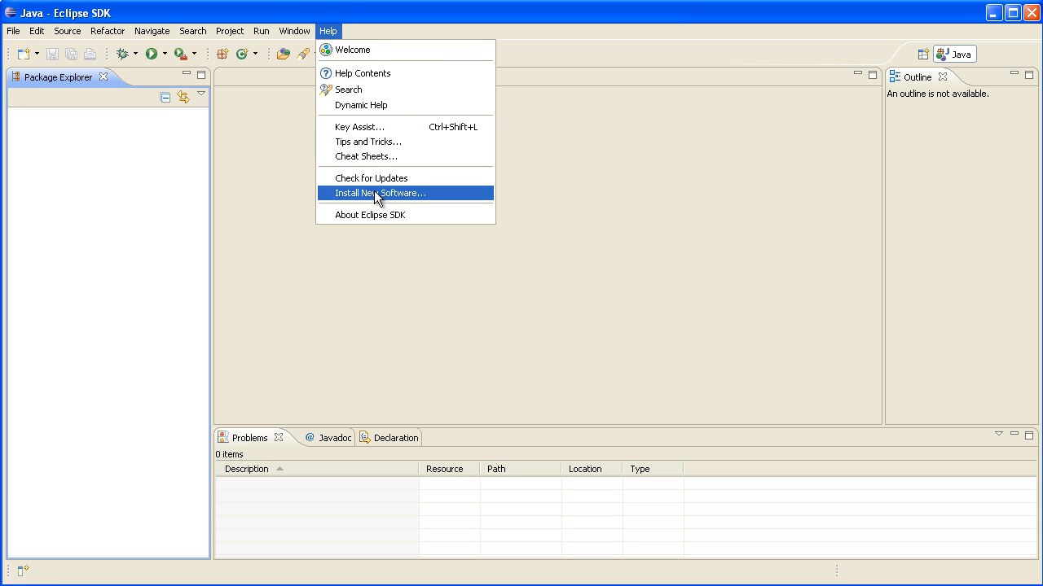
left_click(379, 193)
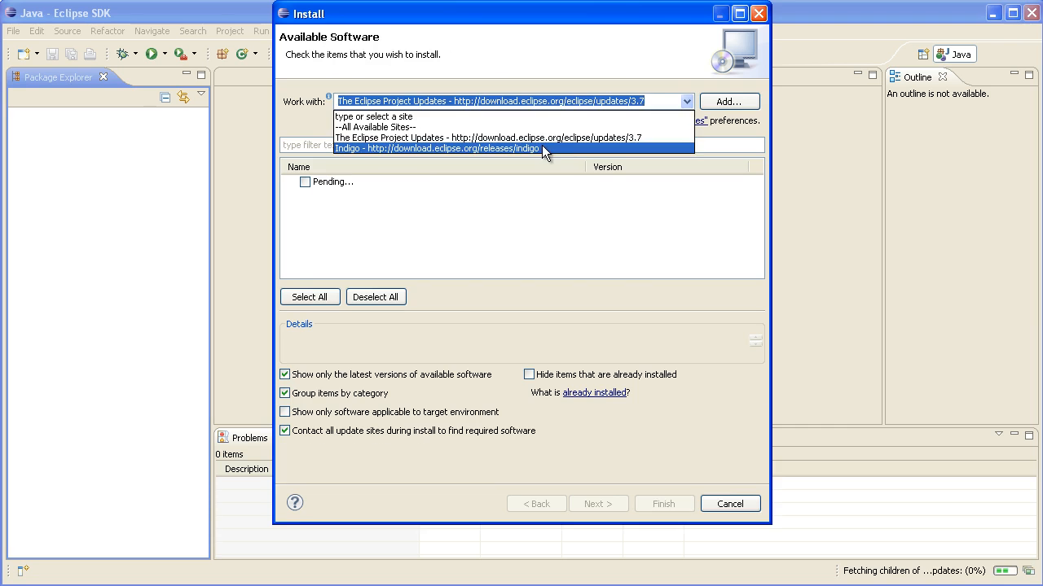
left_click(436, 148)
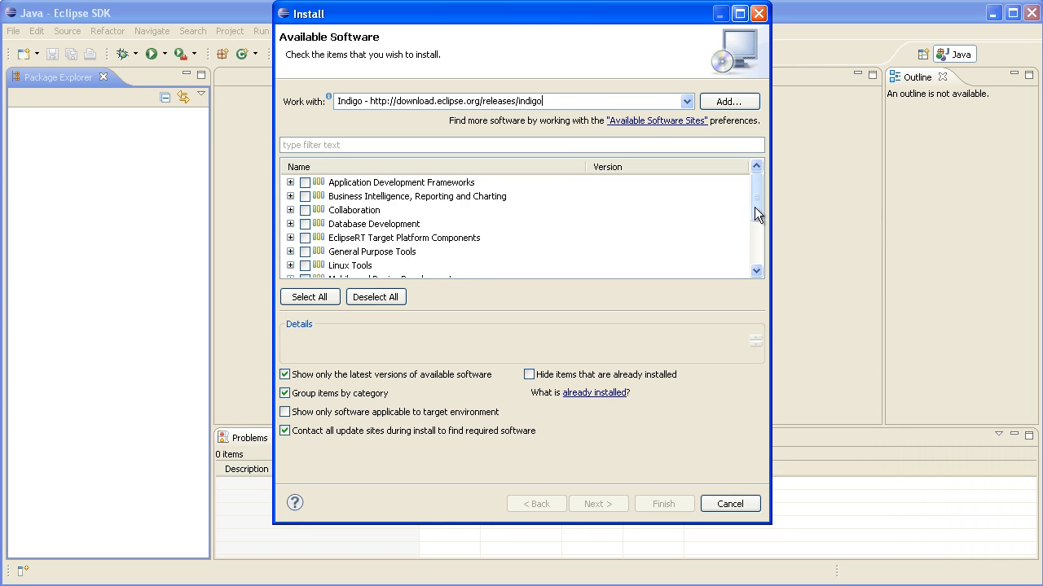
scroll("down", 3)
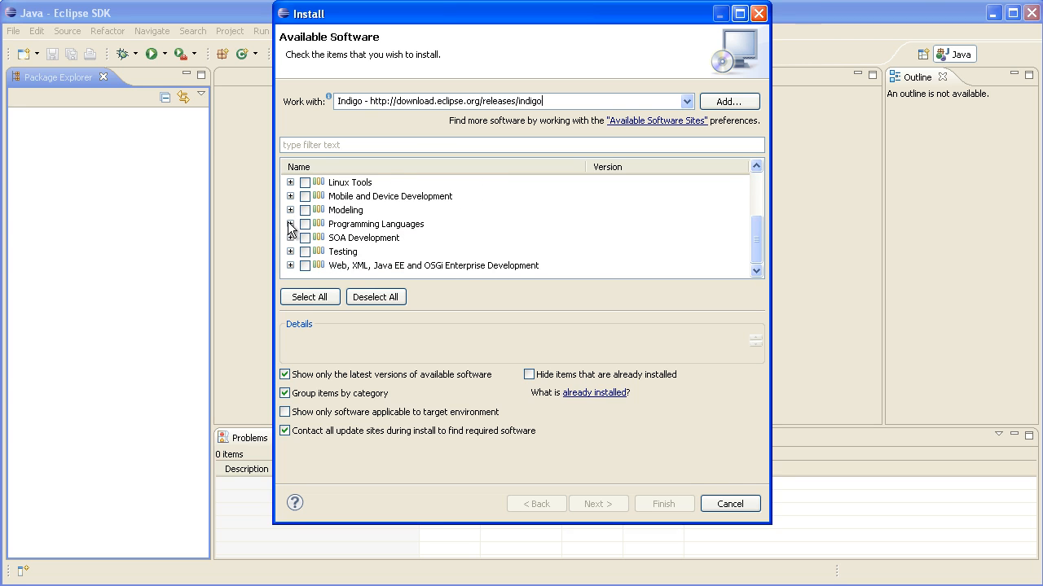
left_click(290, 224)
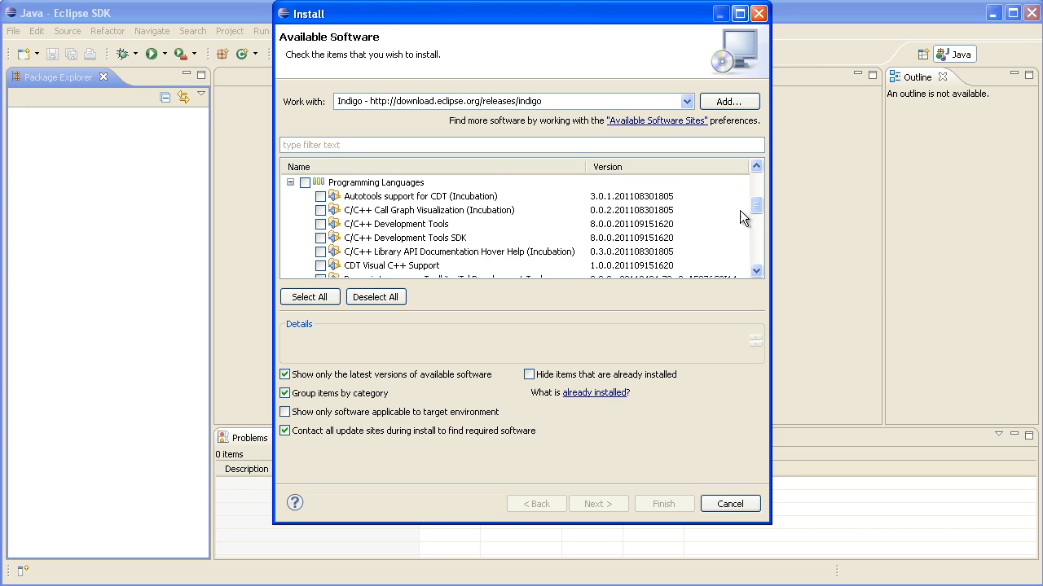
scroll("down", 3)
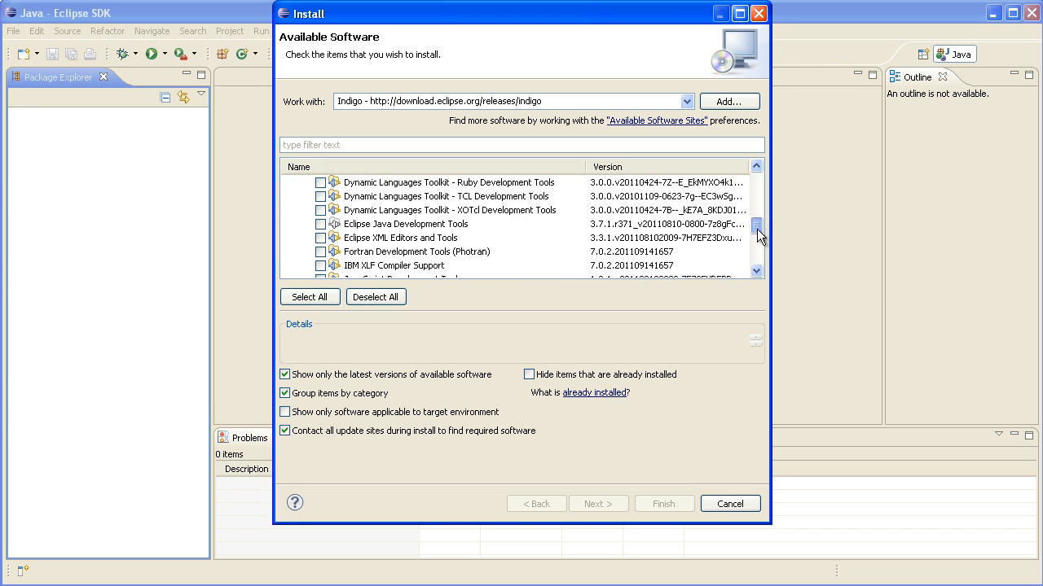
scroll("down", 3)
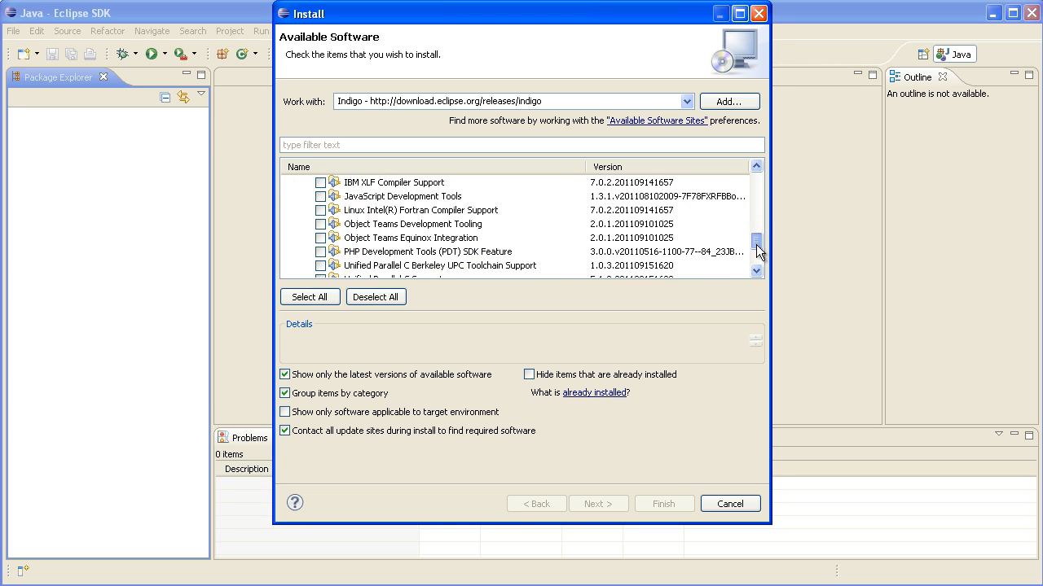
scroll("down", 3)
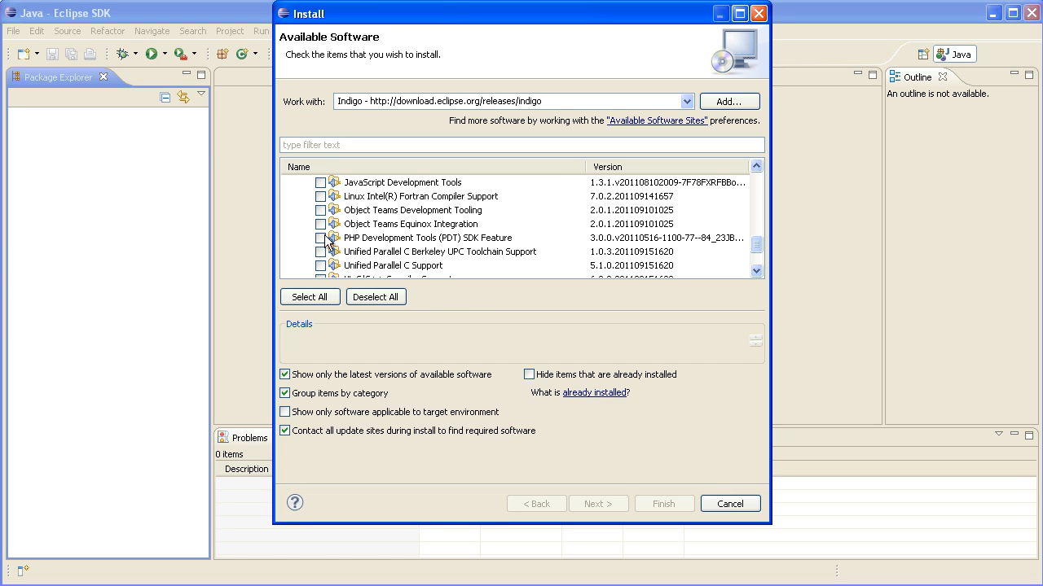
left_click(320, 237)
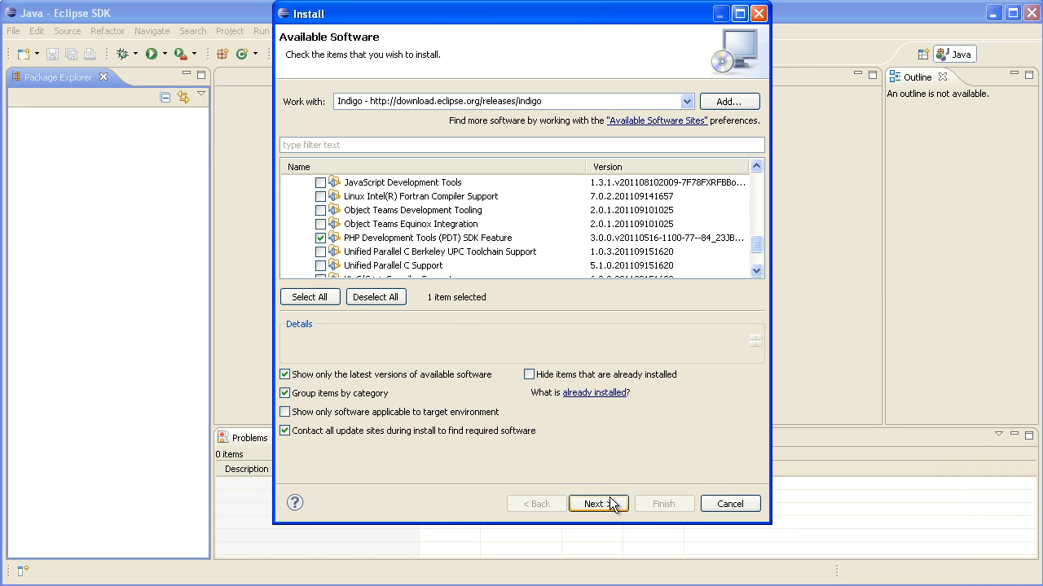
- Review the PDT install details, accept the licence, and start installing
left_click(598, 504)
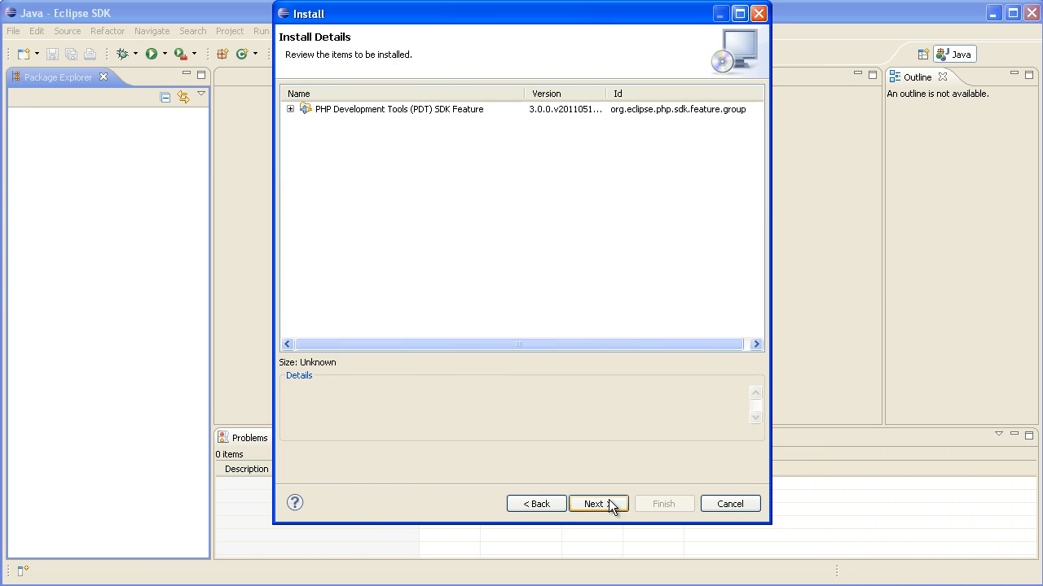
left_click(290, 110)
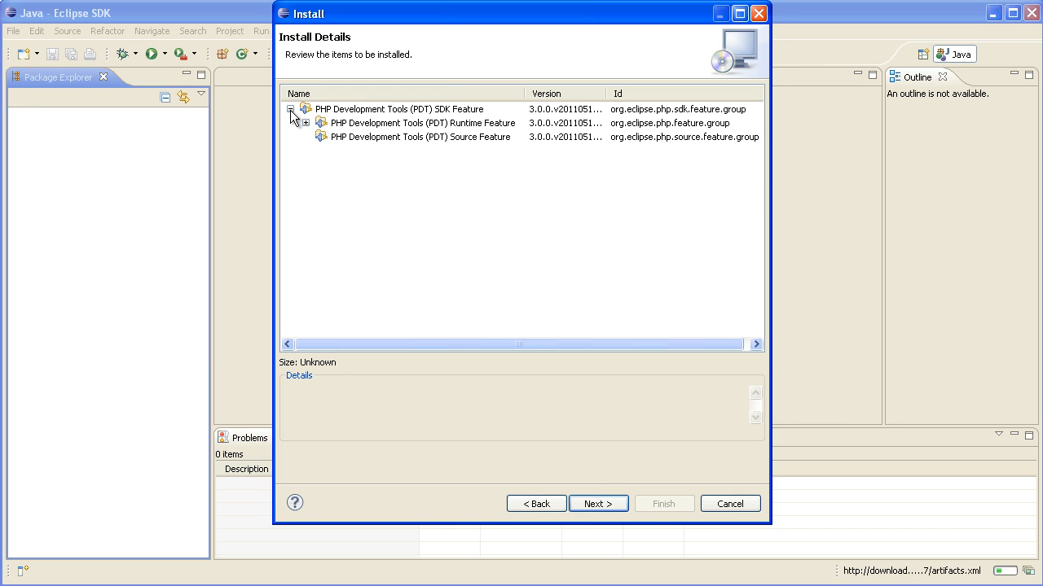
left_click(306, 123)
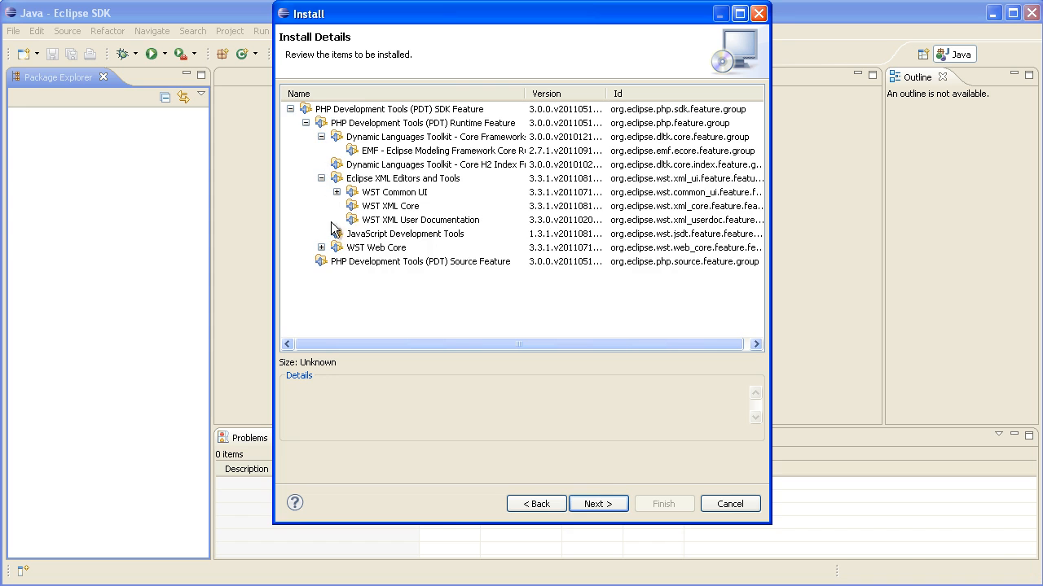
left_click(321, 247)
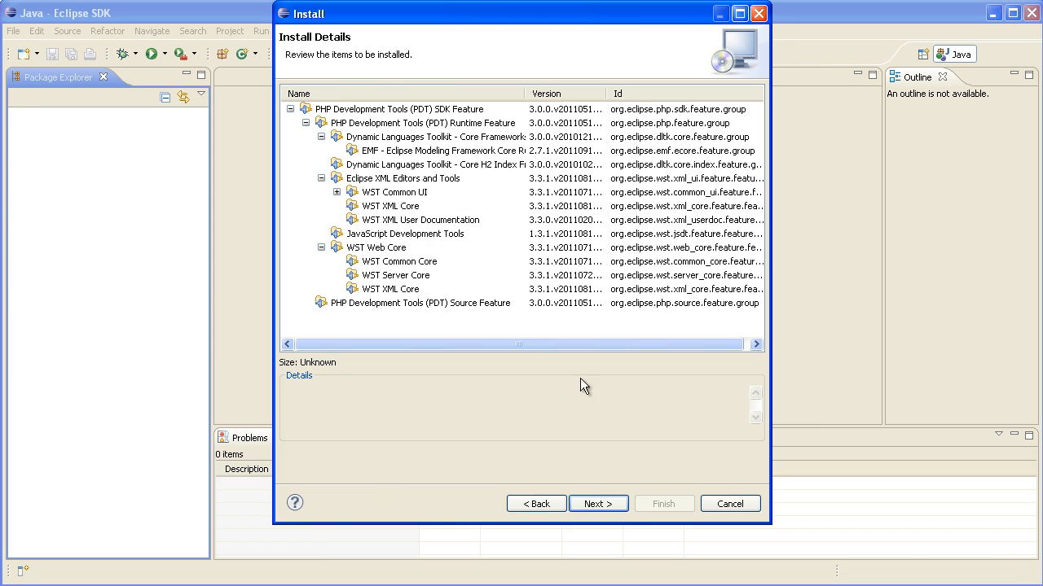
mouse_move(598, 503)
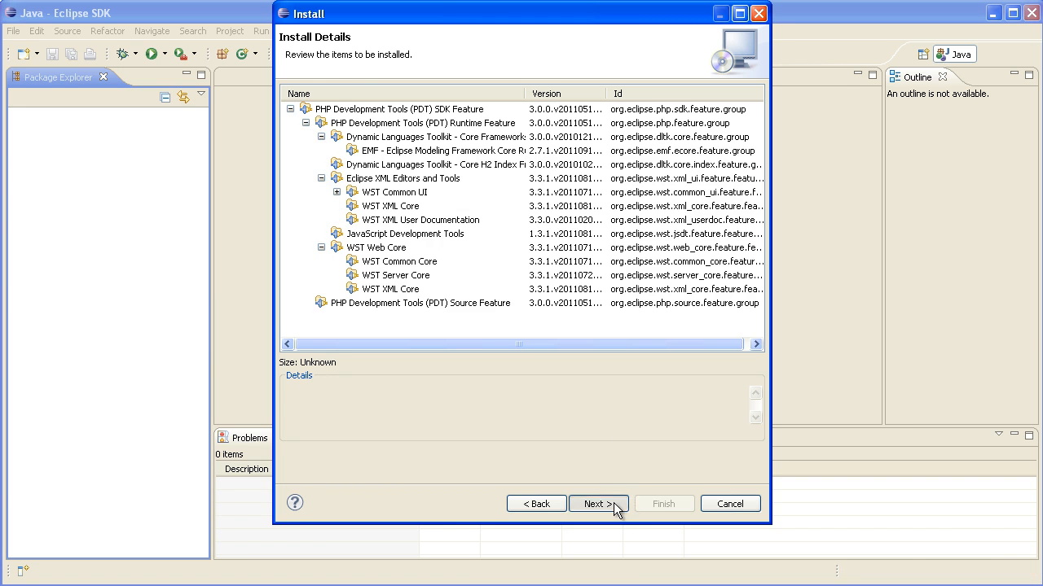
left_click(597, 503)
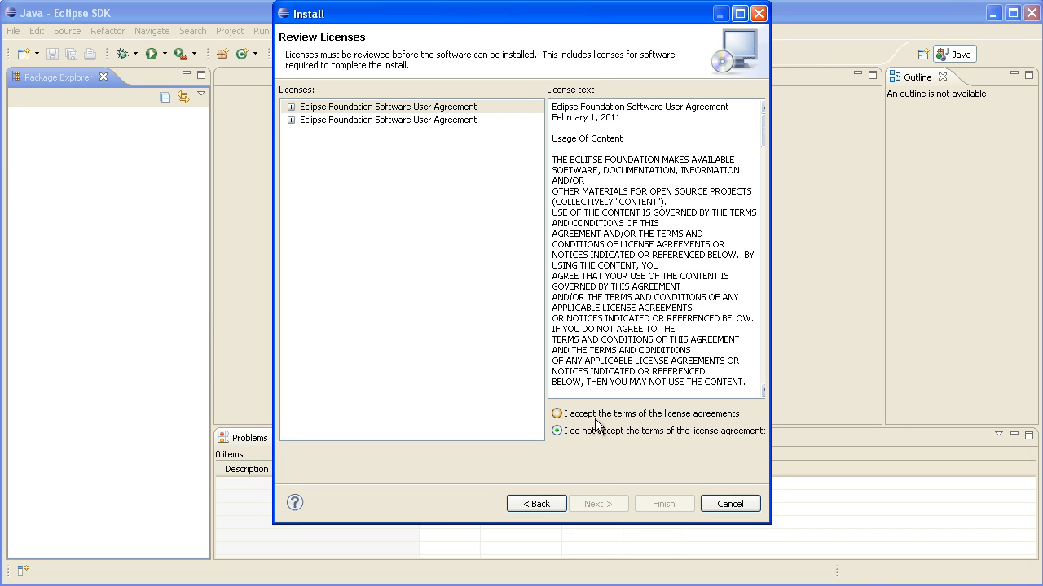
left_click(663, 503)
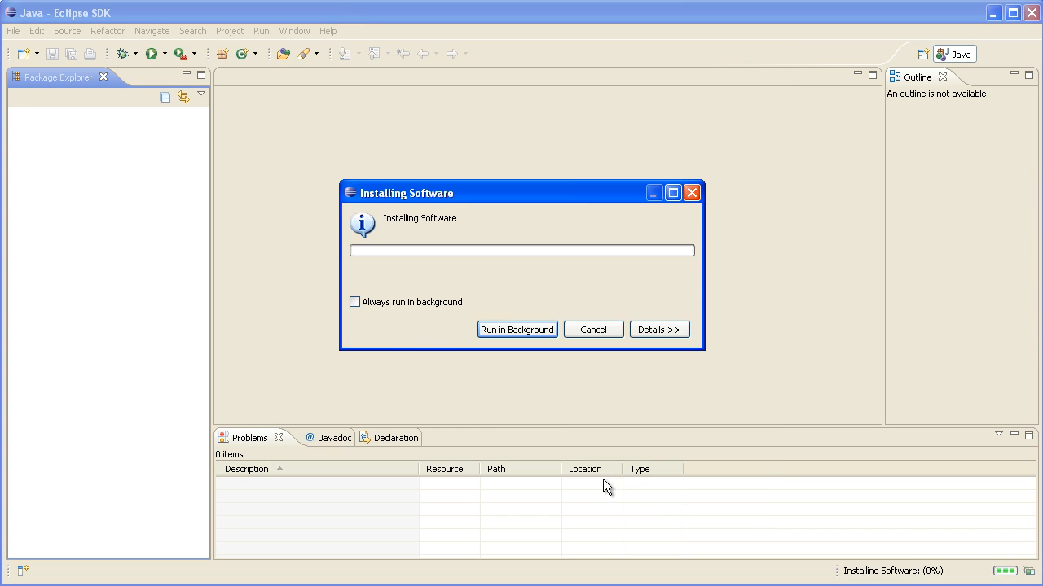
mouse_move(576, 400)
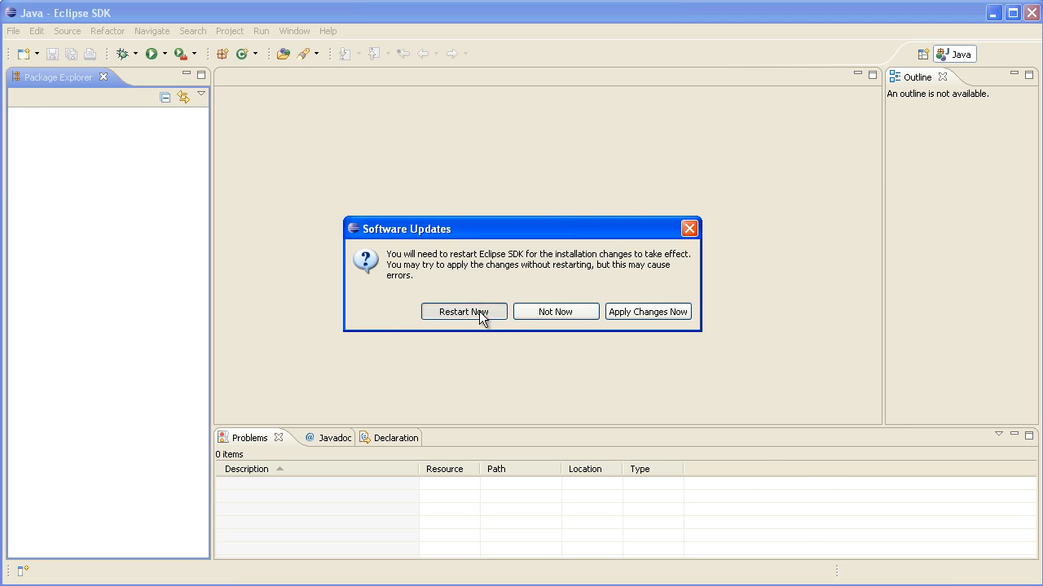
- Choose Restart Now once the PDT installation completes
left_click(464, 311)
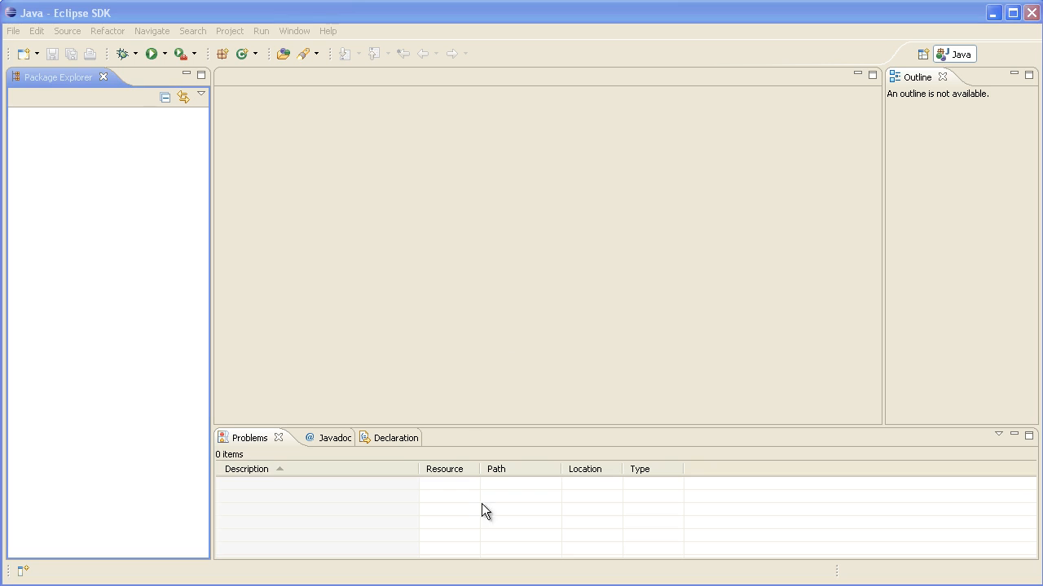
- Enable 'Remove trailing whitespace' on all lines in PHP Editor Save Actions preferences
left_click(294, 31)
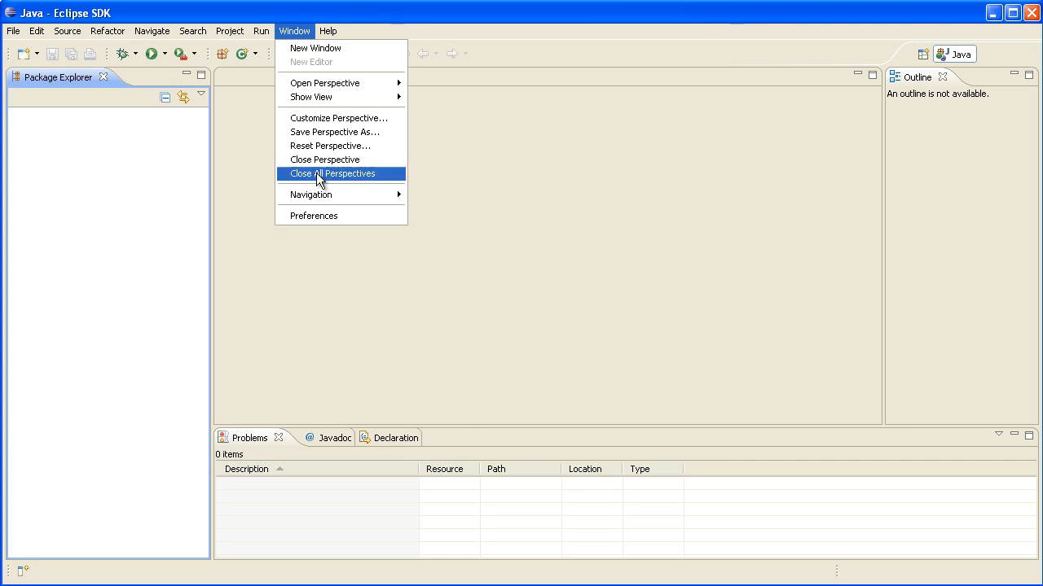
left_click(313, 215)
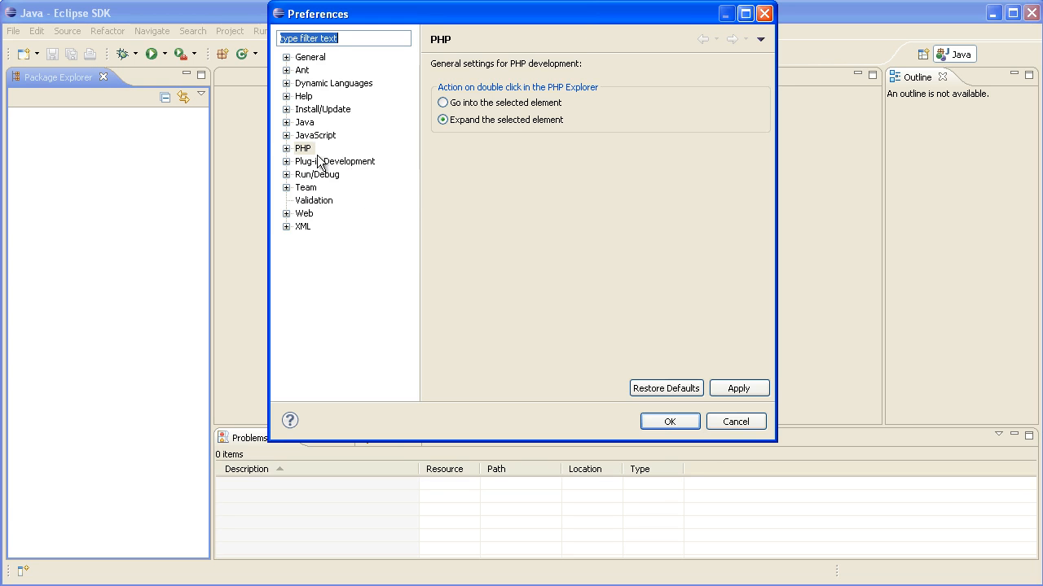
left_click(286, 149)
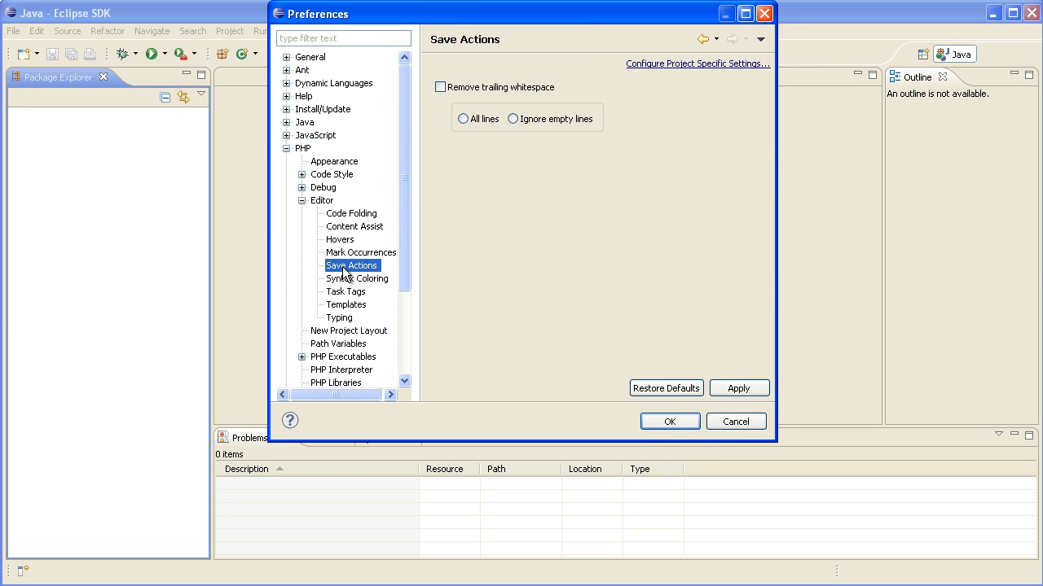
left_click(440, 87)
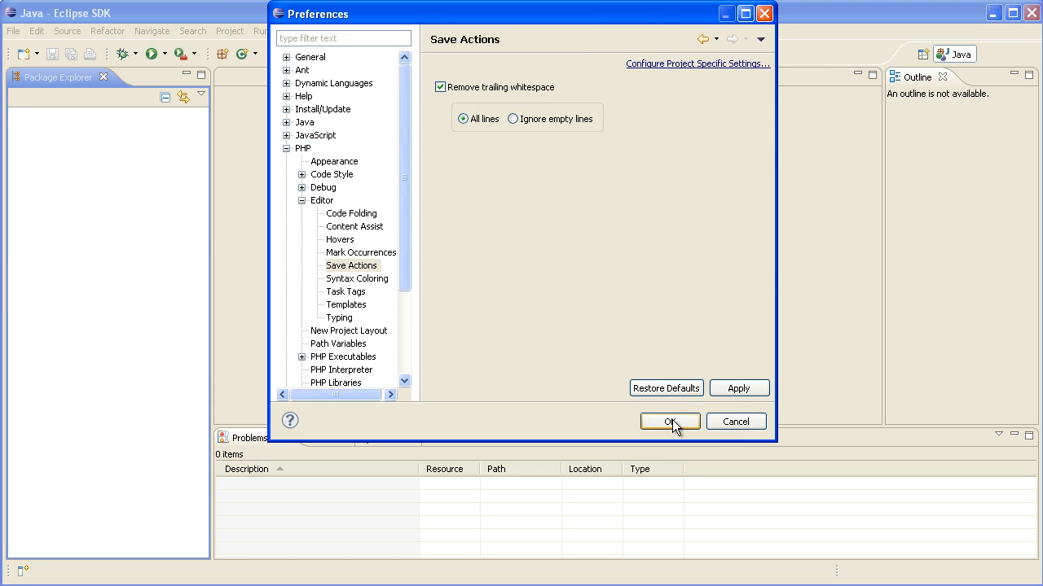
left_click(668, 422)
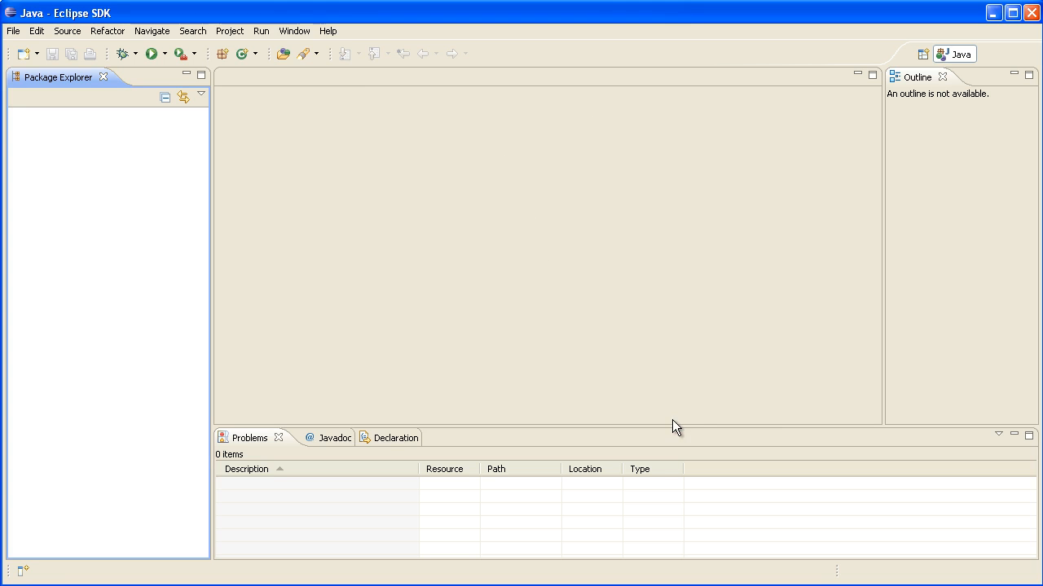
left_click(328, 31)
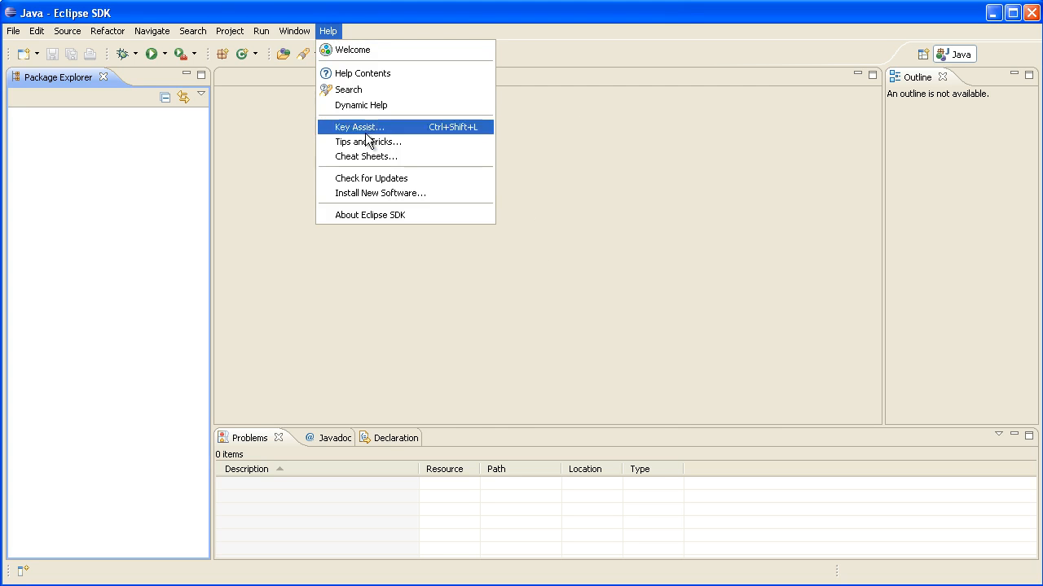
mouse_move(380, 193)
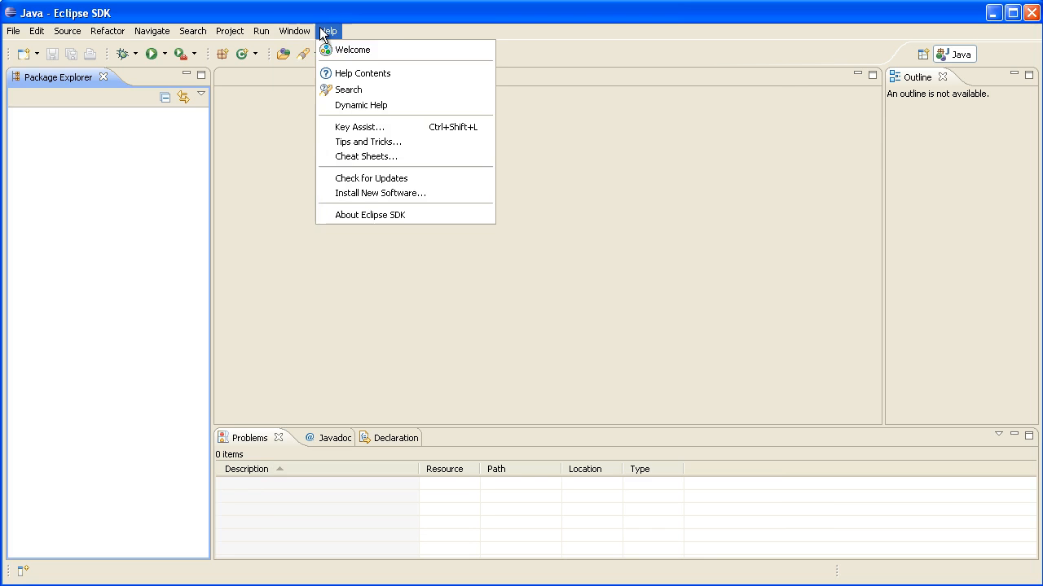
left_click(379, 193)
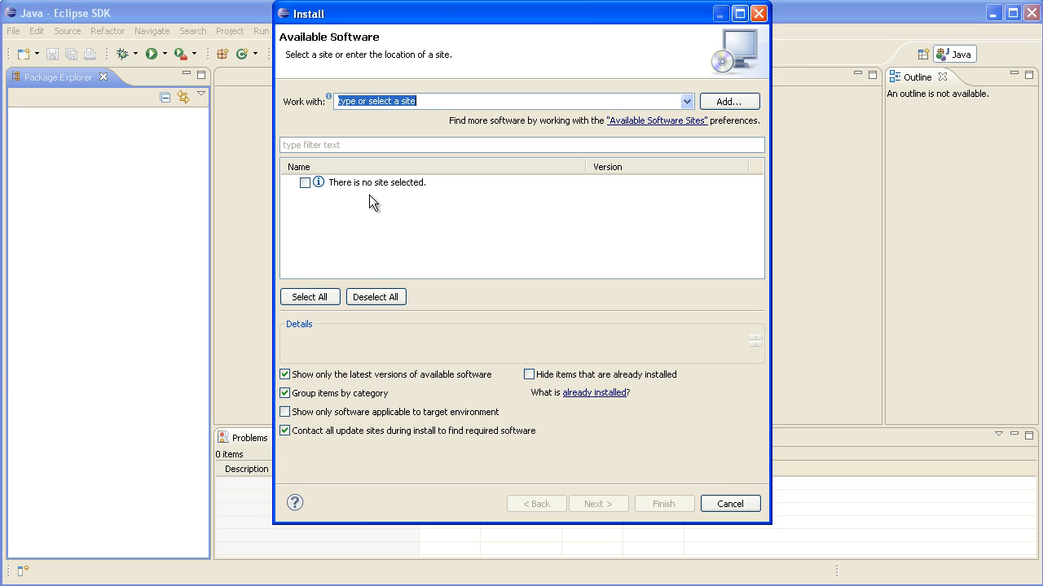
left_click(728, 101)
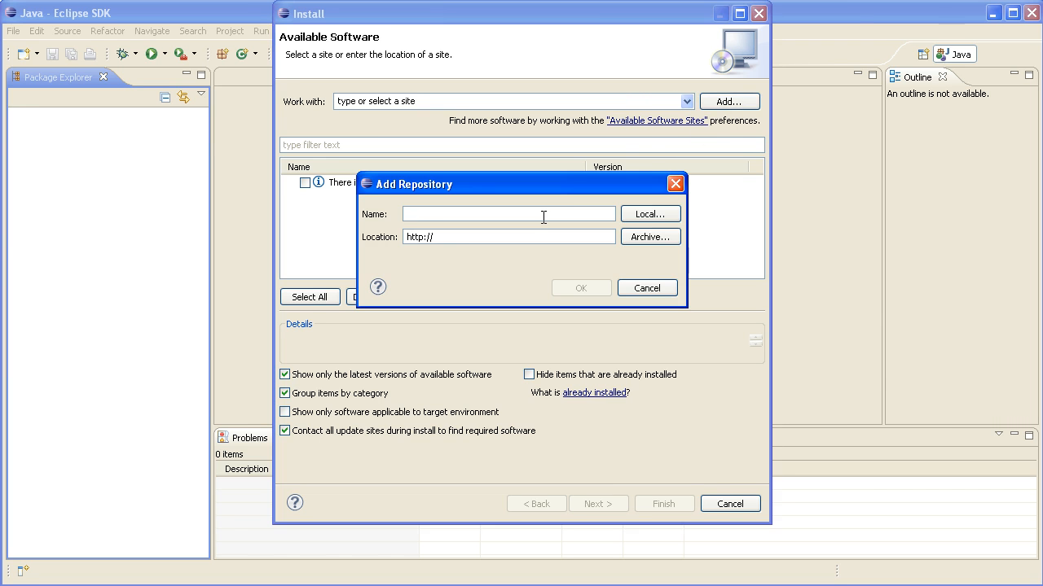
type("SVN")
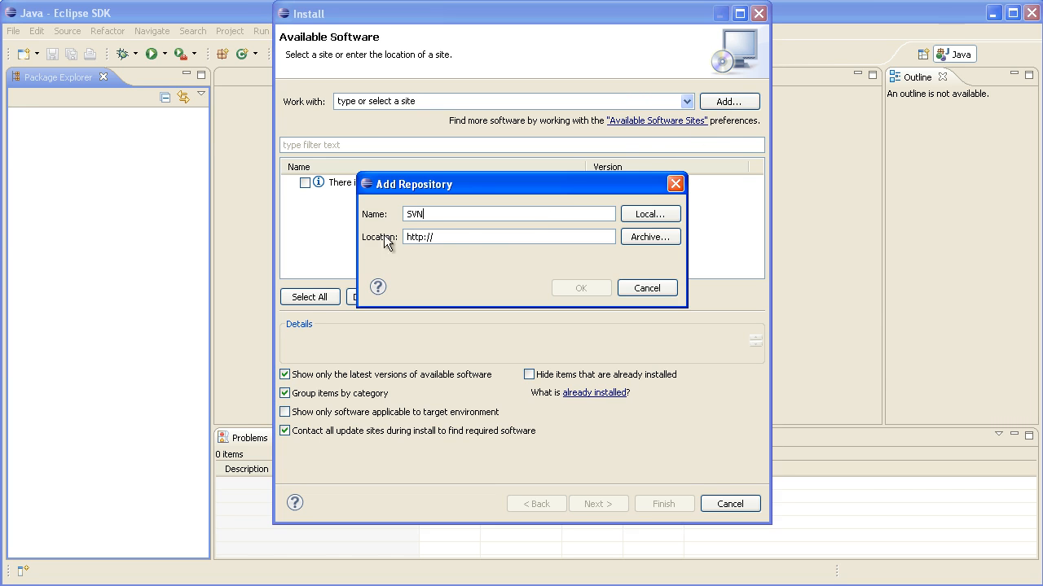
type("subclipse.")
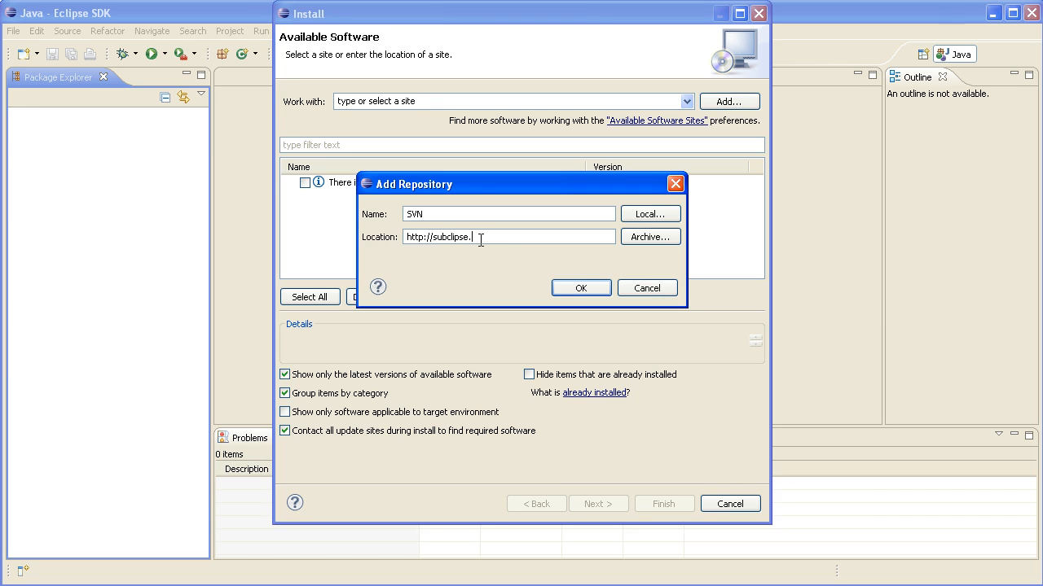
type("tigris.org/update_1.8.x")
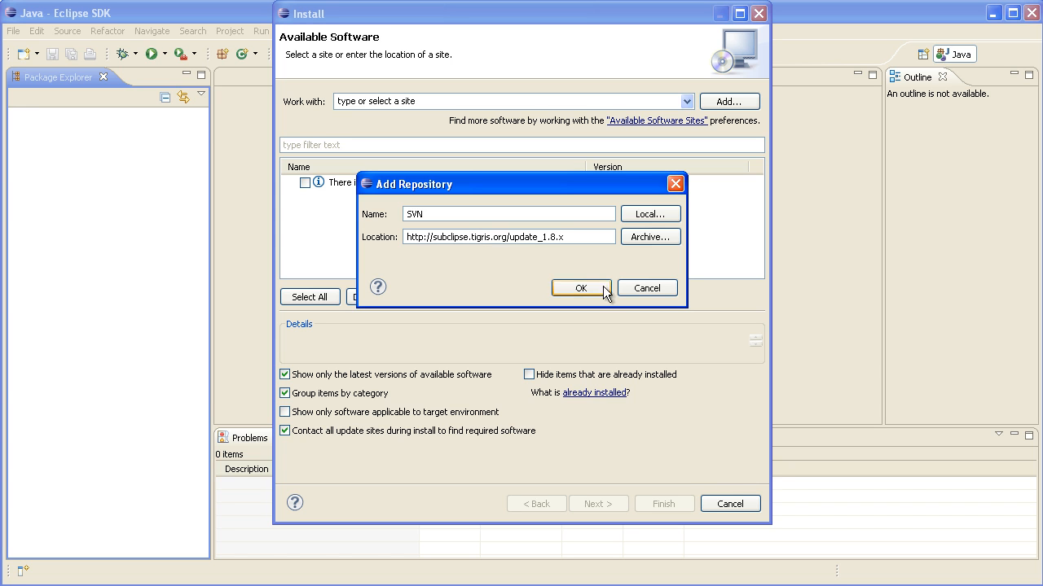
left_click(580, 288)
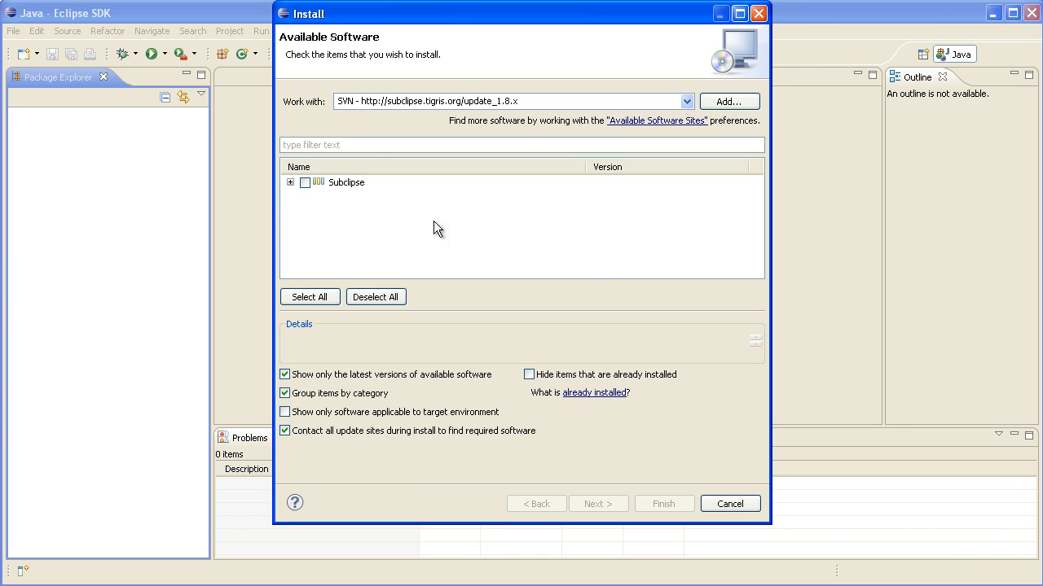
- Tick the whole Subclipse feature group, accept its licence agreements and begin installation
left_click(290, 181)
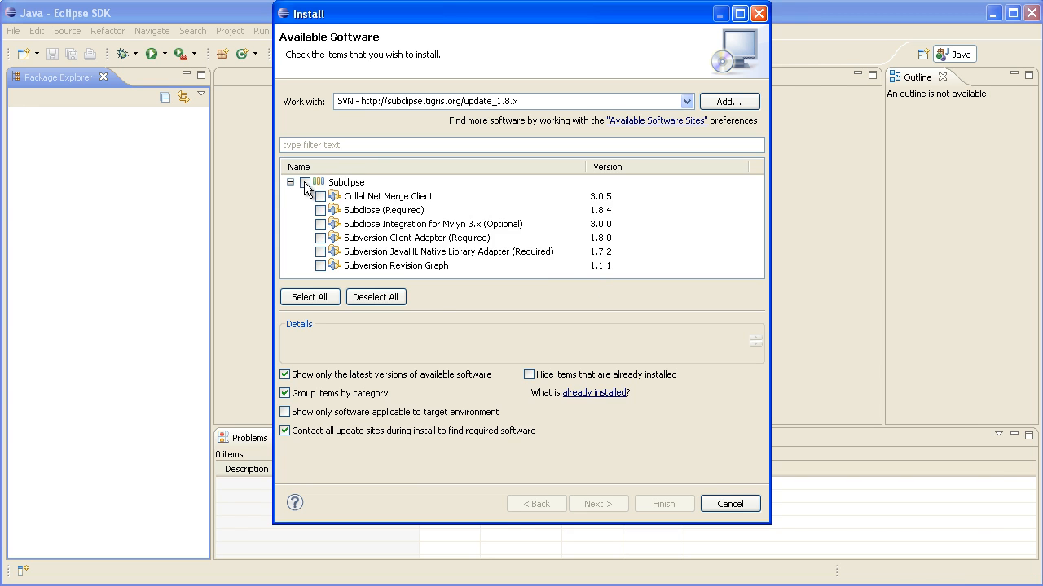
left_click(305, 182)
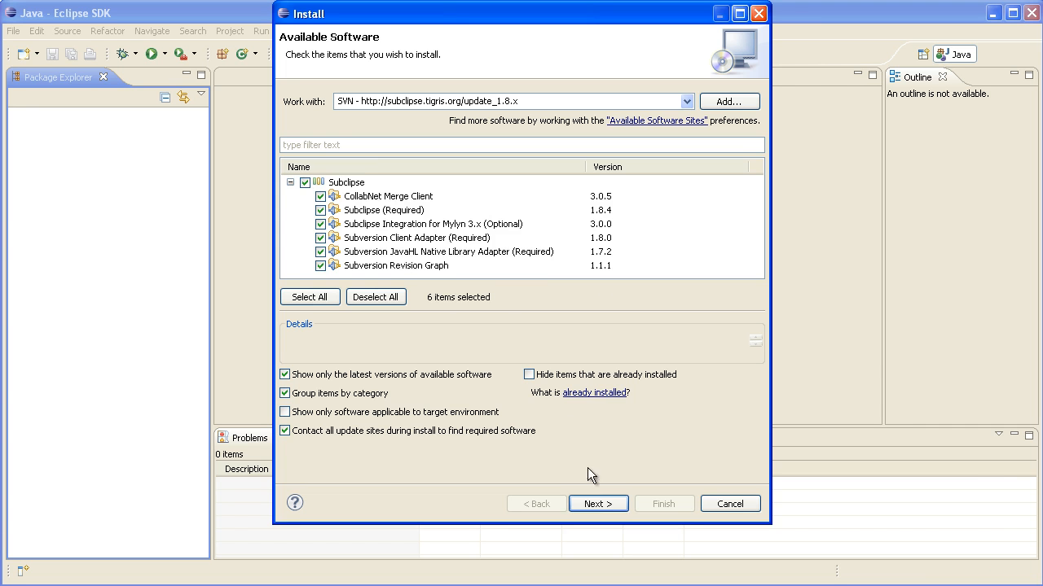
left_click(598, 504)
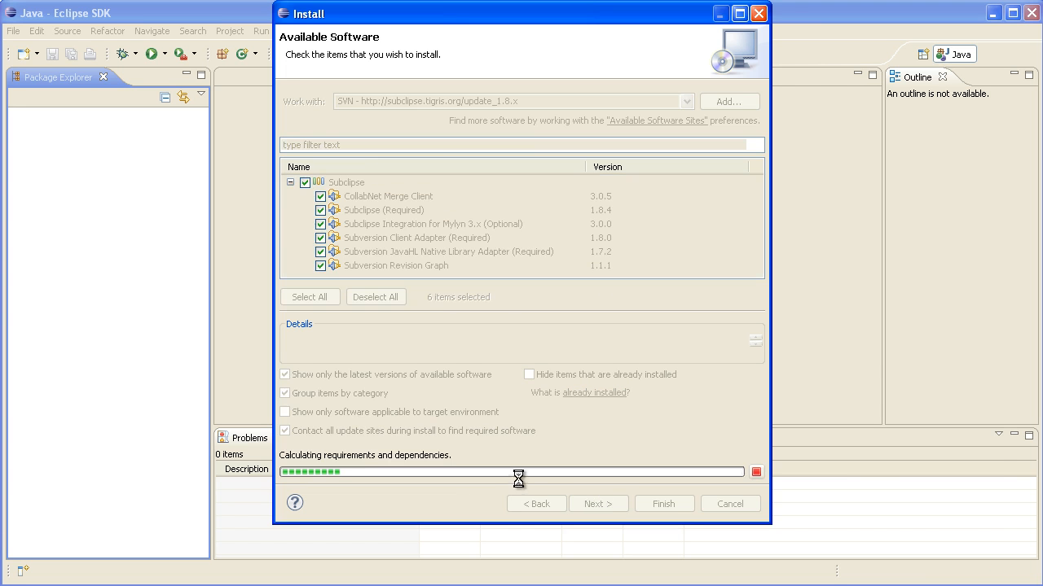
left_click(598, 503)
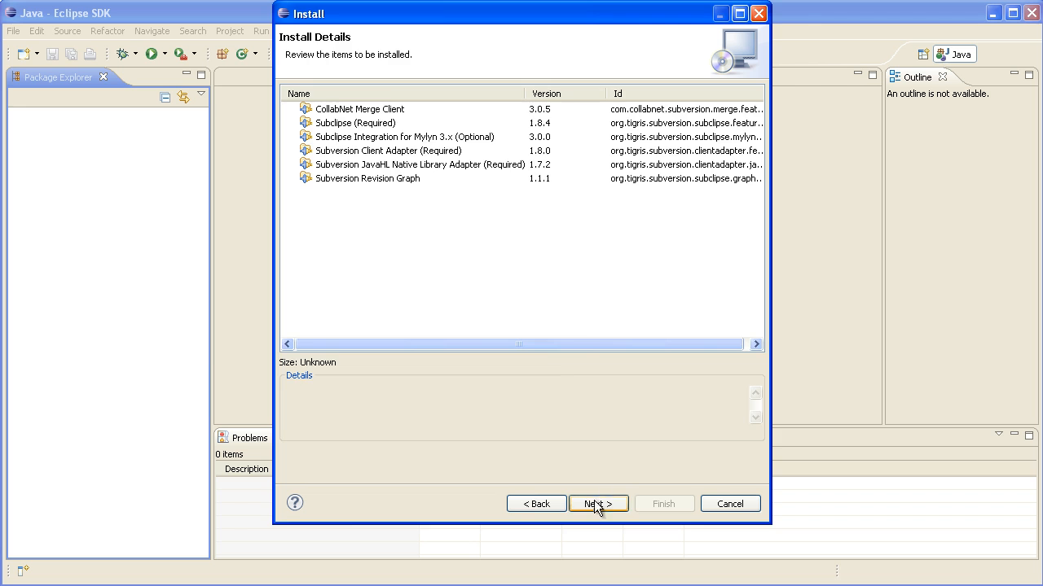
left_click(598, 503)
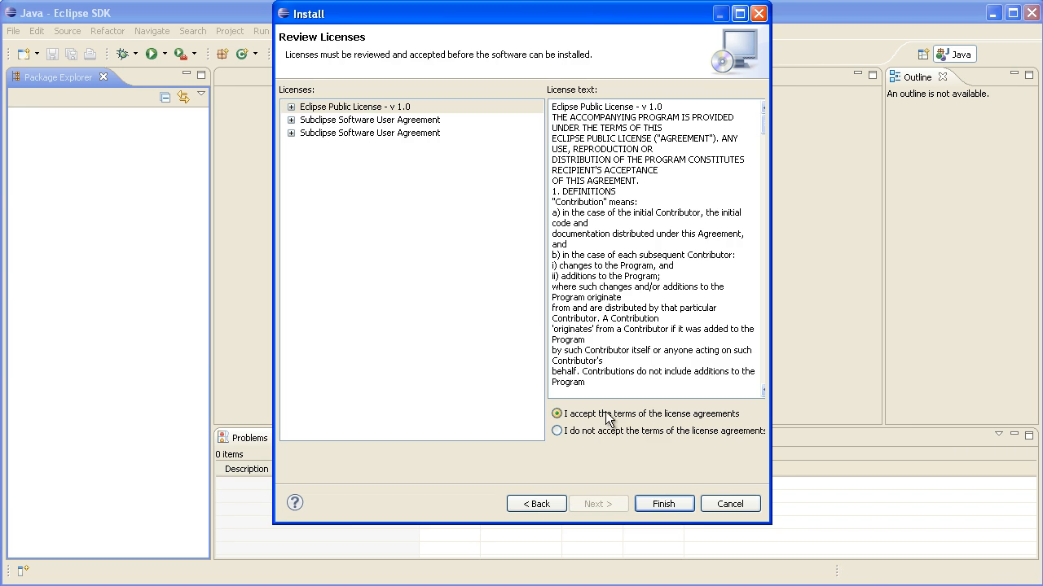
left_click(663, 504)
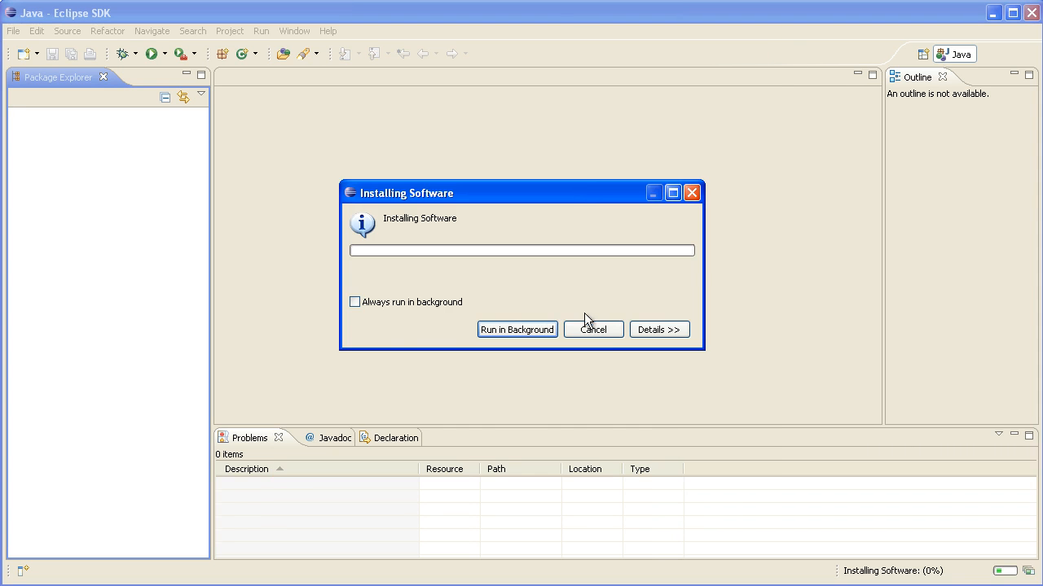
mouse_move(590, 294)
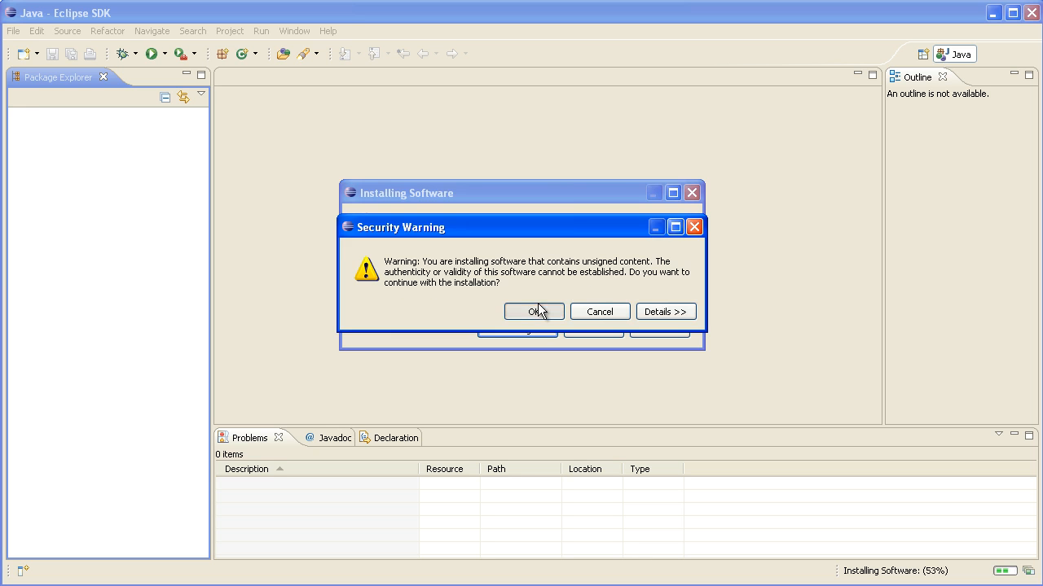
- Accept the unsigned-content warning, relaunch eclipse.exe and allow anonymous Subclipse usage reporting
left_click(534, 311)
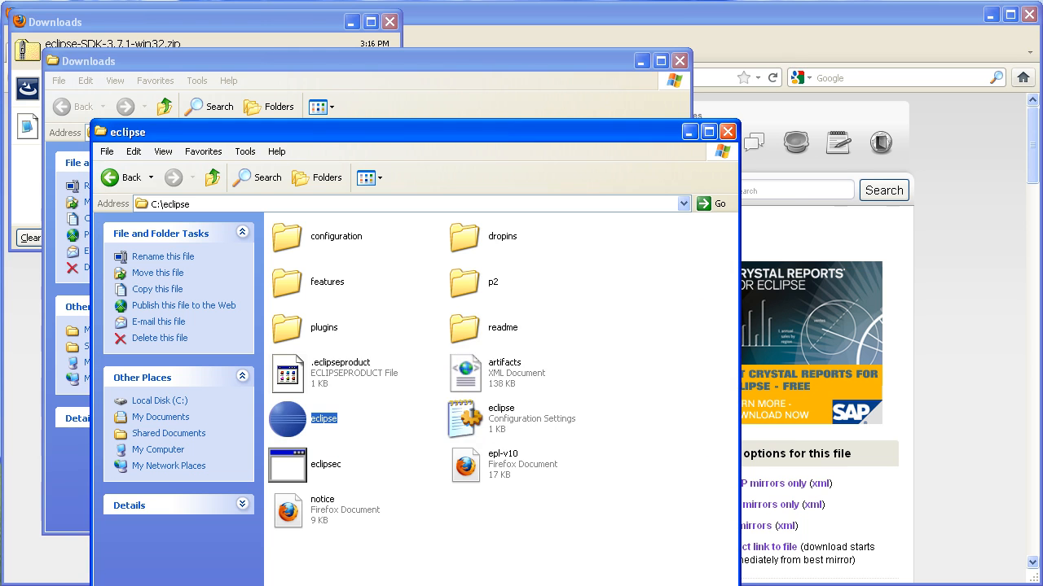
double_click(288, 418)
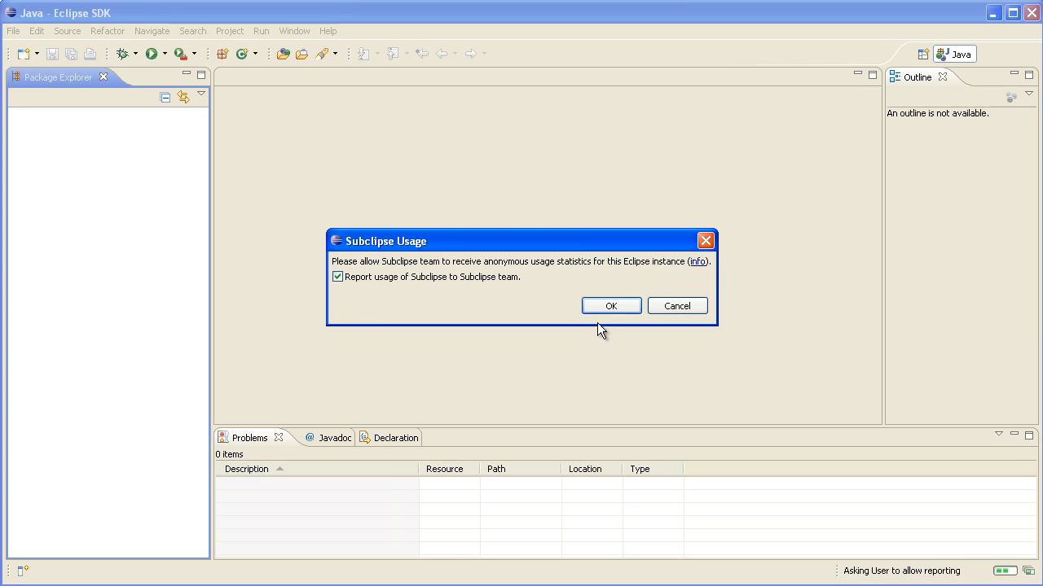
left_click(611, 306)
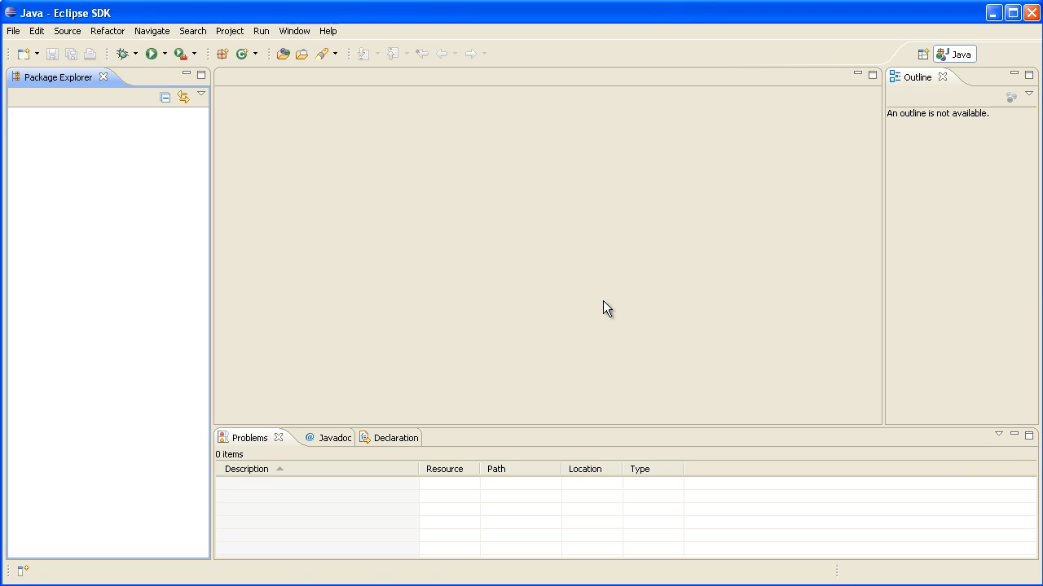
mouse_move(356, 19)
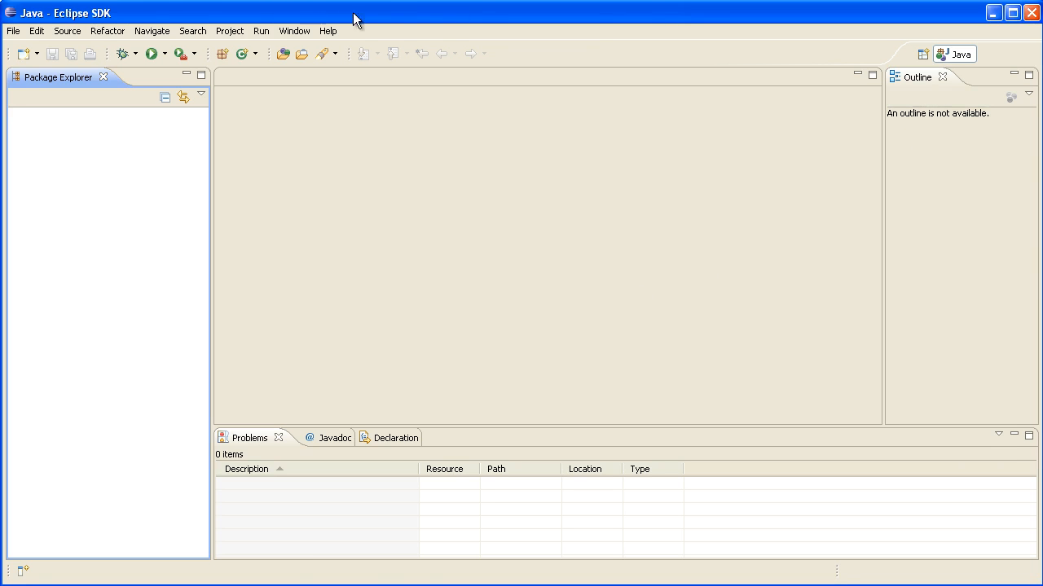
left_click(294, 31)
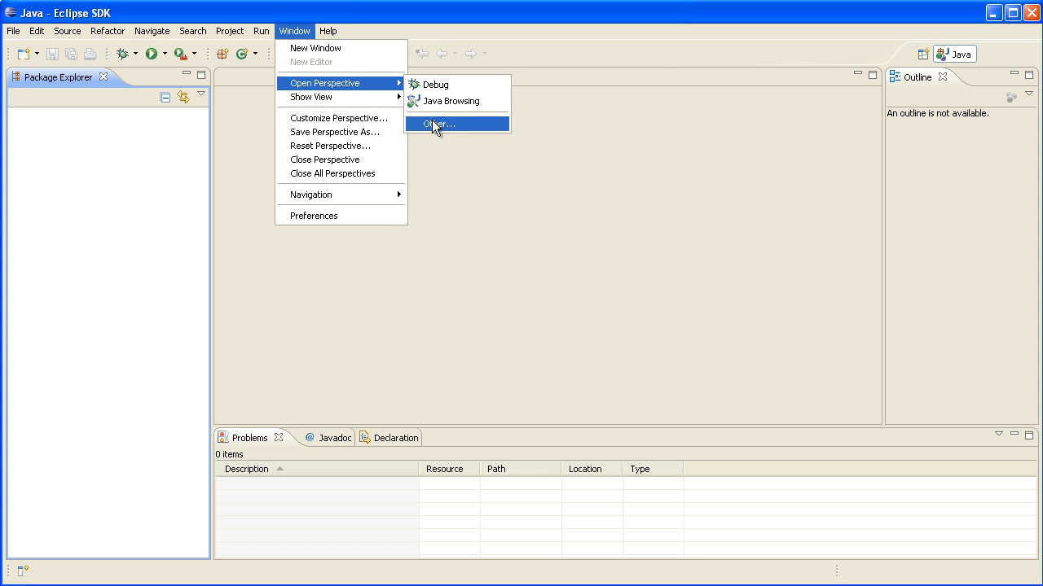
- Choose PHP from the Other perspectives list to open the PHP perspective
left_click(438, 123)
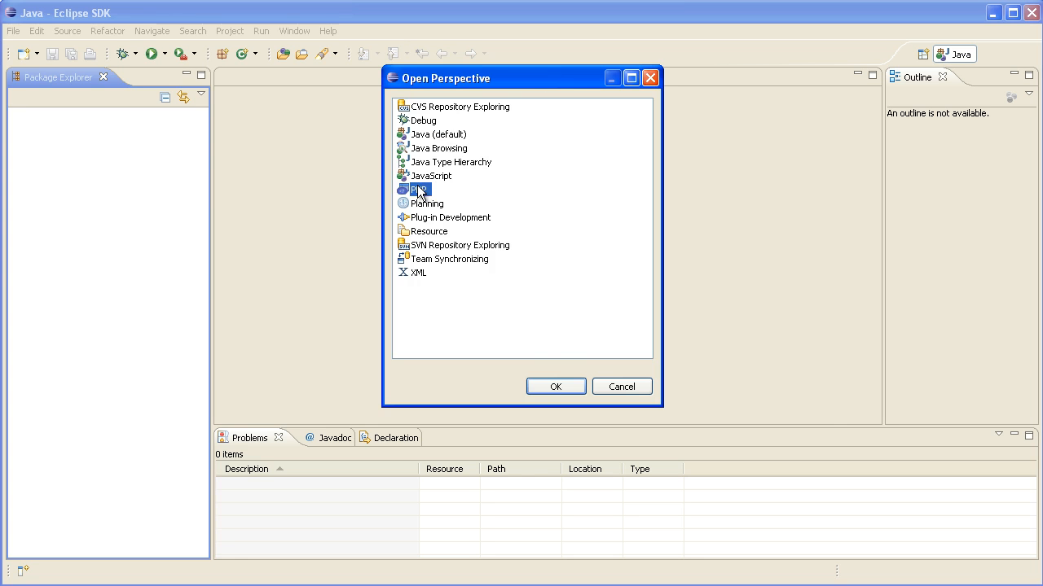
left_click(556, 386)
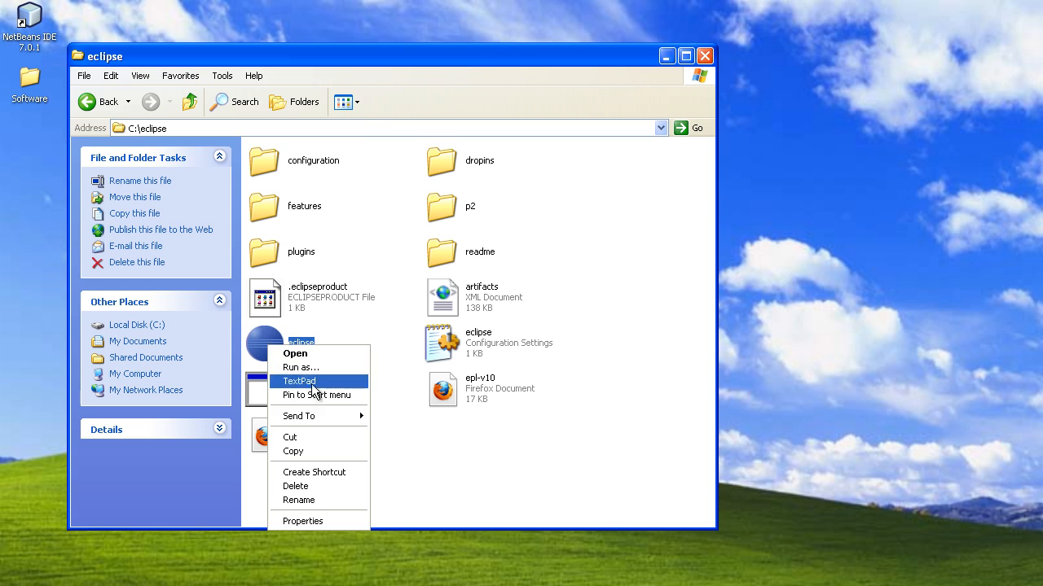
left_click(294, 354)
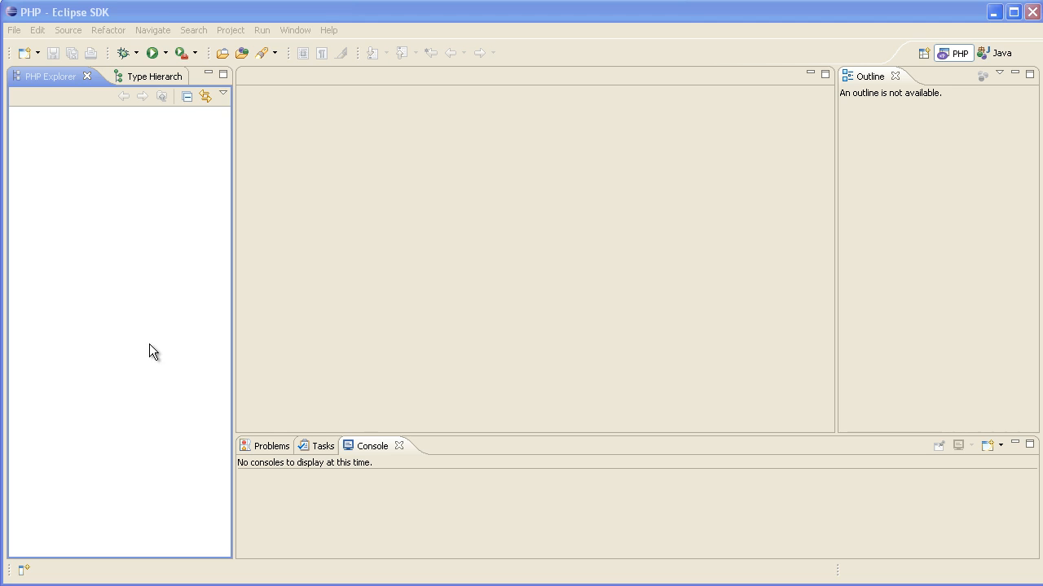
left_click(13, 30)
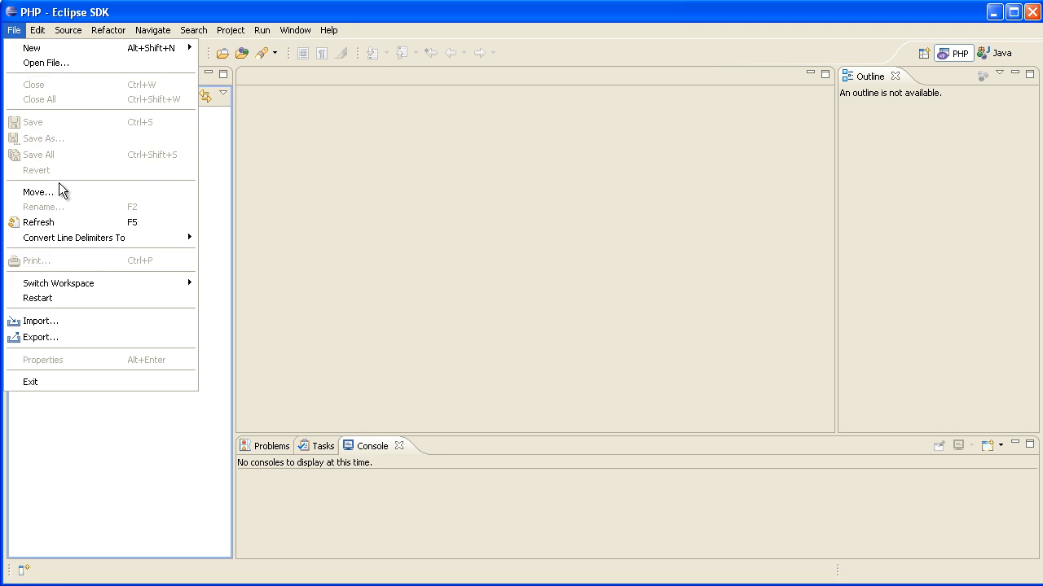
- Launch the Checkout Projects from SVN import wizard
left_click(40, 320)
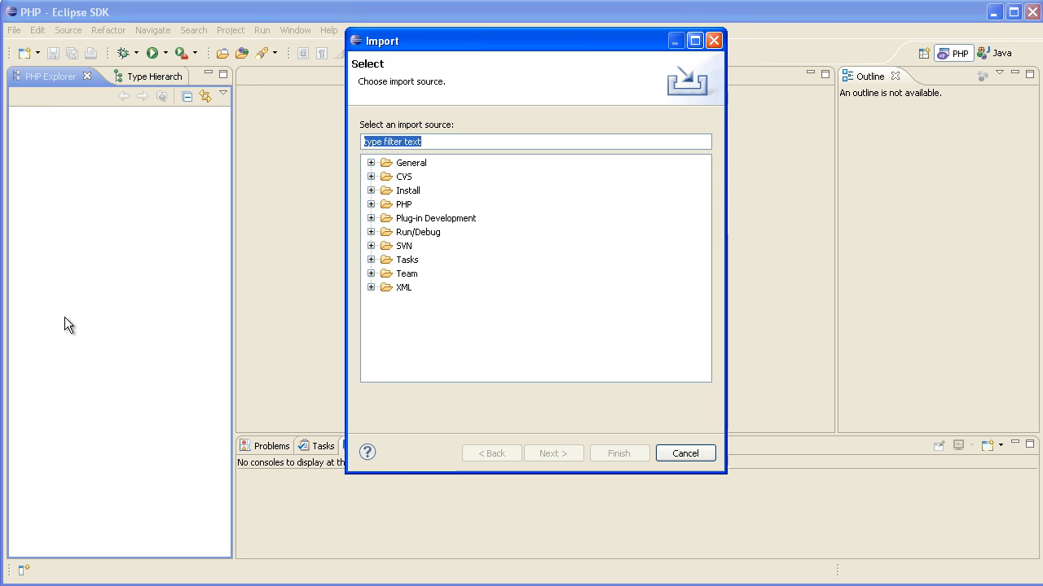
left_click(370, 246)
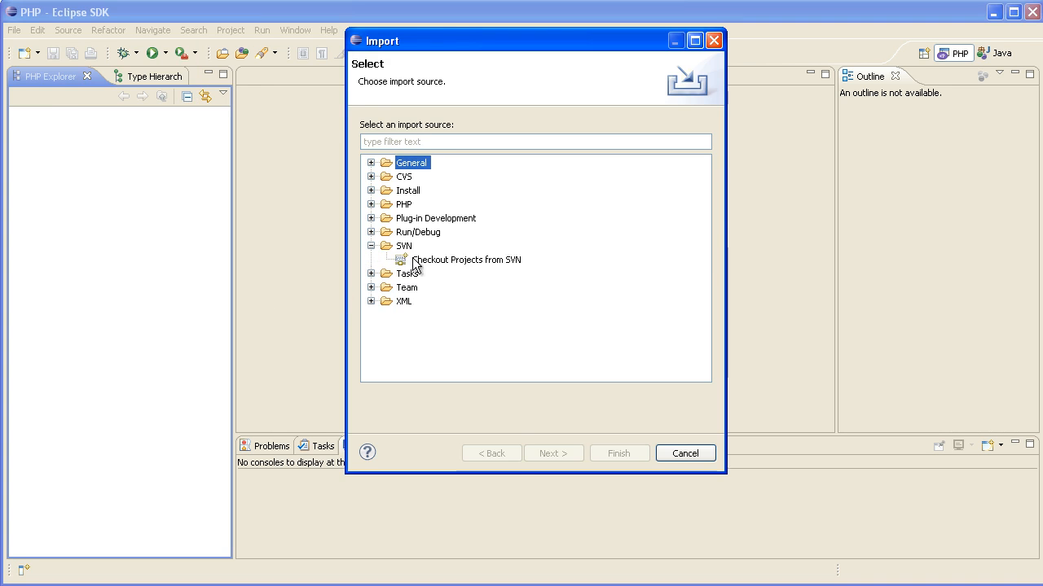
double_click(466, 260)
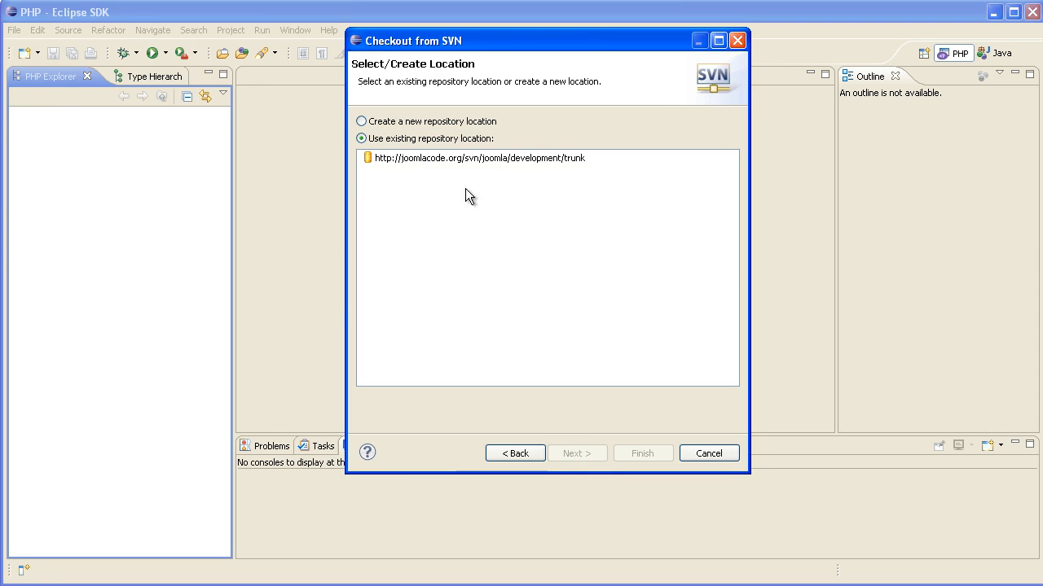
- Check out the trunk root from the existing Joomla repository location via the project wizard
left_click(479, 157)
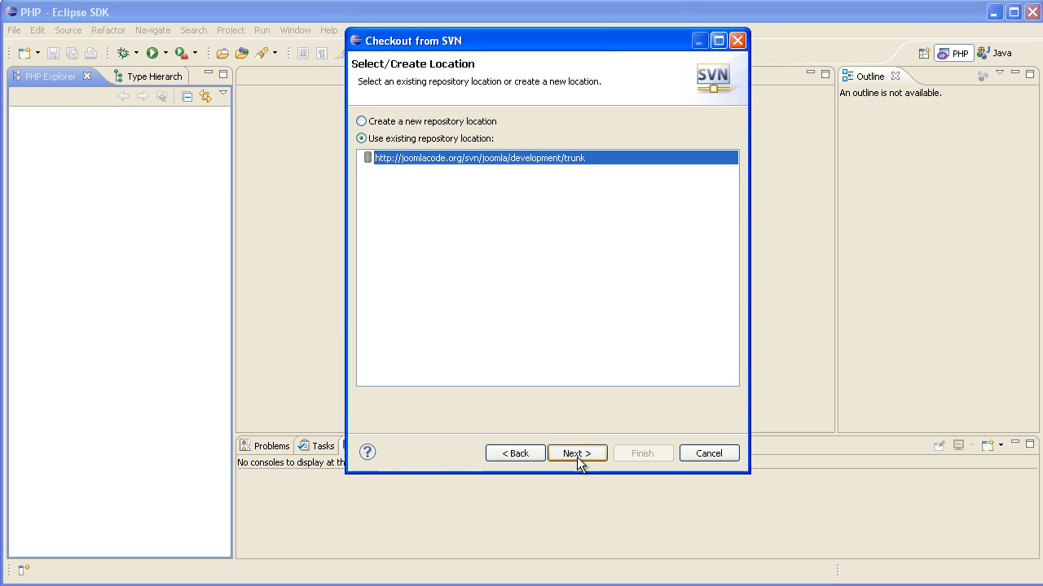
left_click(576, 453)
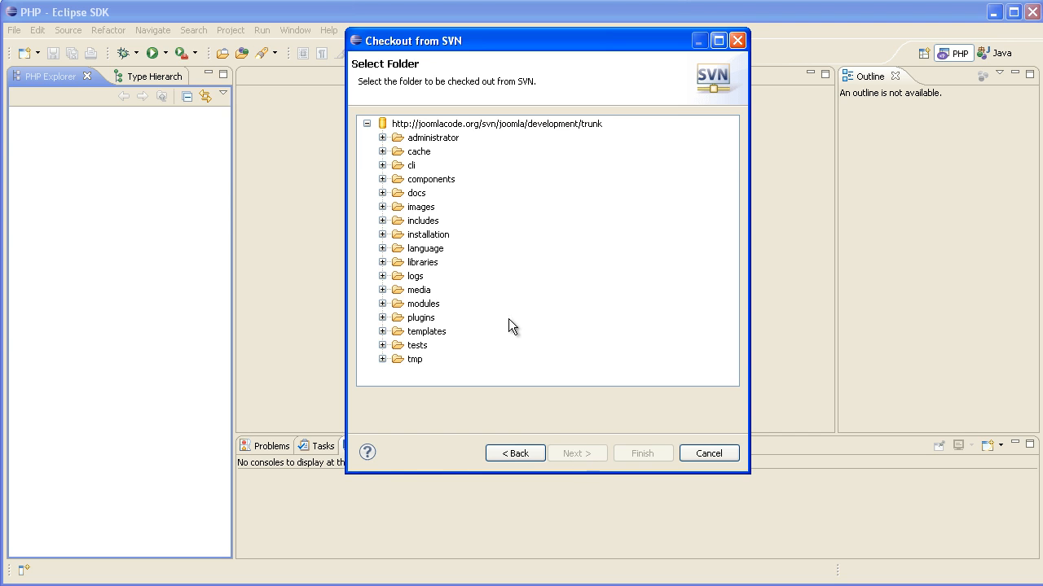
mouse_move(480, 141)
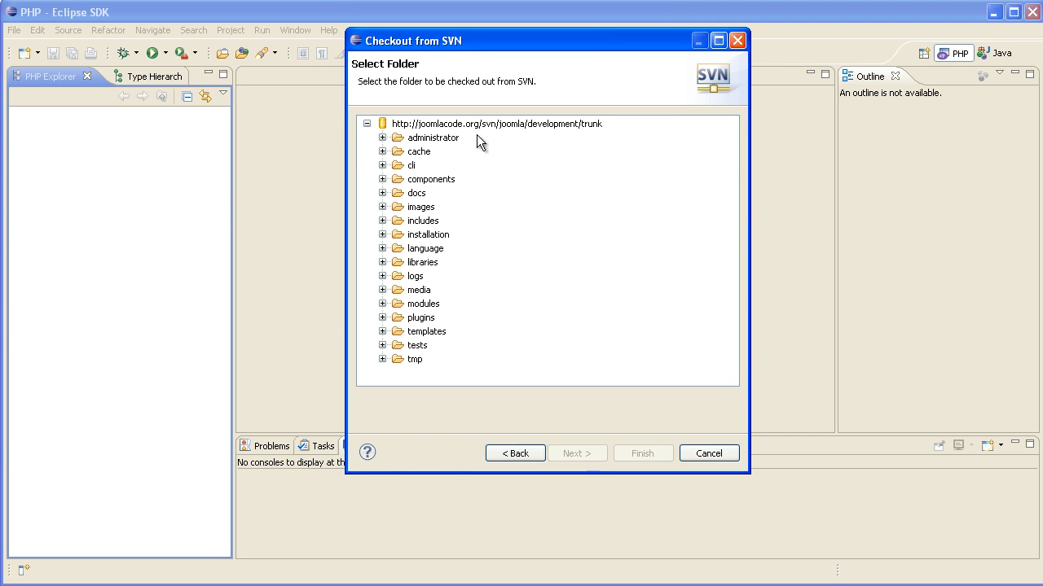
left_click(497, 123)
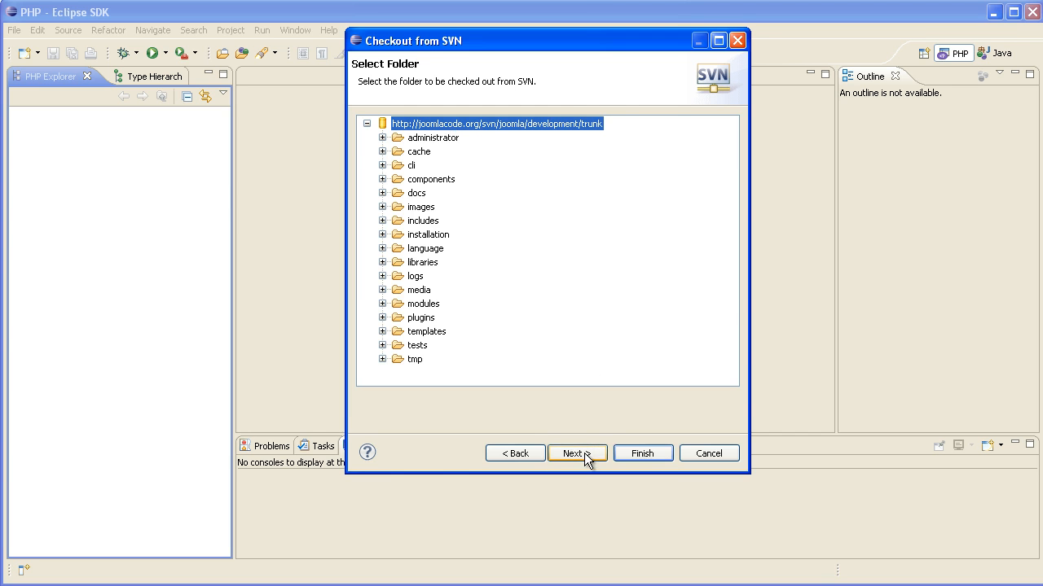
left_click(572, 453)
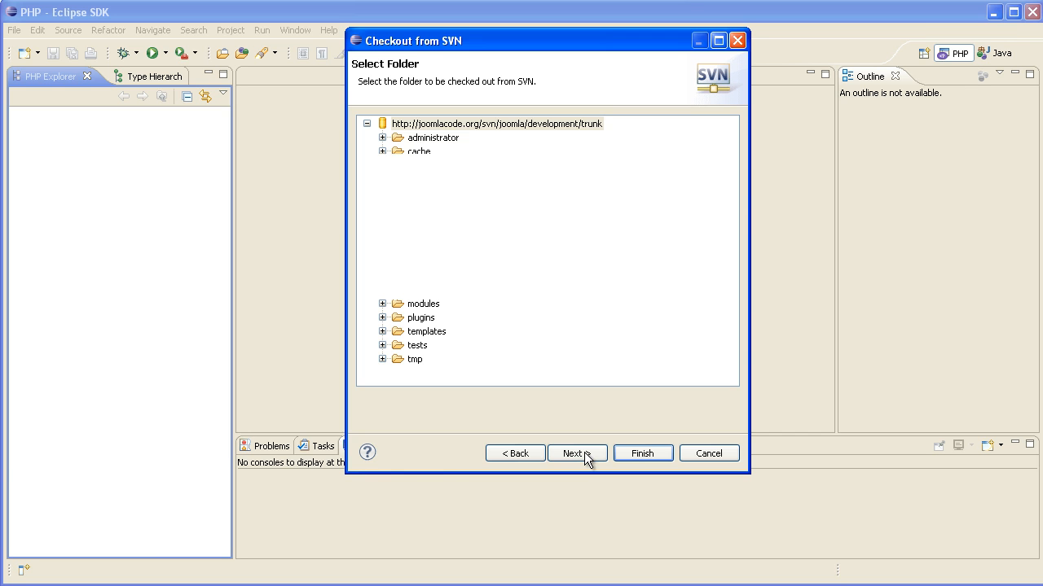
left_click(577, 453)
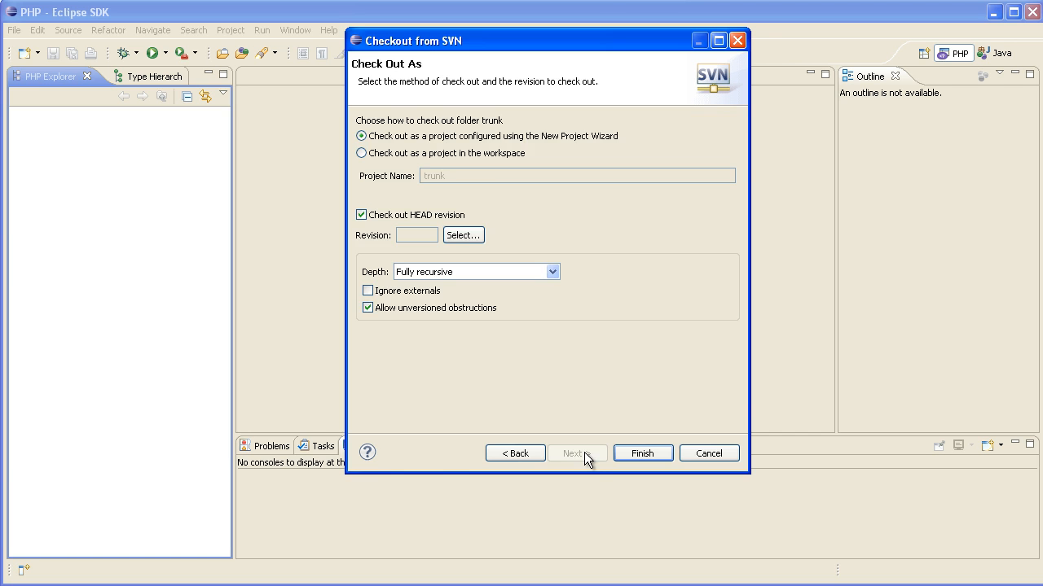
left_click(642, 453)
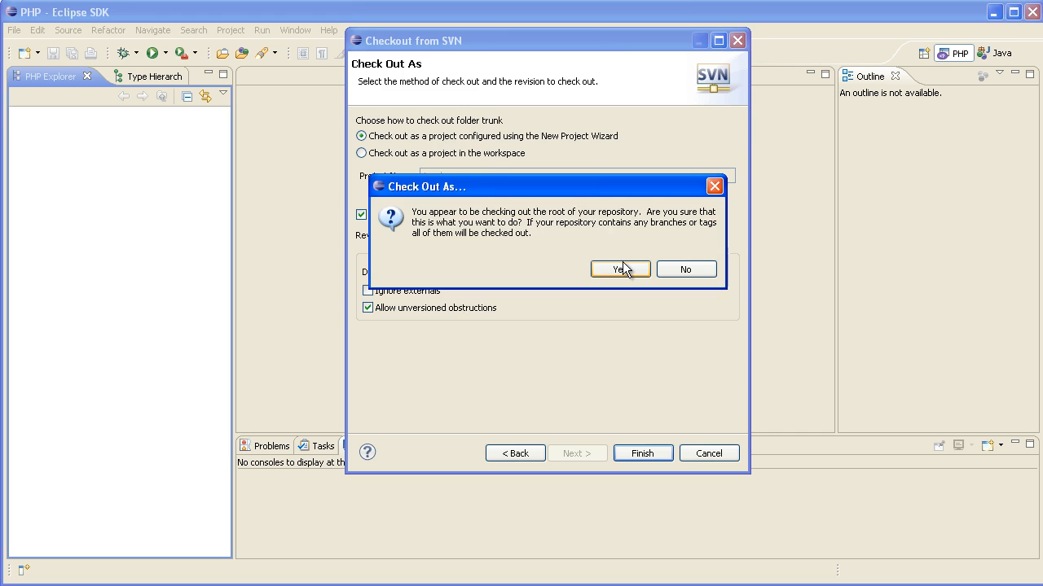
left_click(619, 269)
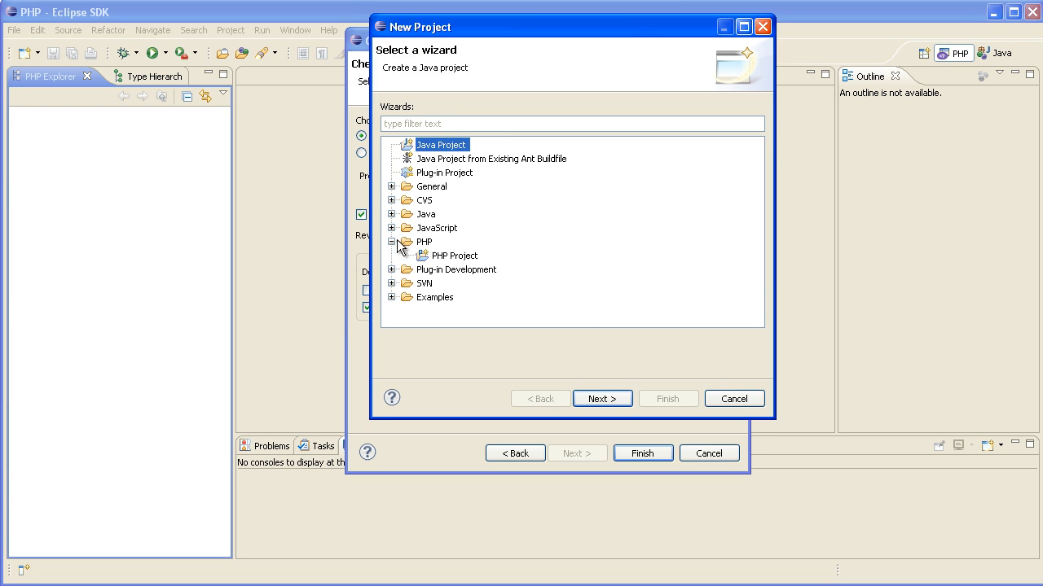
- Create PHP project 'Joomla_17' and let repository files overwrite its resources
left_click(455, 255)
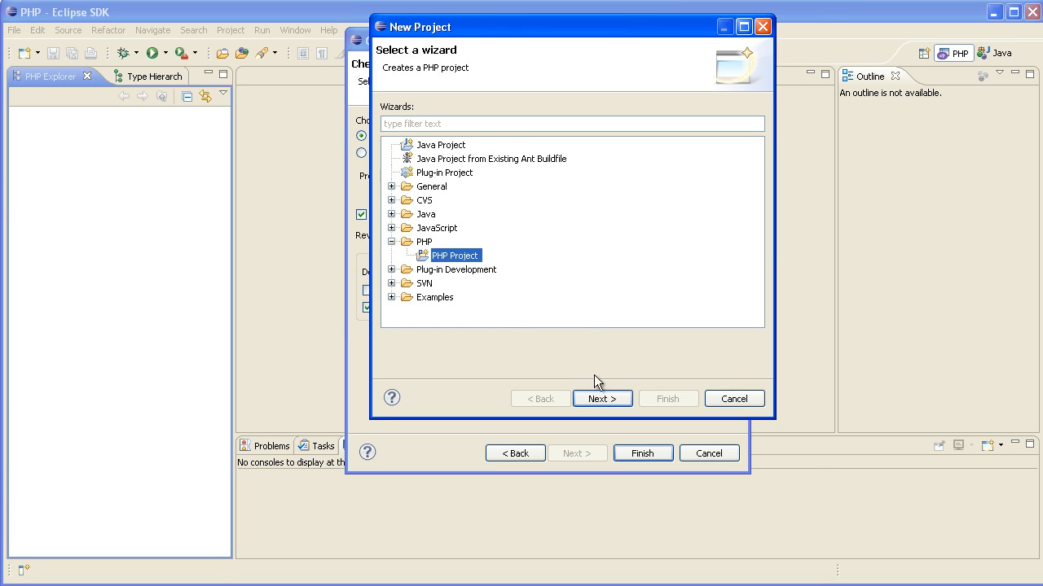
left_click(601, 398)
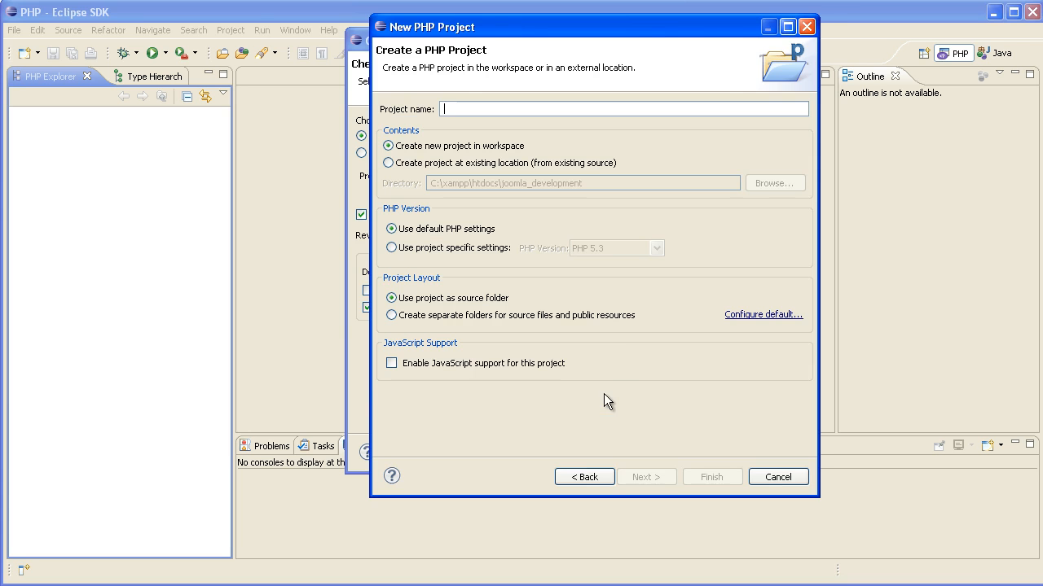
type("Joomla_1")
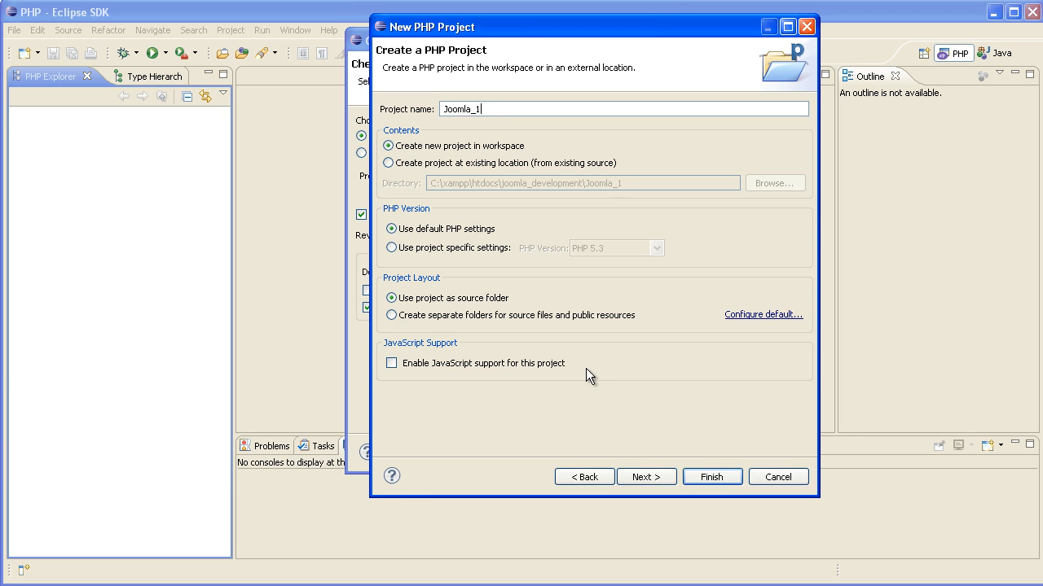
type("7")
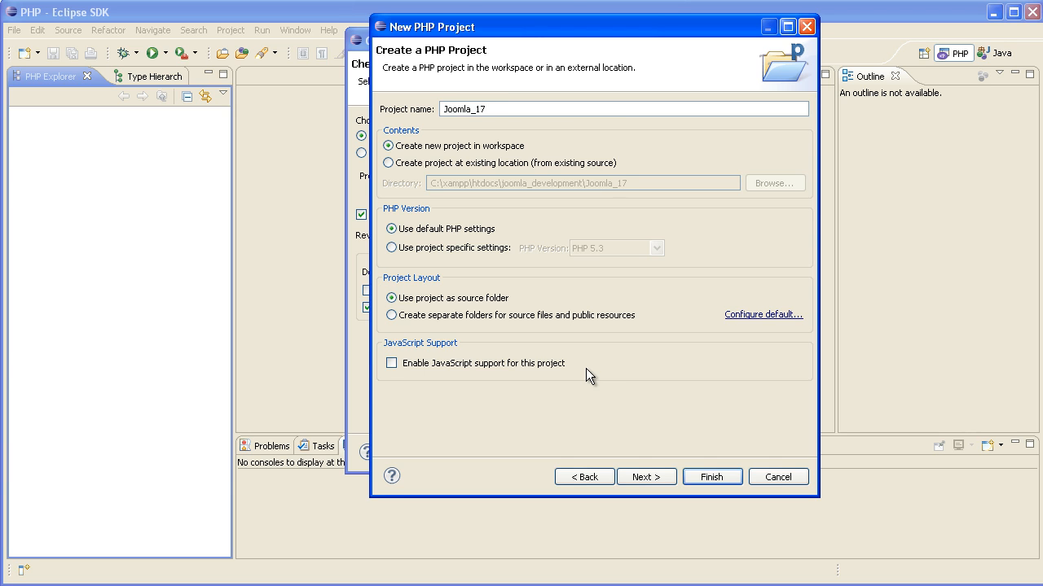
mouse_move(646, 477)
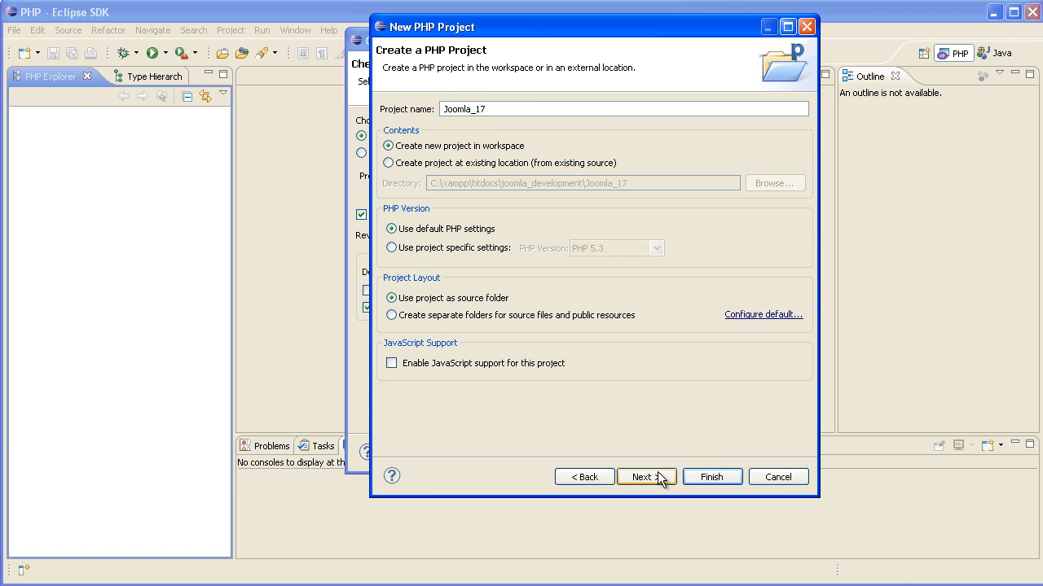
left_click(646, 477)
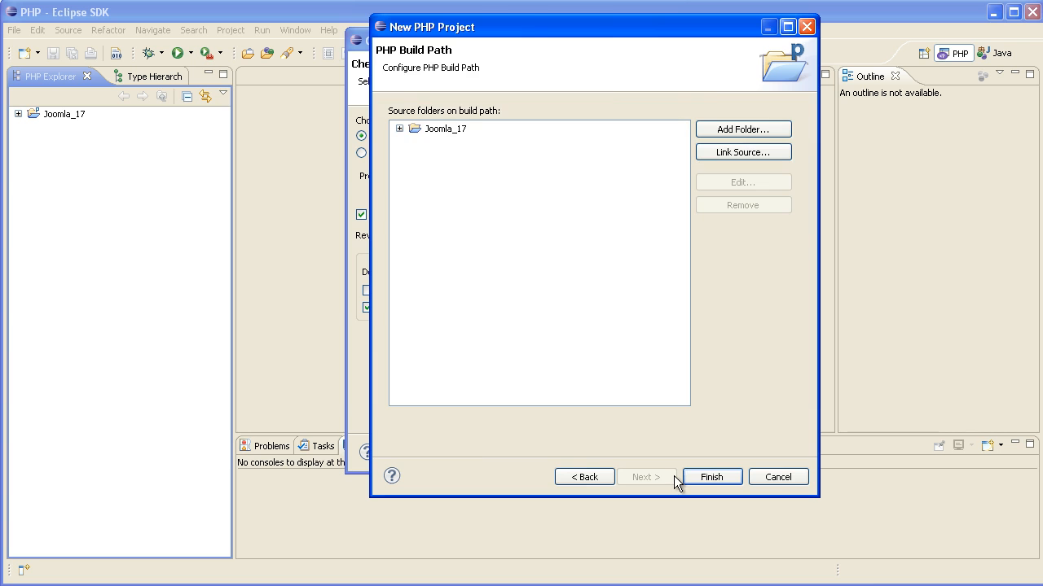
left_click(709, 476)
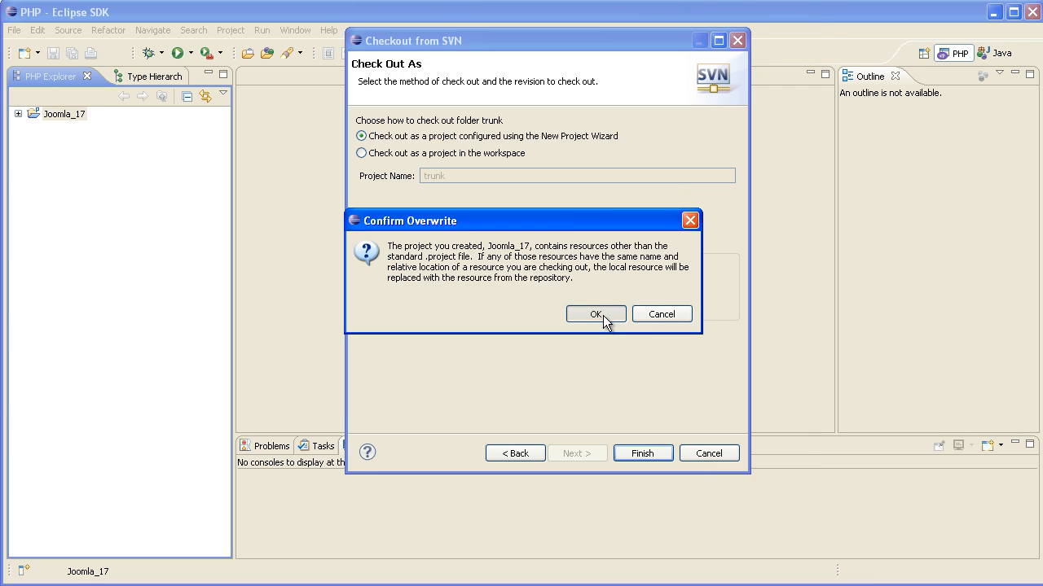
left_click(594, 314)
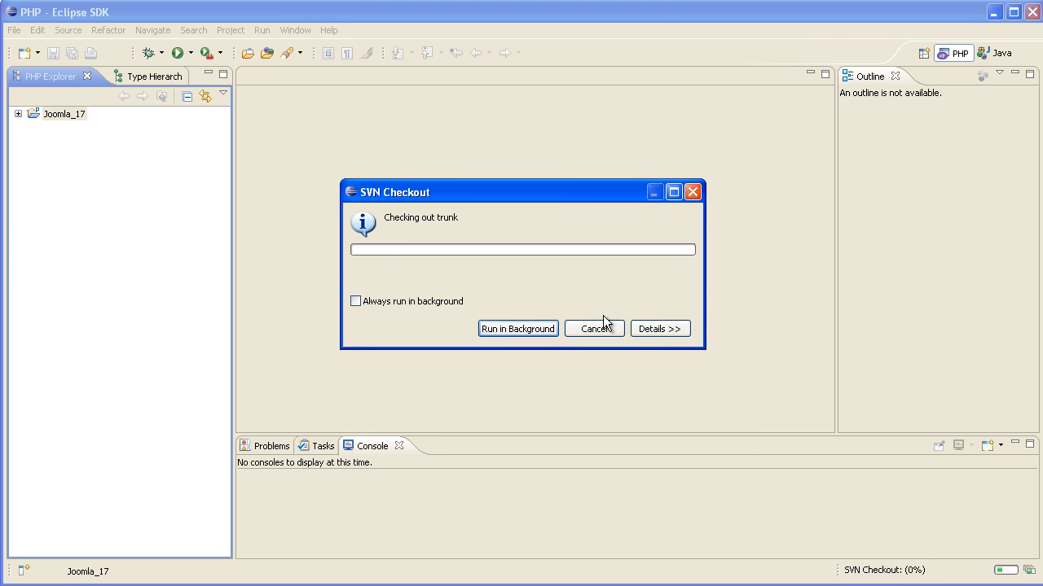
- Send the SVN checkout to the background, then expand Joomla_17 in PHP Explorer
left_click(659, 329)
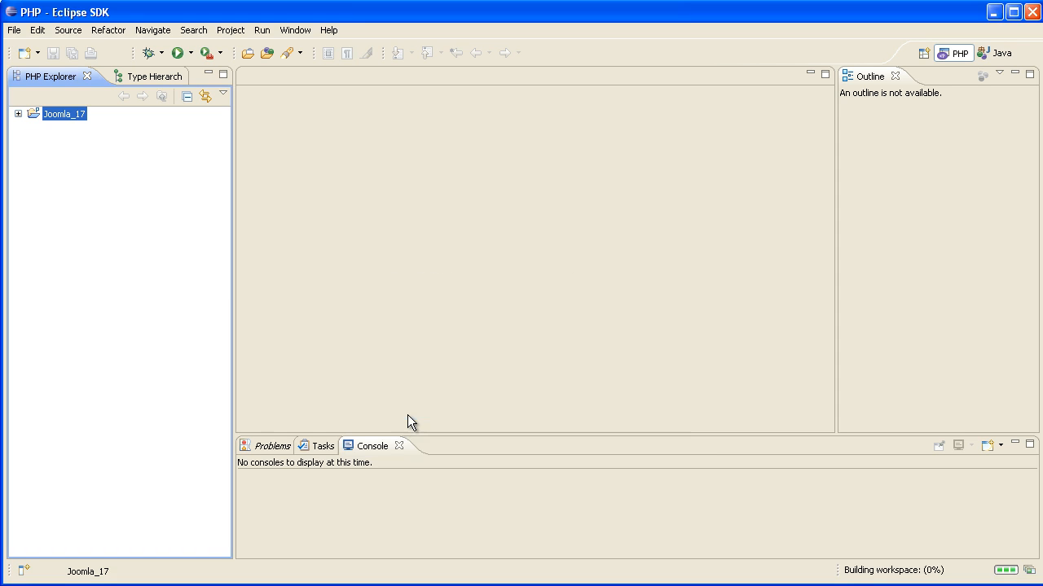
mouse_move(415, 408)
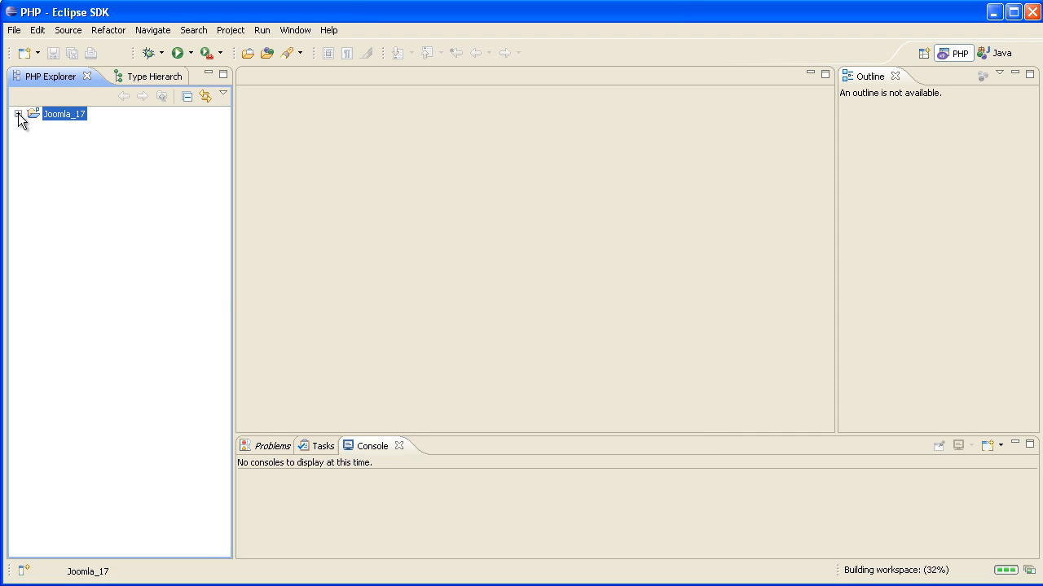
left_click(18, 113)
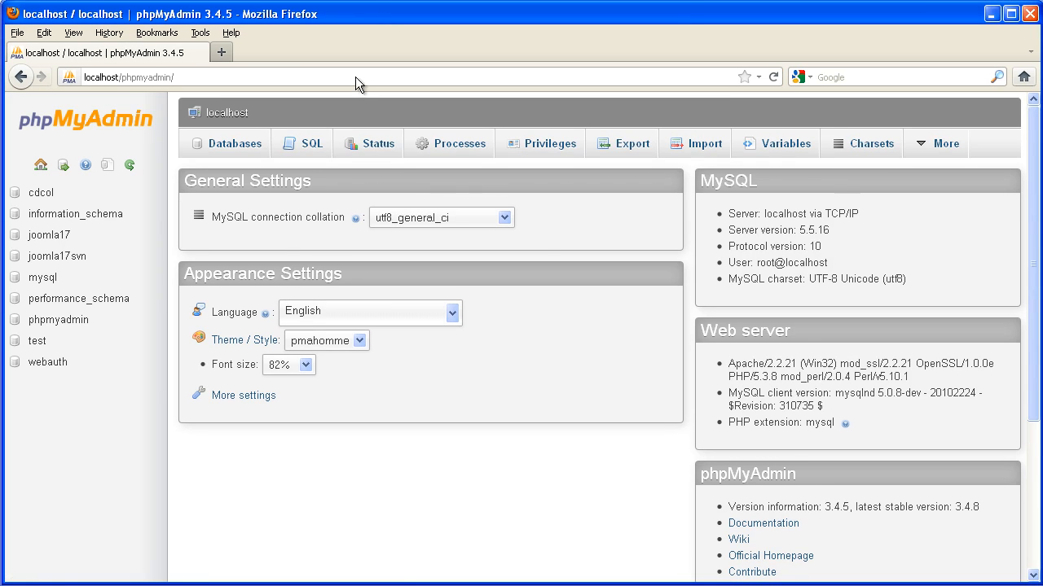
mouse_move(234, 143)
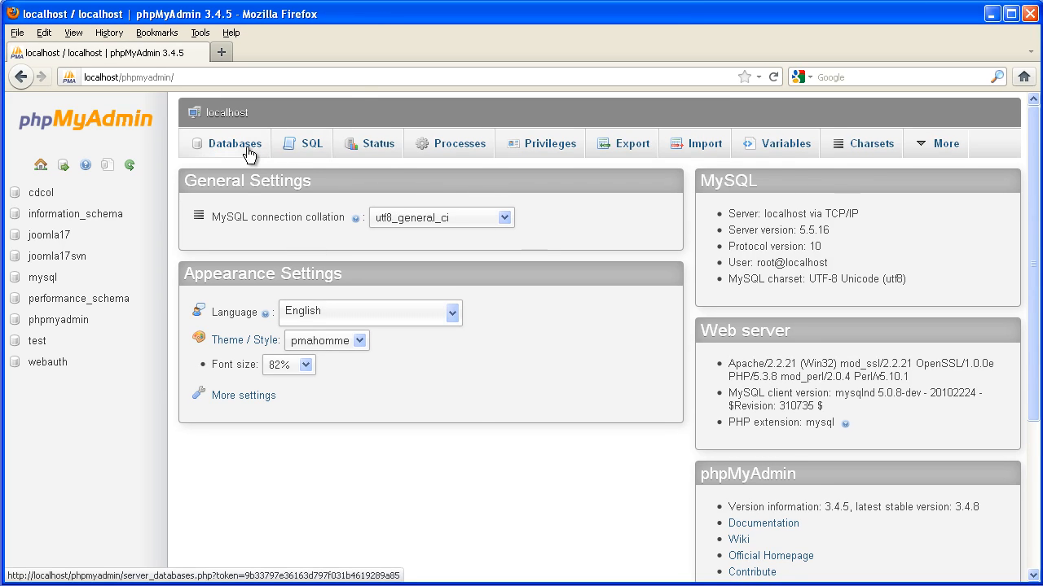
- Create the 'joomla_17' database from phpMyAdmin's Databases tab
left_click(235, 143)
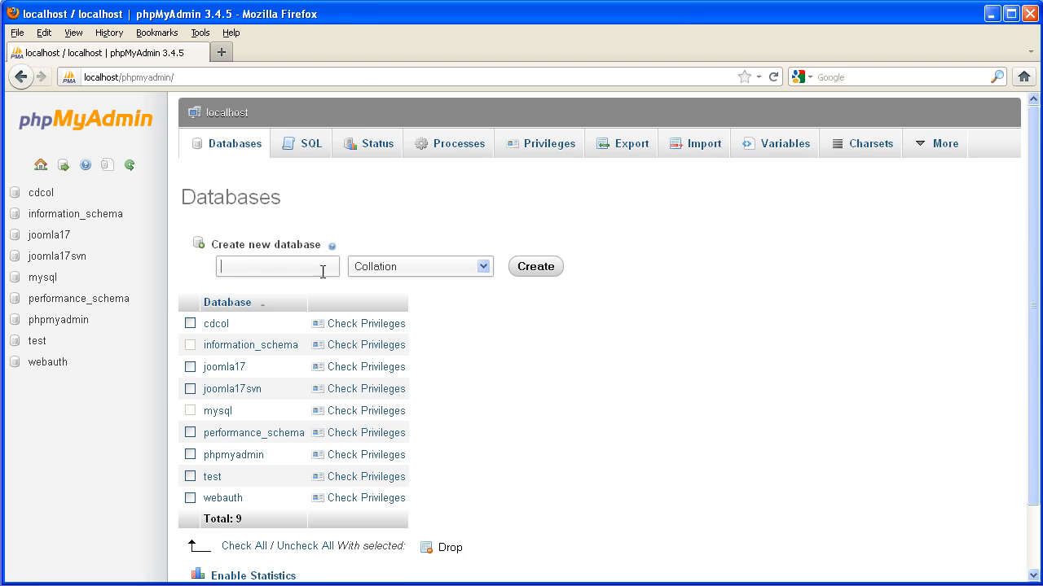
type("joomla_17")
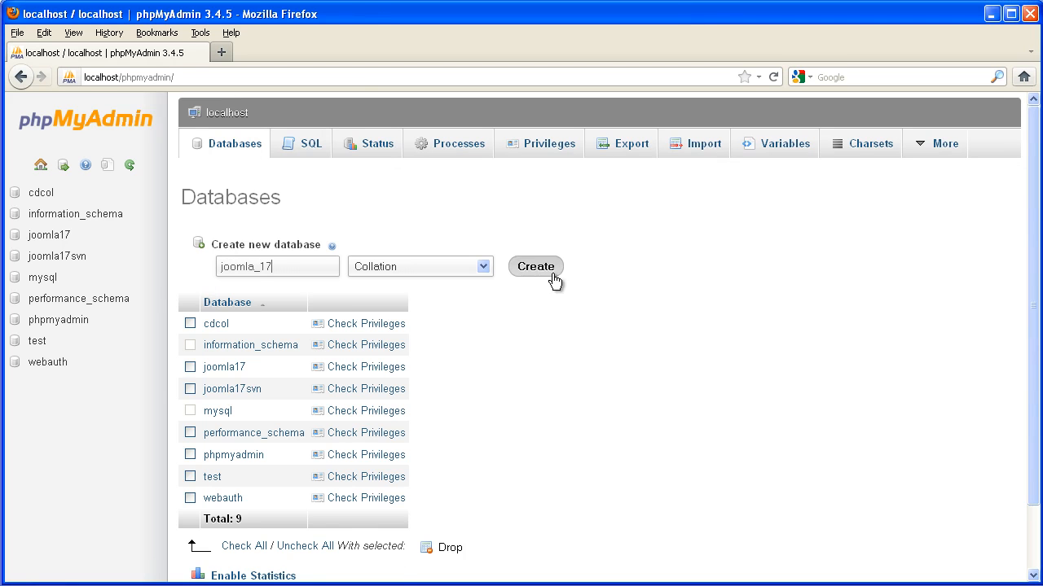
left_click(535, 267)
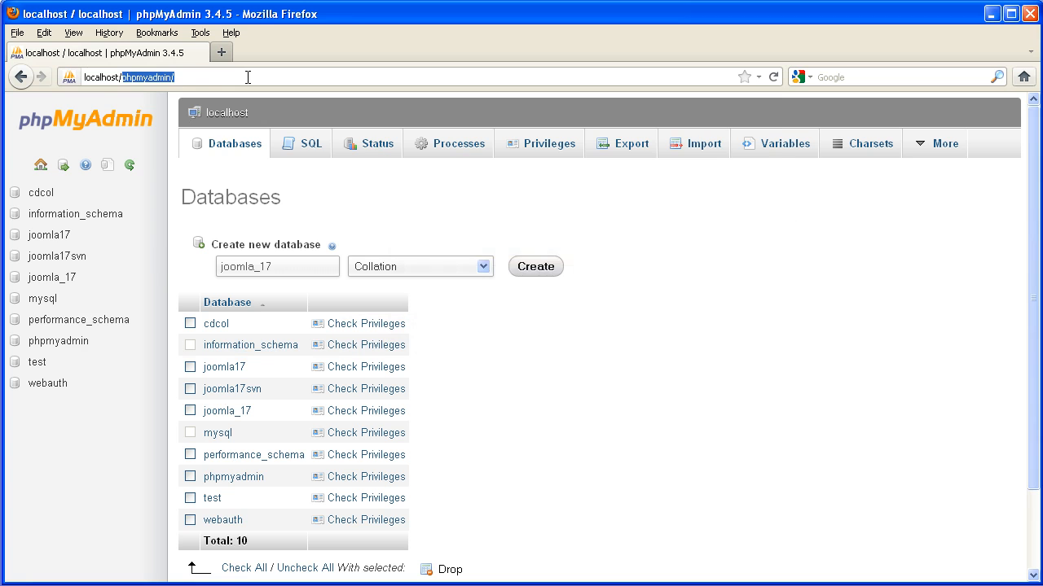
type("joomla_development/joomla_17/installation/index.")
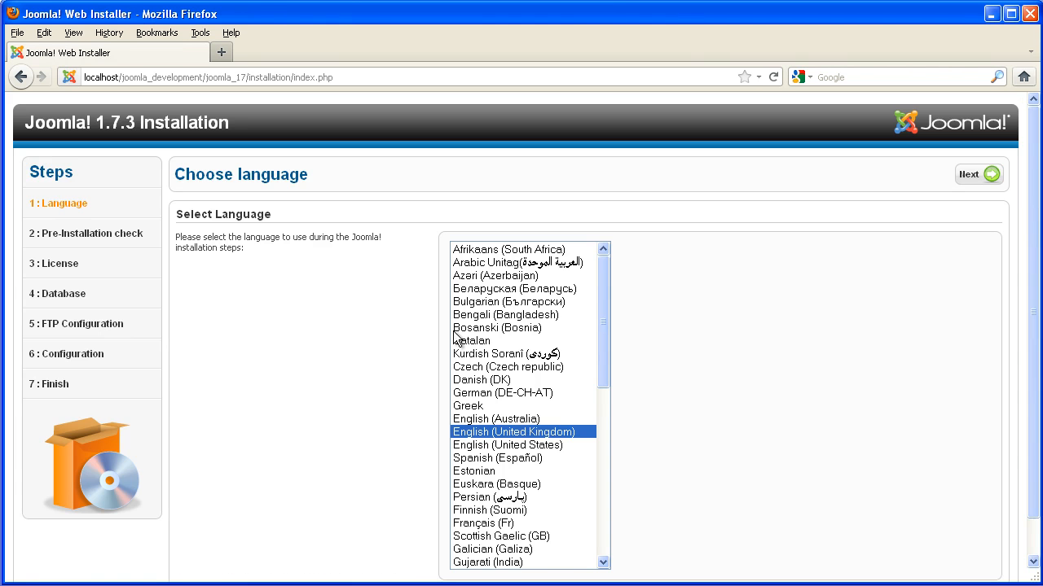
- Advance past the language, pre-installation check and licence steps
left_click(978, 174)
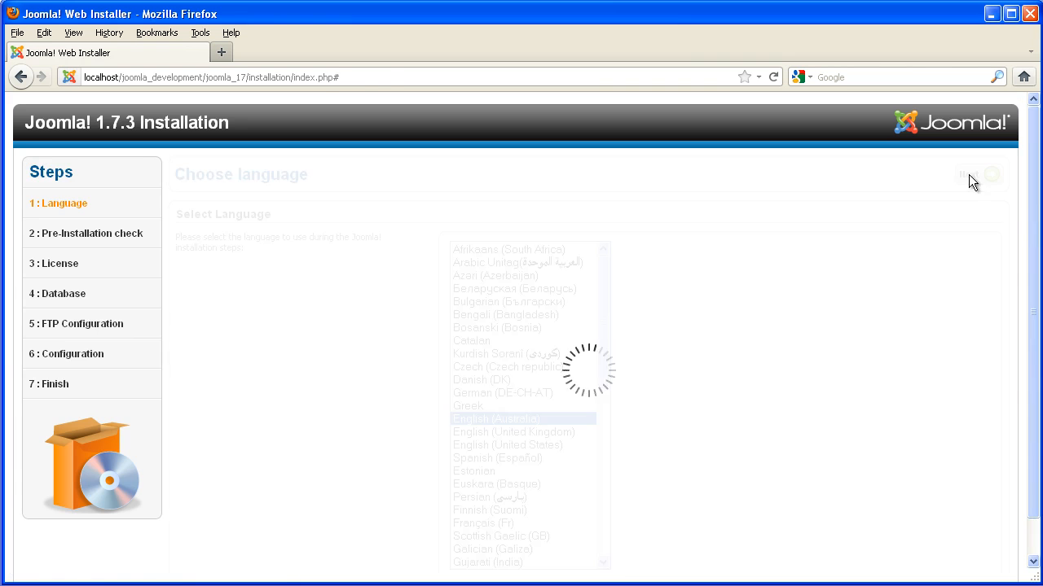
left_click(975, 174)
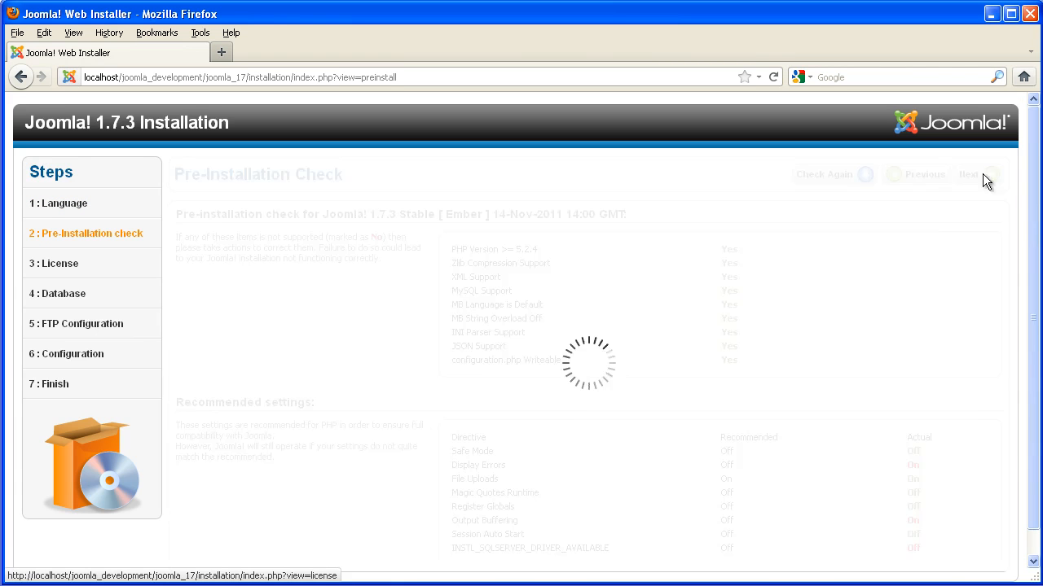
left_click(979, 174)
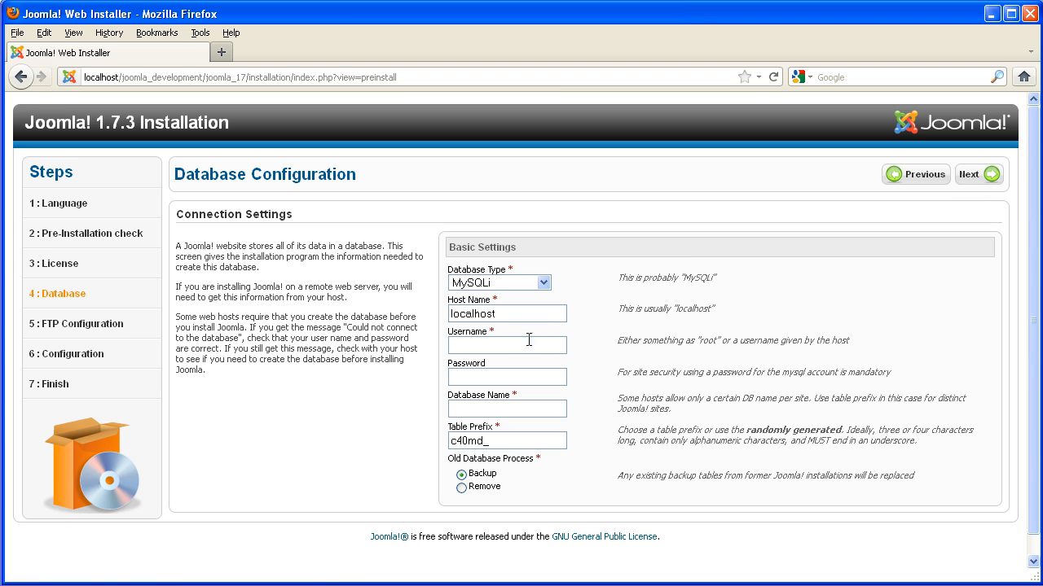
- Connect to database 'joomla_17' as user root and skip FTP configuration
type("root")
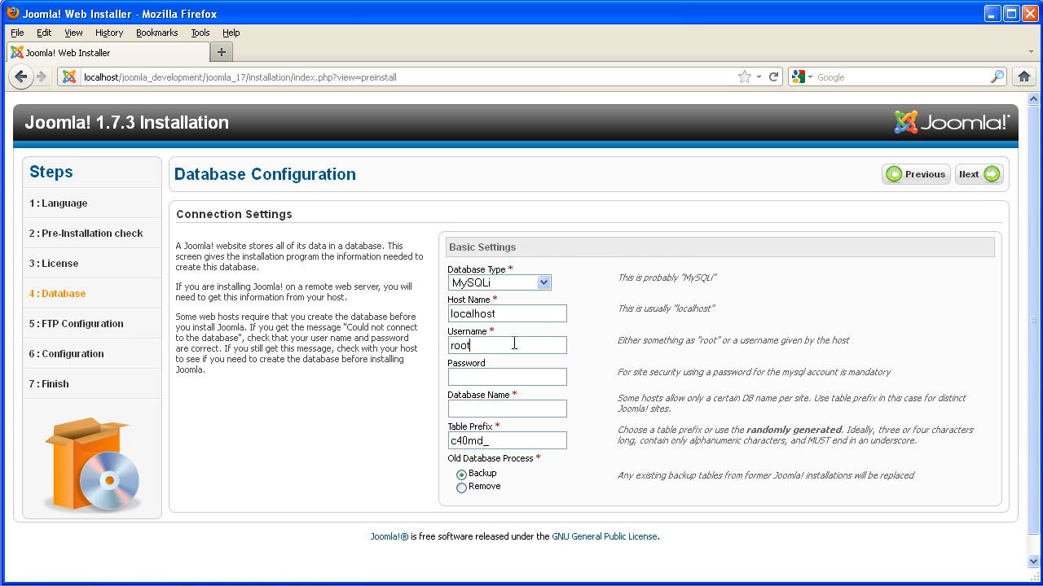
type("joomla_17")
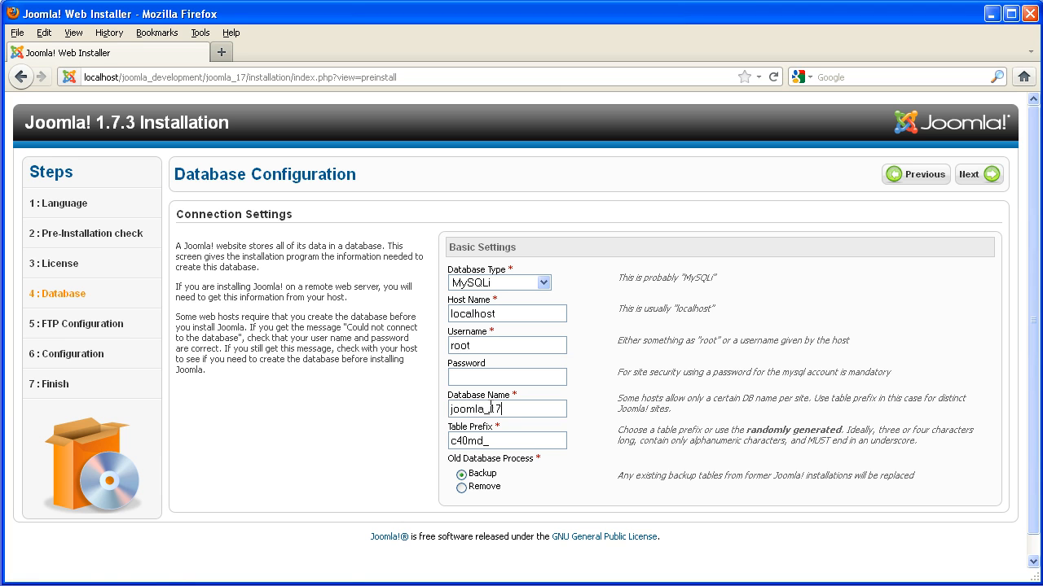
mouse_move(979, 175)
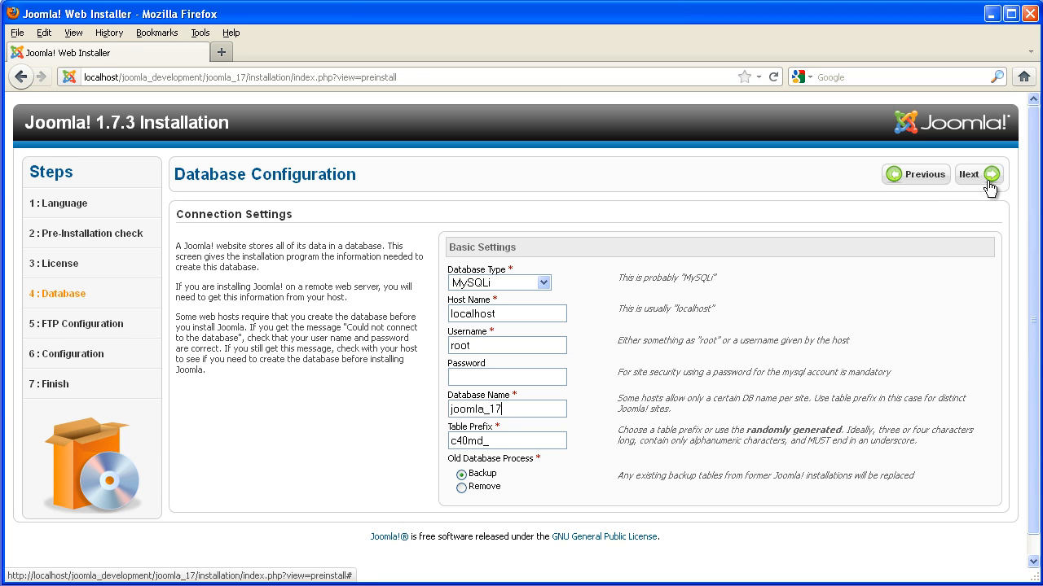
left_click(977, 174)
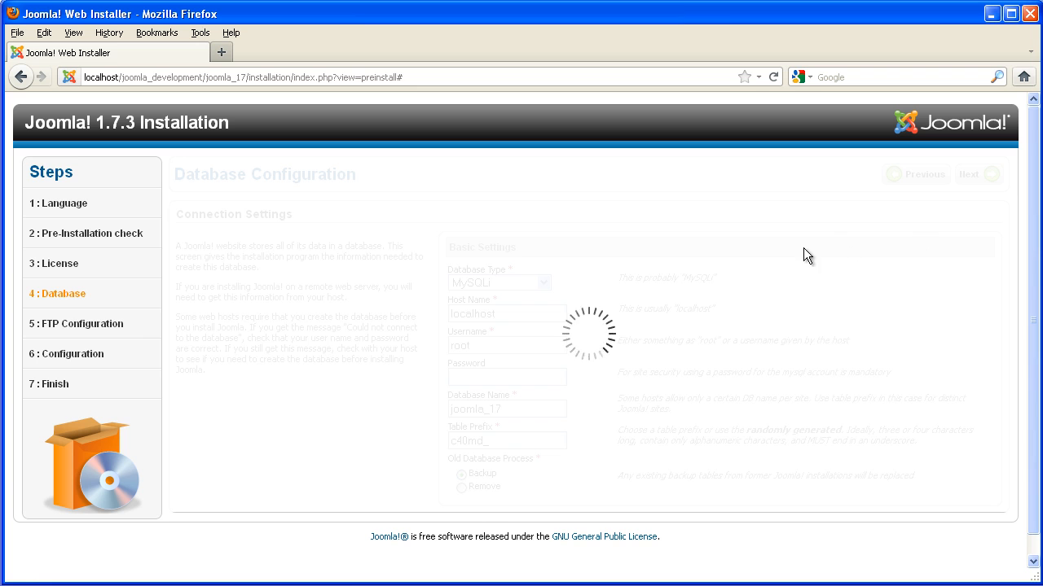
left_click(978, 175)
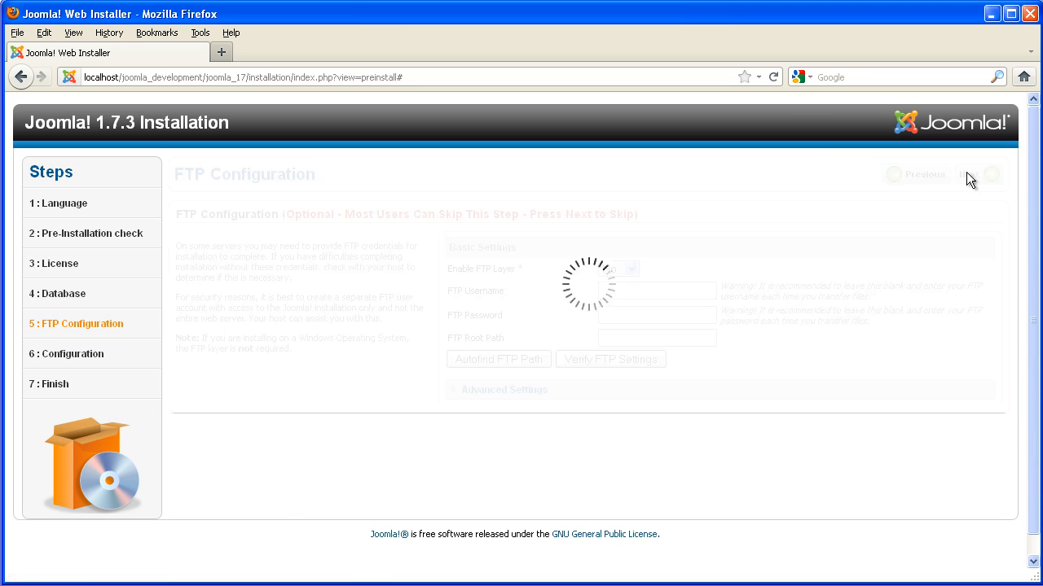
- Enter site name 'Joomla 1.7 Development' plus the admin email and password
left_click(978, 174)
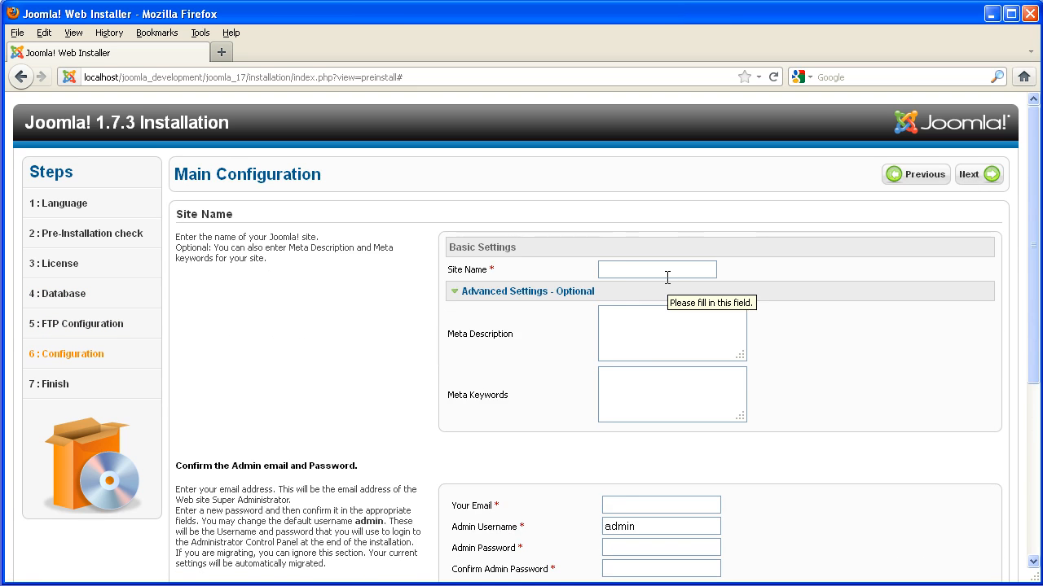
type("Joomla 1.7 Development")
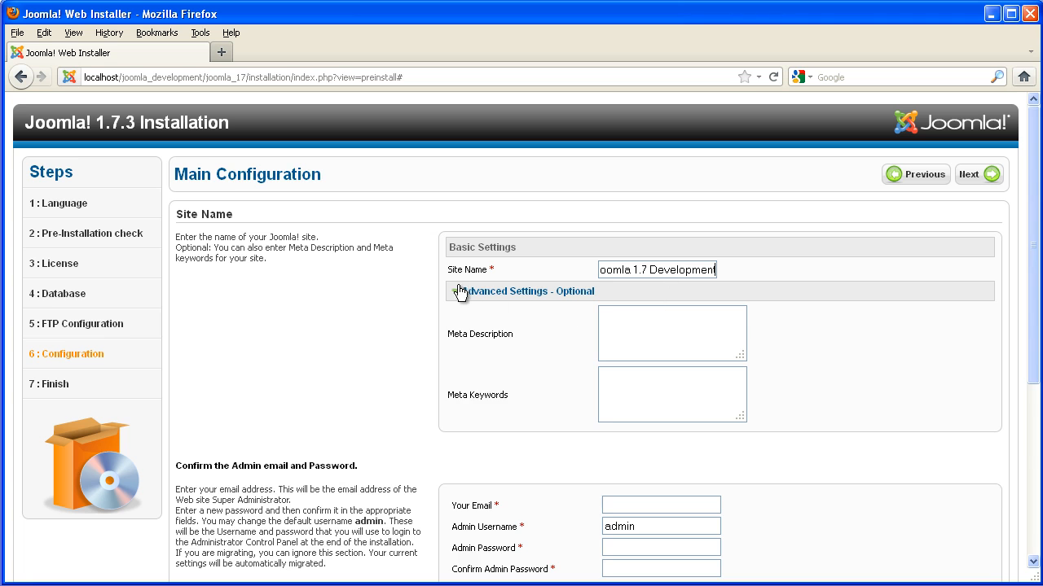
left_click(454, 290)
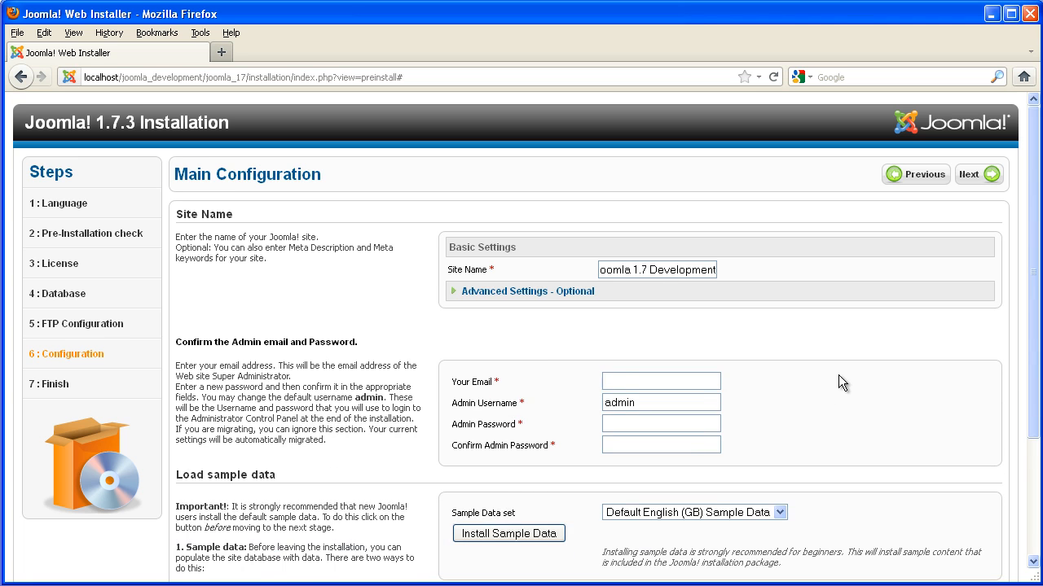
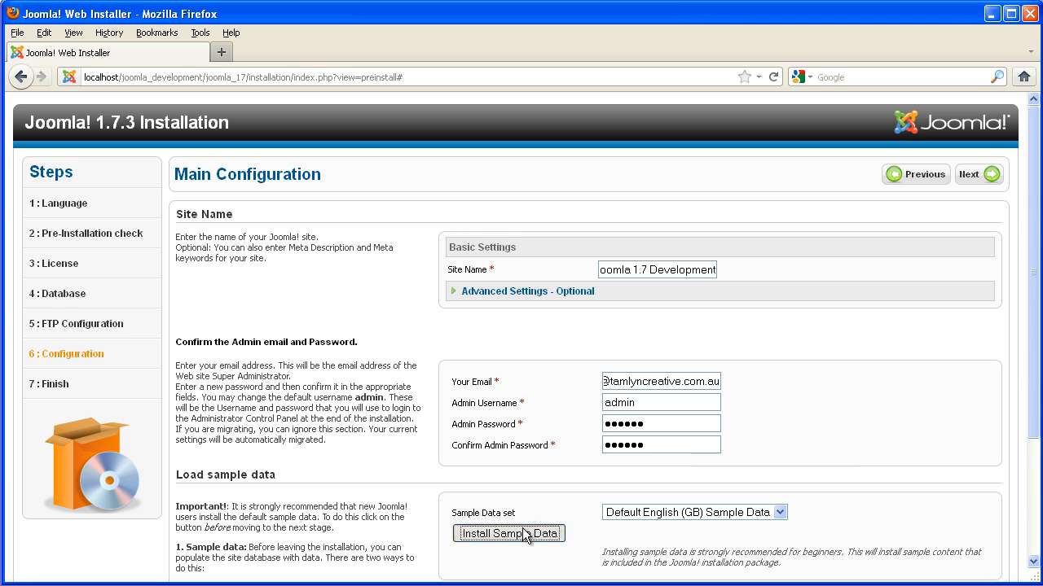
- Install the English sample data, finish setup and open the Administrator dashboard
left_click(508, 533)
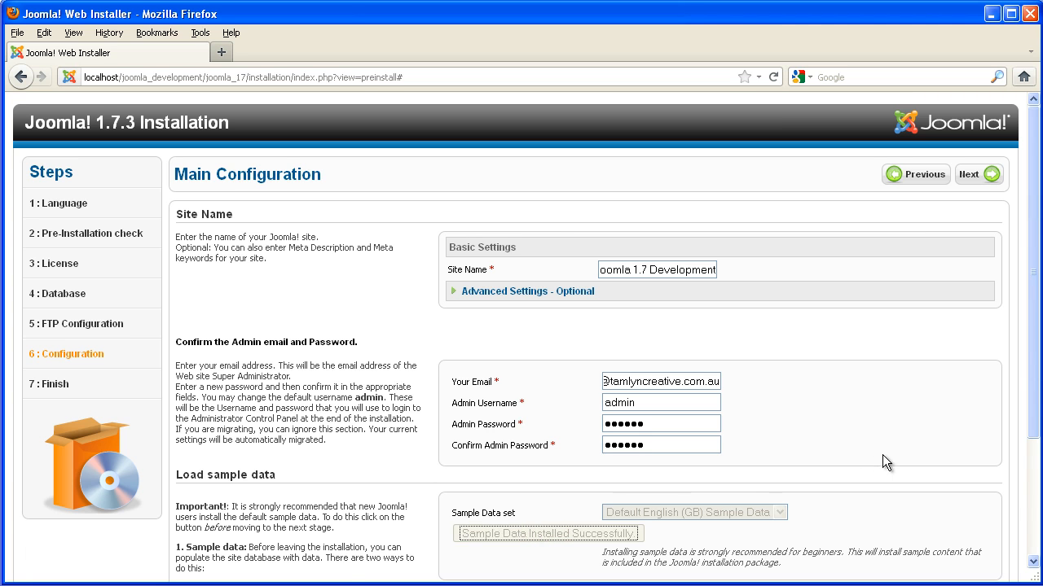
left_click(978, 174)
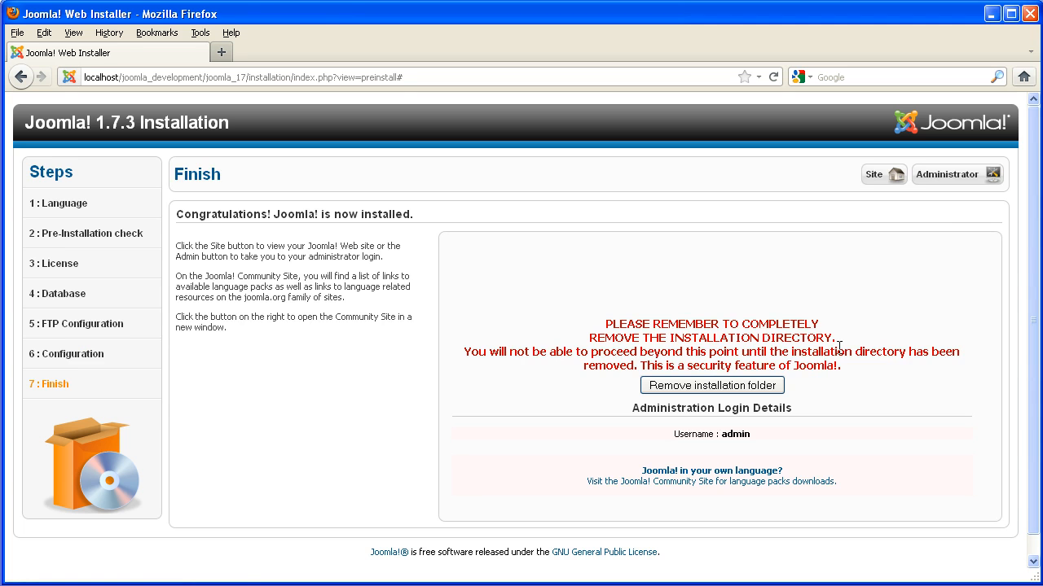
mouse_move(961, 177)
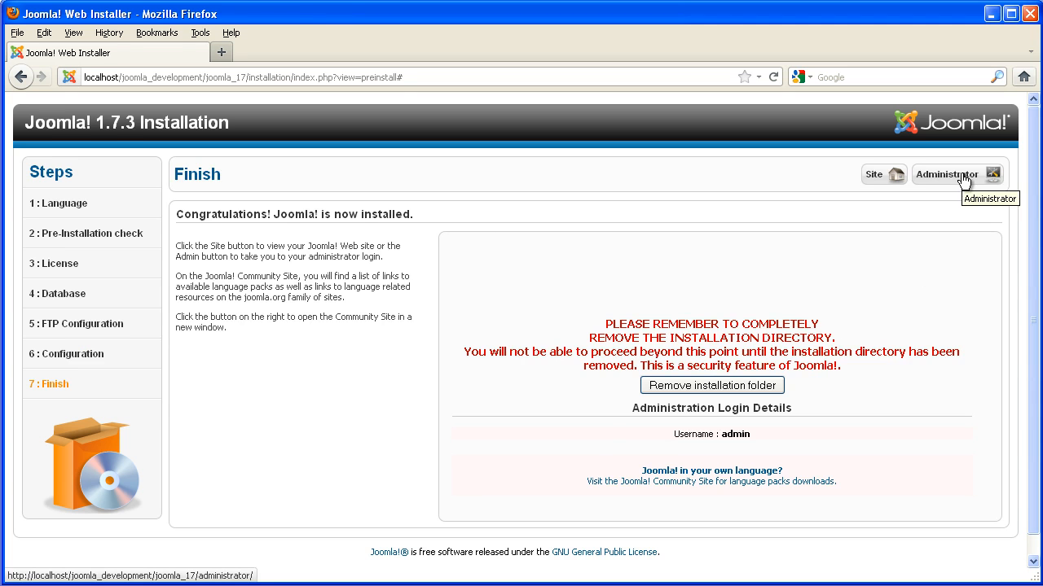
left_click(958, 174)
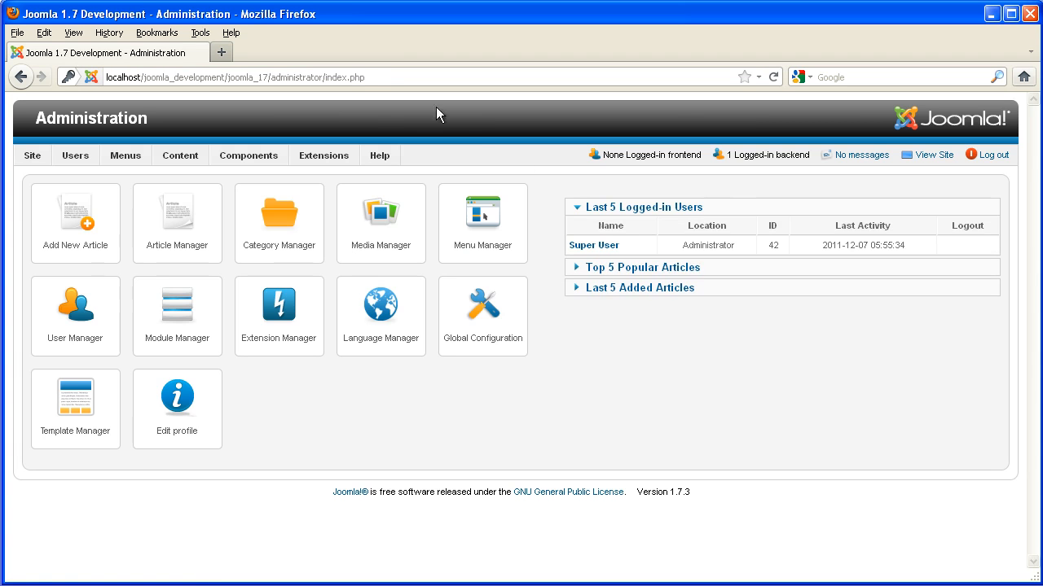
mouse_move(713, 246)
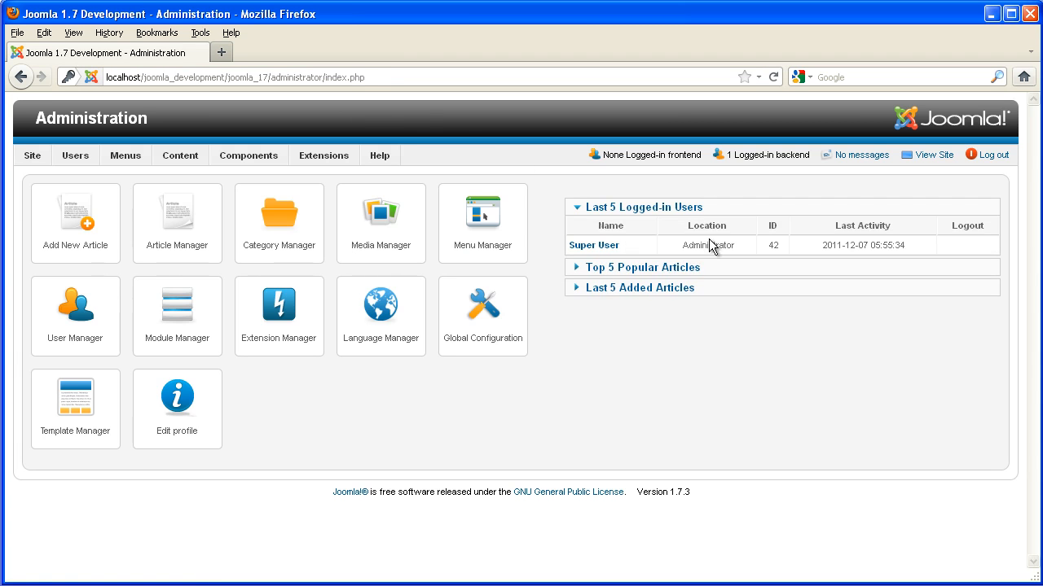